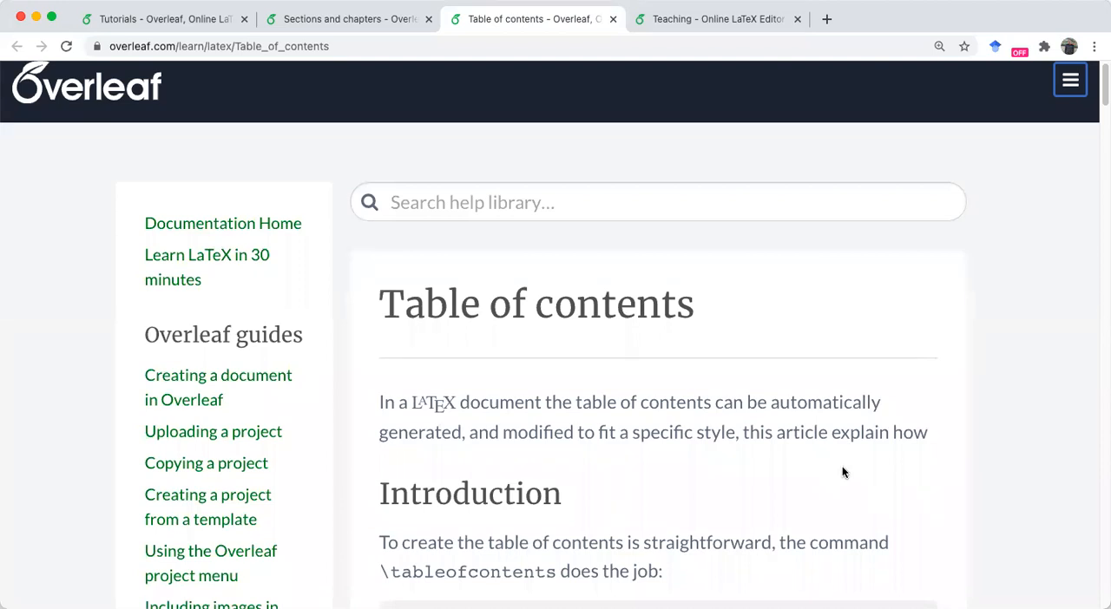
pyautogui.moveTo(745, 431)
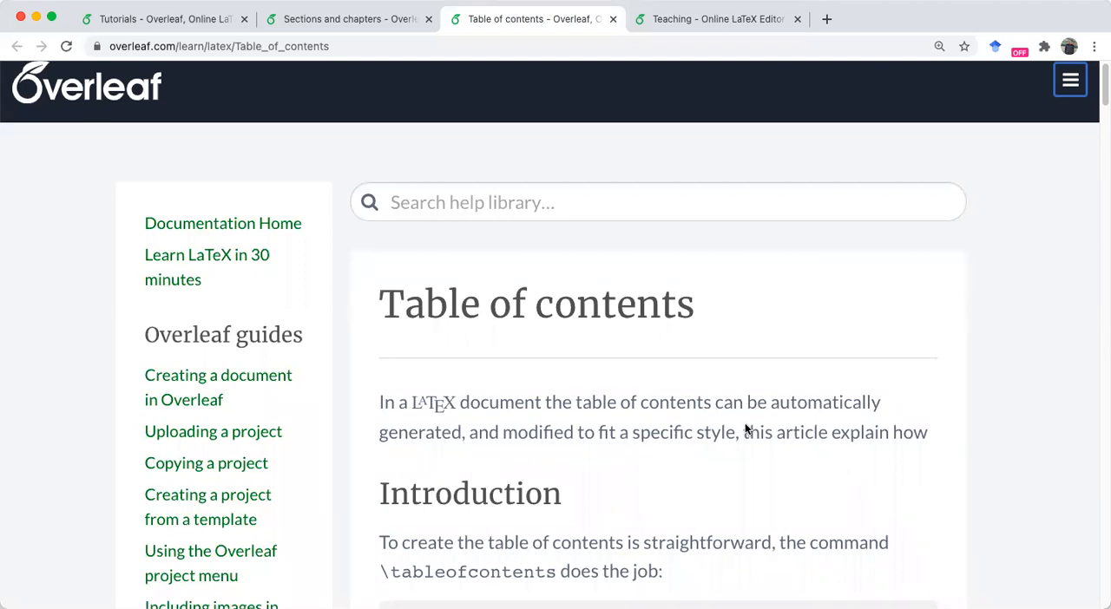
# - Locate \tableofcontents in the help example and return to the Teaching project
pyautogui.scroll(-3)
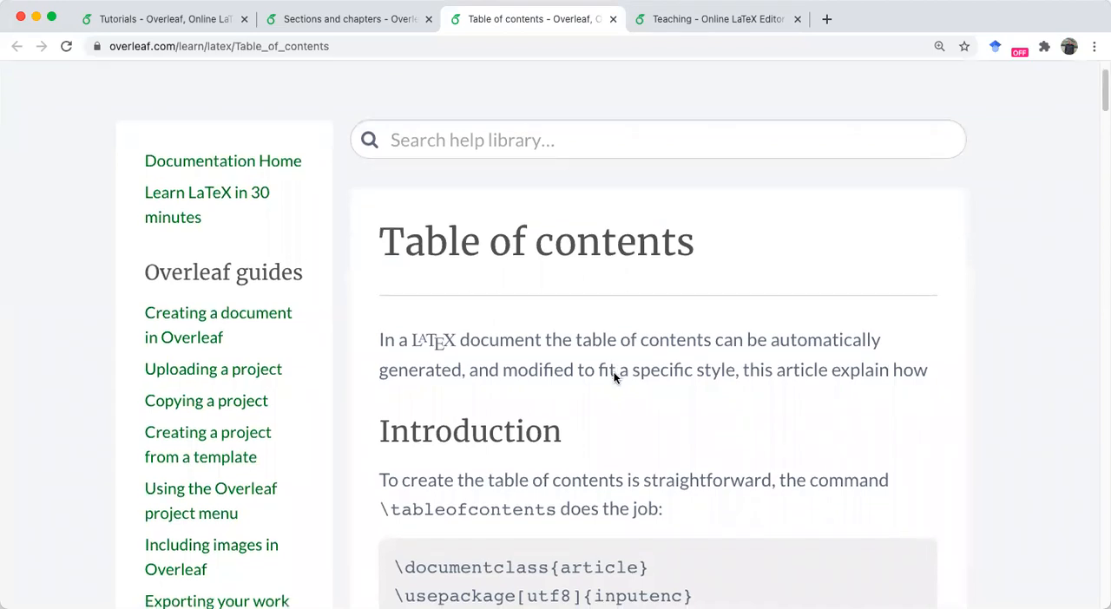
pyautogui.scroll(-3)
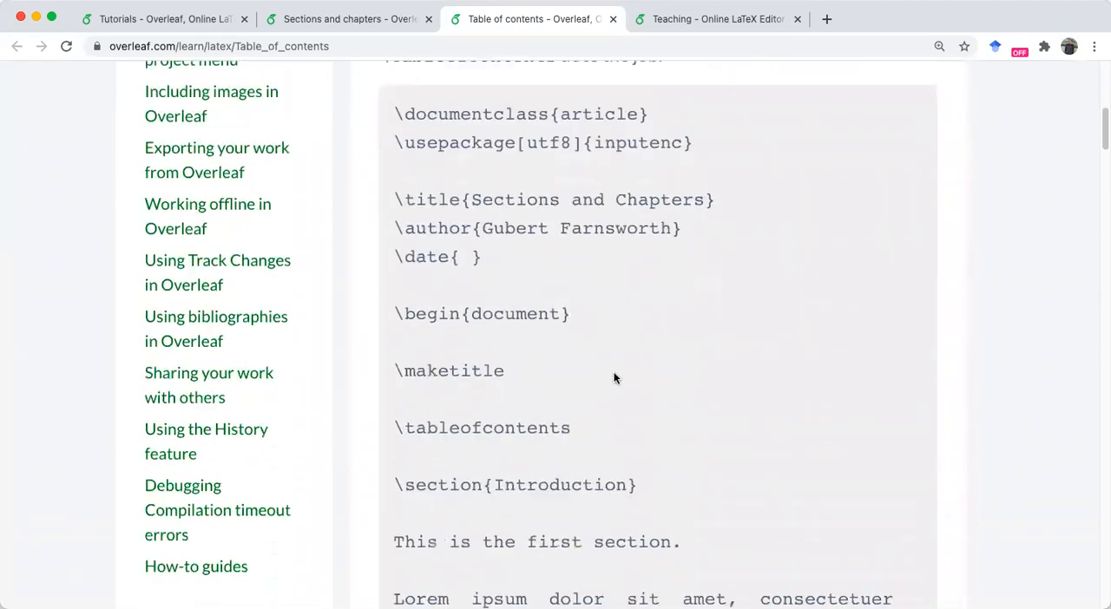
pyautogui.scroll(-3)
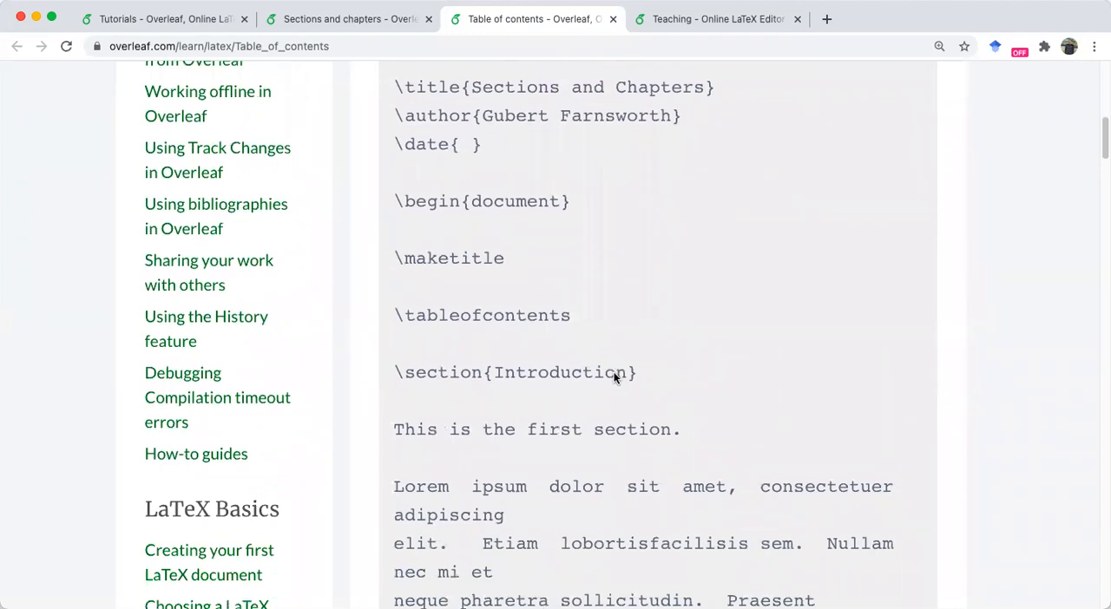
pyautogui.moveTo(389, 351)
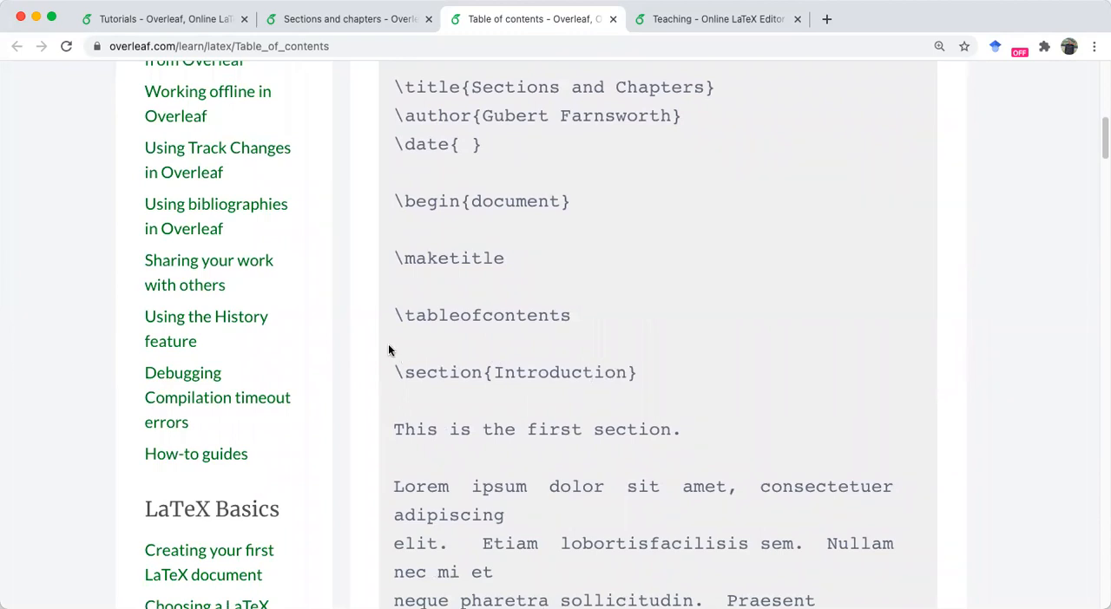
pyautogui.moveTo(393, 312)
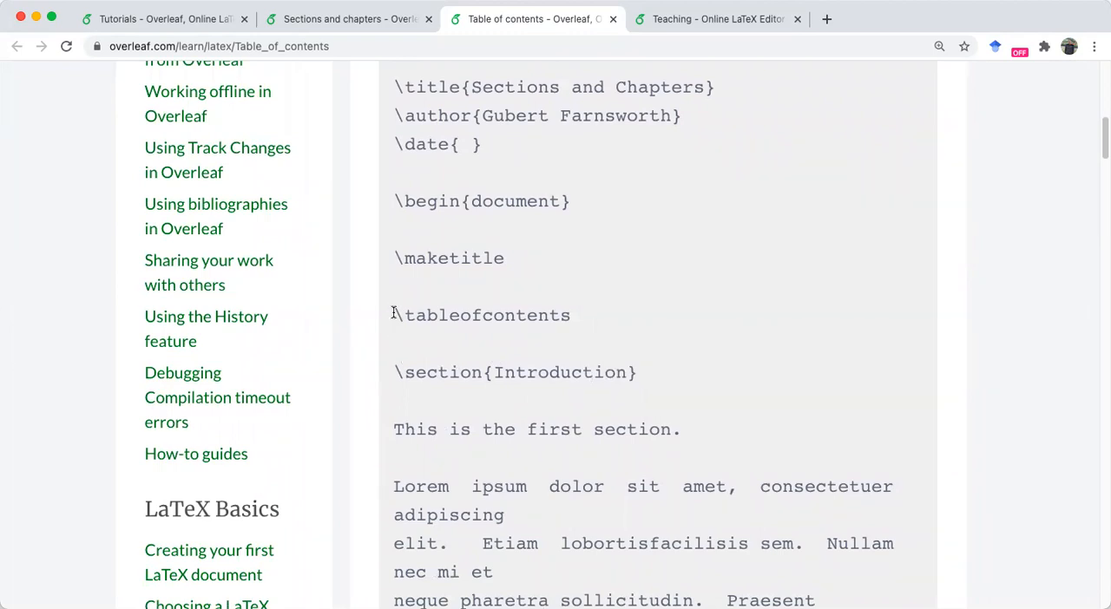
pyautogui.doubleClick(483, 316)
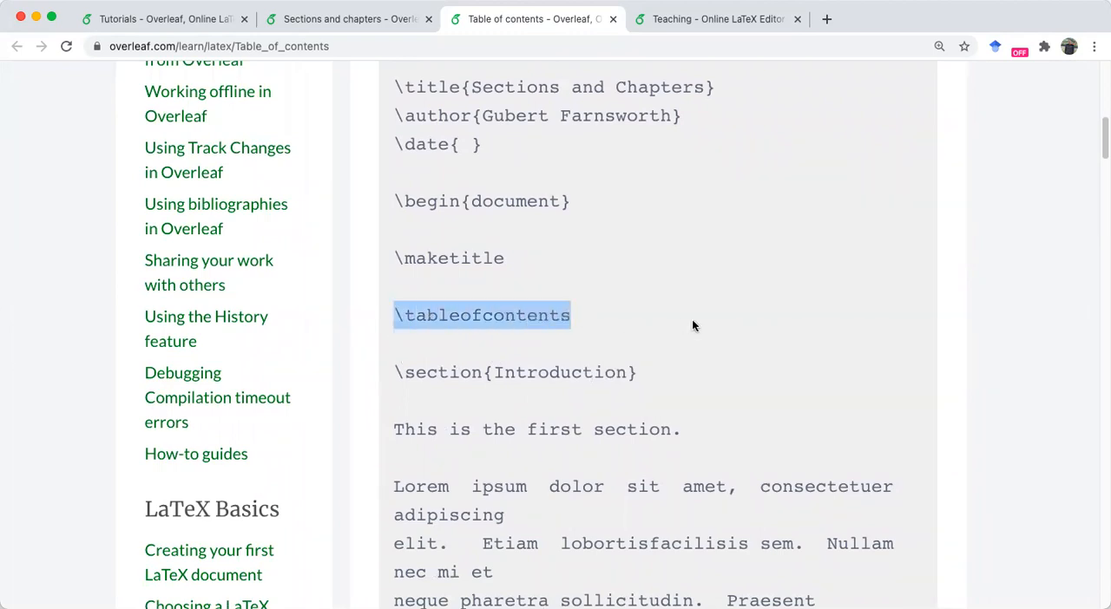
pyautogui.moveTo(804, 102)
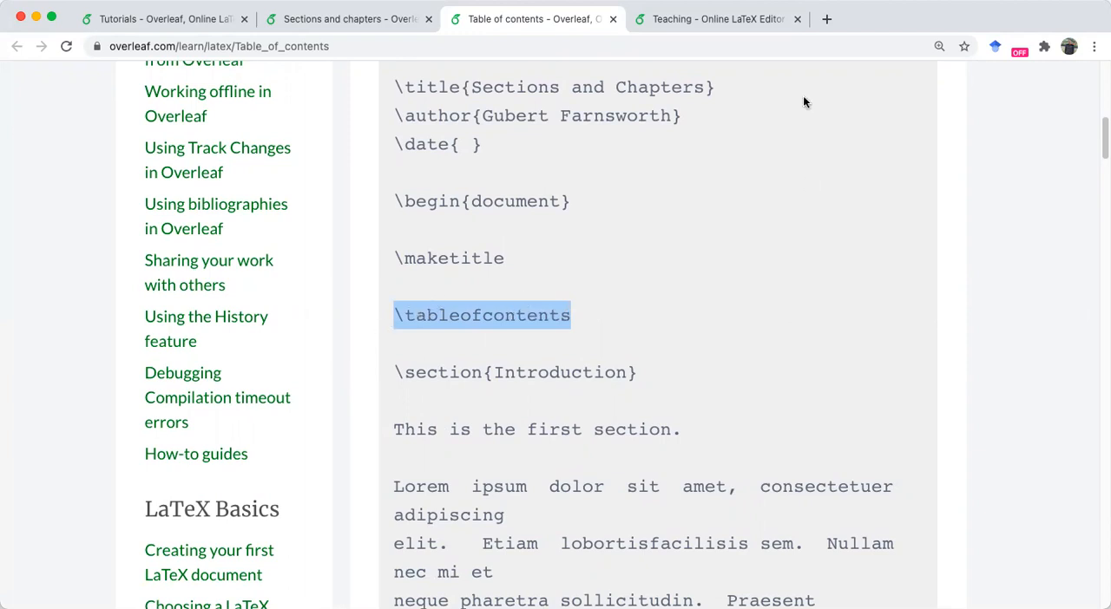
pyautogui.click(719, 17)
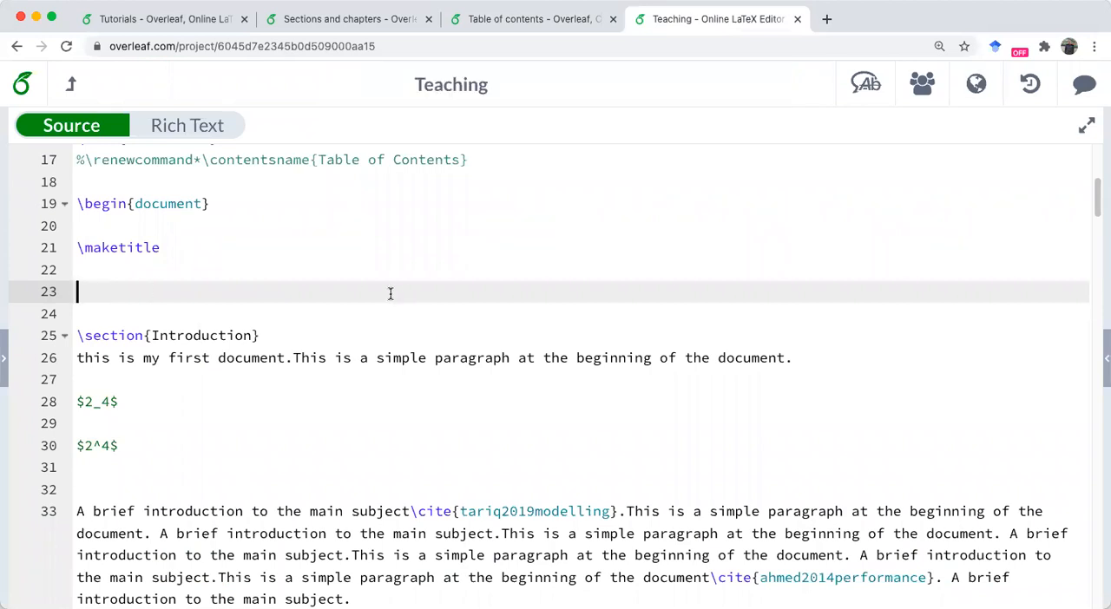
pyautogui.moveTo(453, 407)
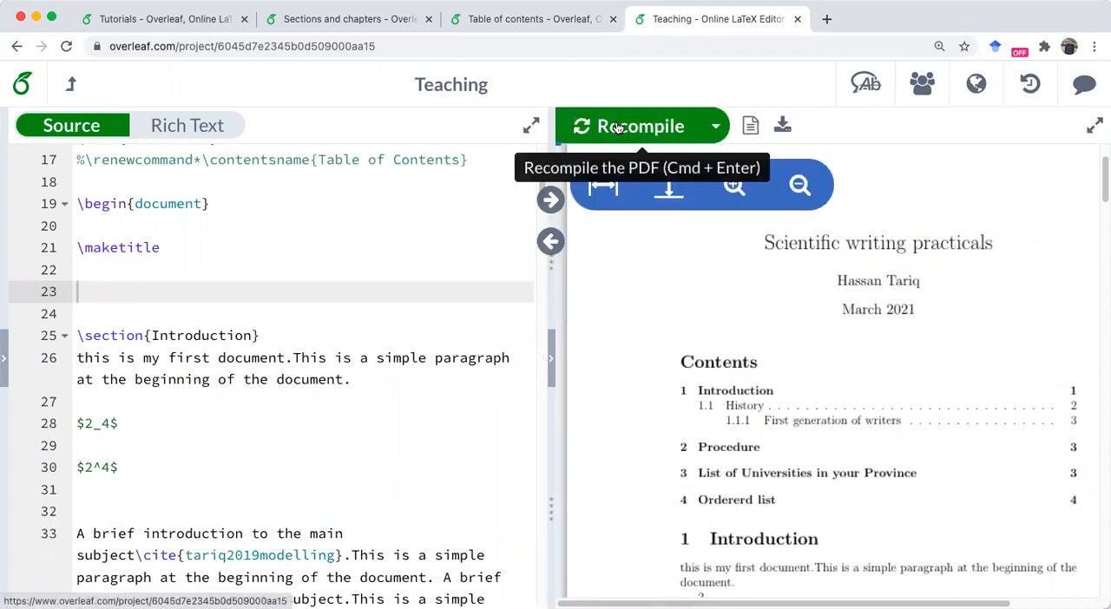
# - Insert \tableofcontents after \maketitle and recompile so the PDF shows Contents
pyautogui.click(640, 125)
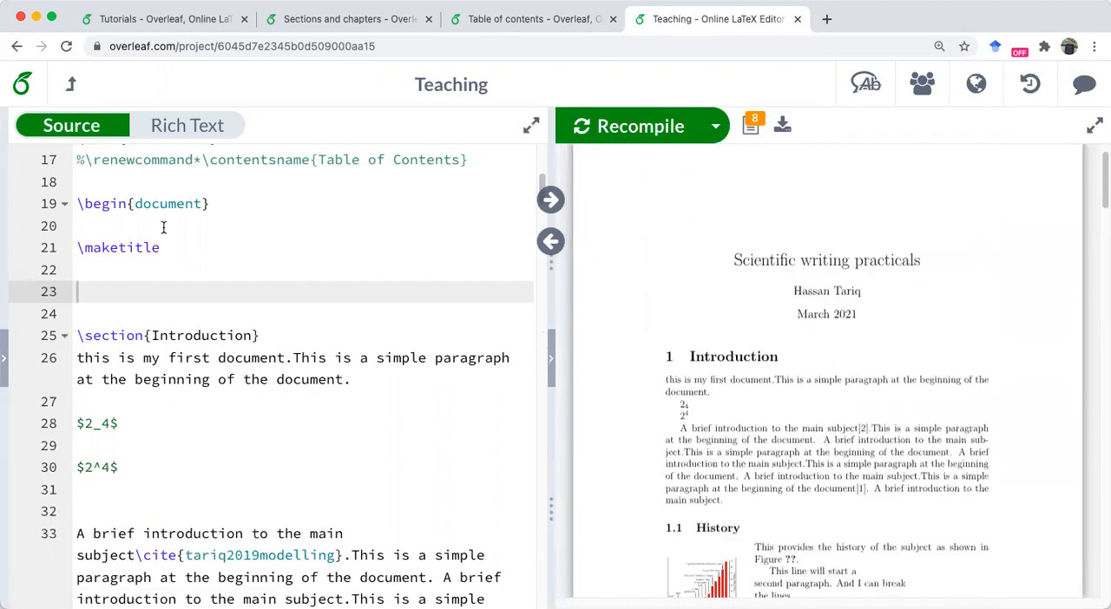
pyautogui.write('\\')
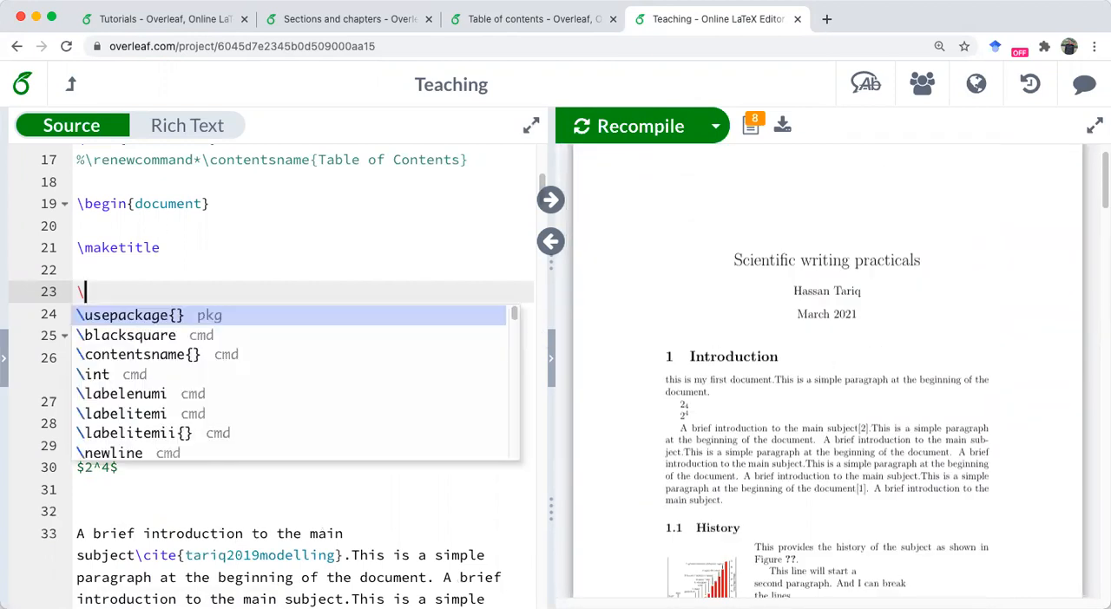
pyautogui.write('tableofconte')
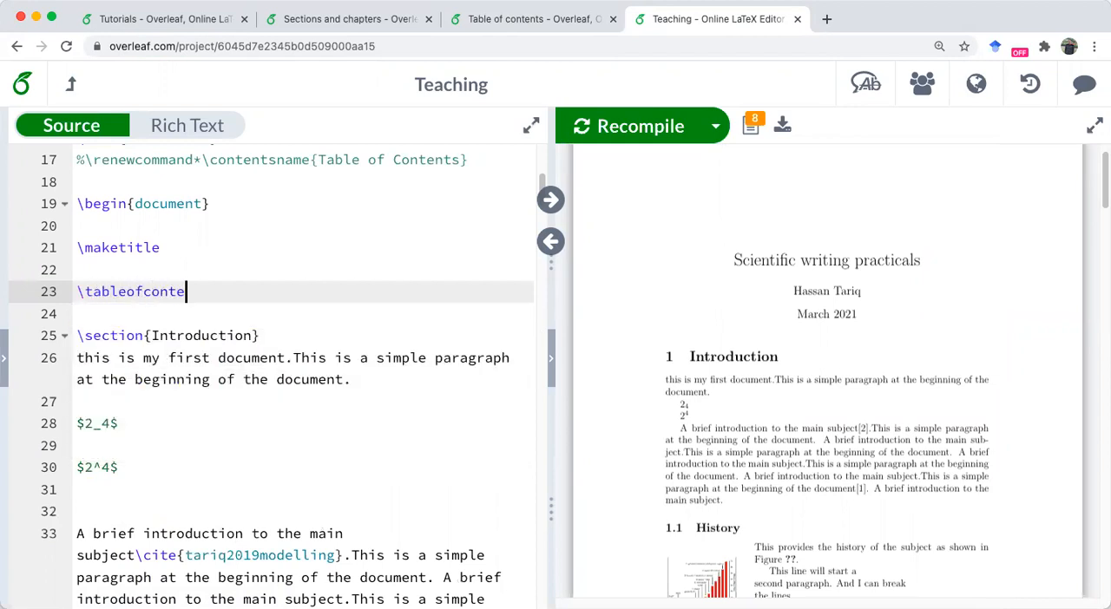
pyautogui.write('nts')
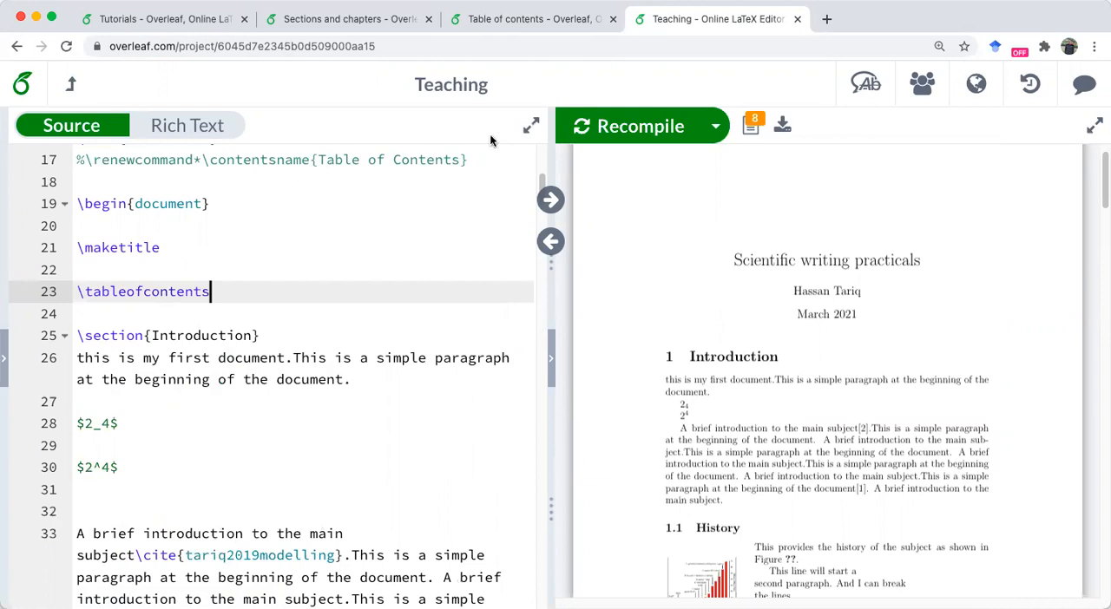
pyautogui.click(639, 125)
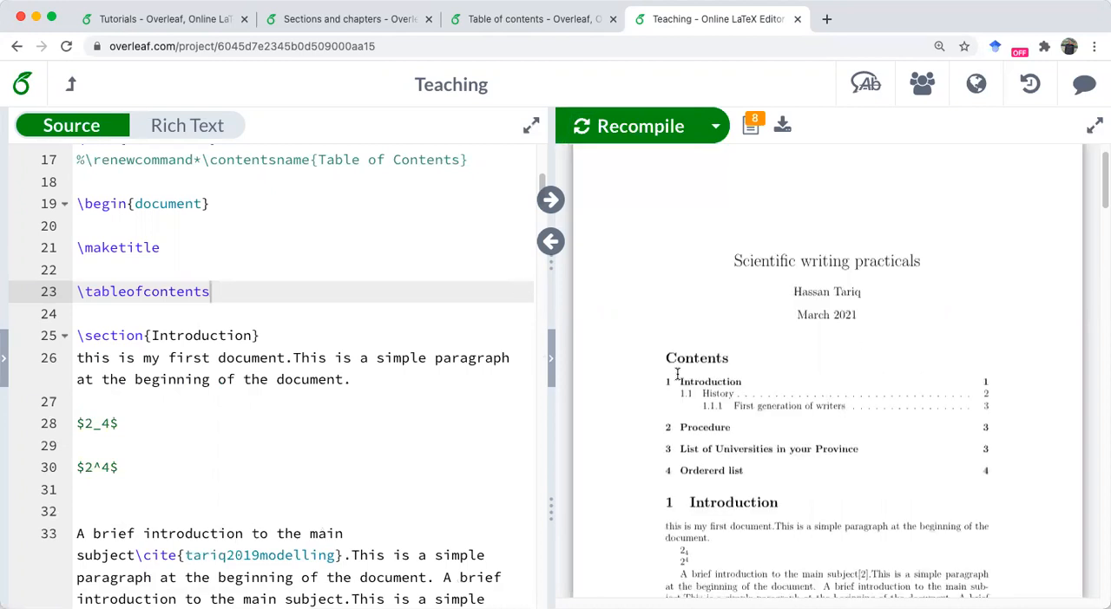
pyautogui.moveTo(680, 425)
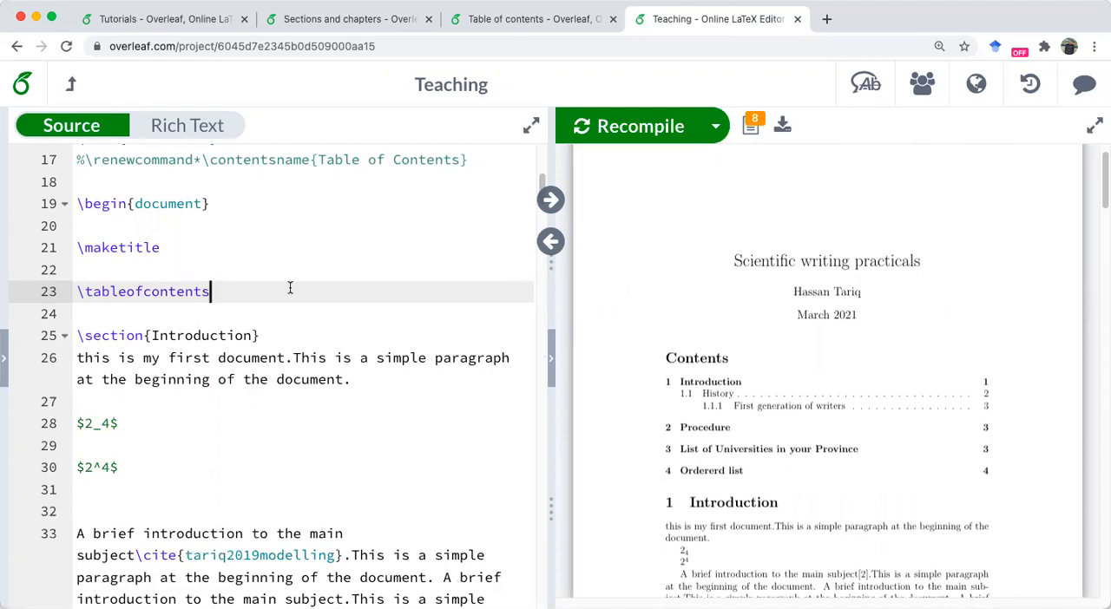
pyautogui.moveTo(514, 351)
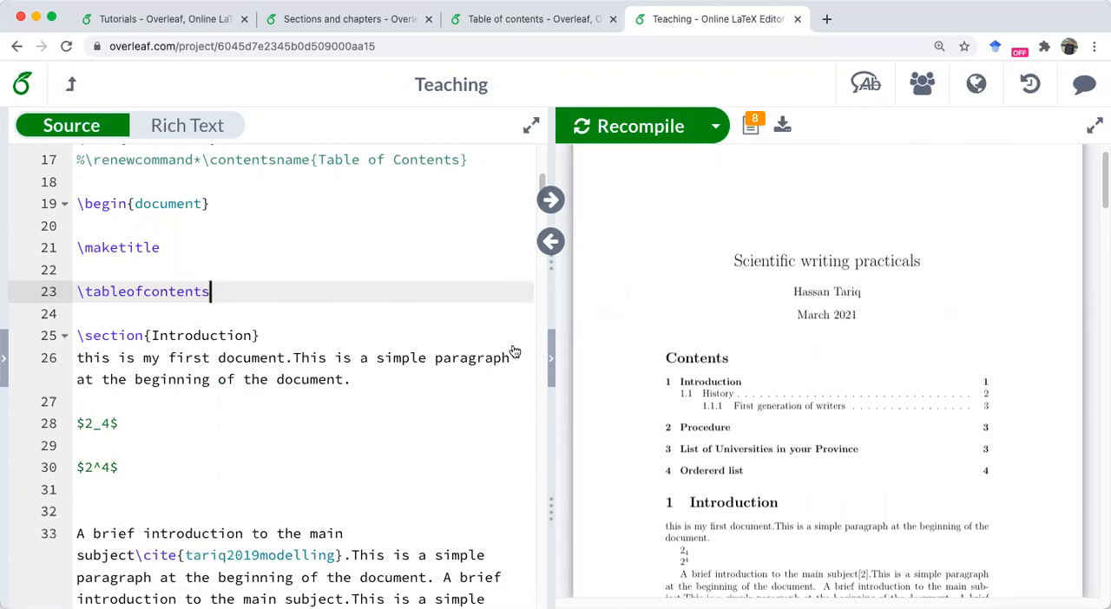
pyautogui.moveTo(313, 324)
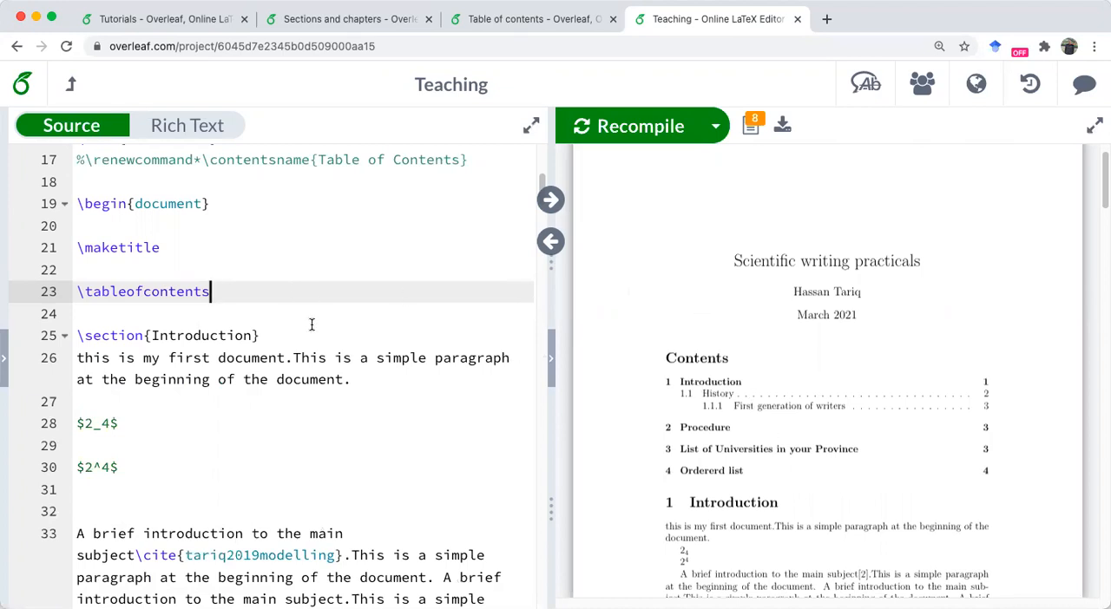
pyautogui.scroll(3)
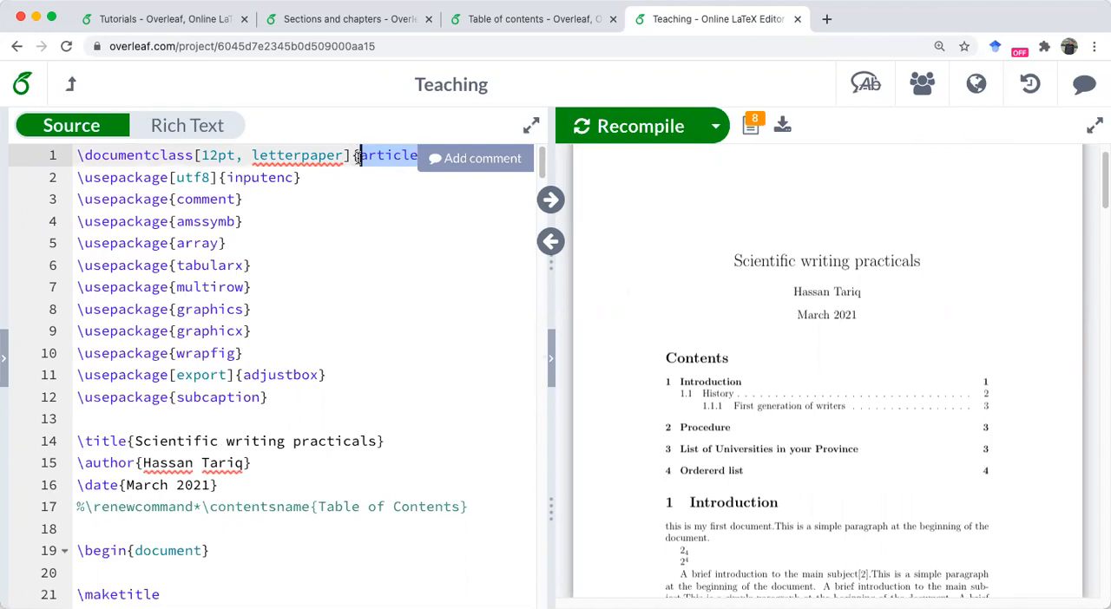
# - Change the document class from article to report and recompile to check the title page
pyautogui.write('repo')
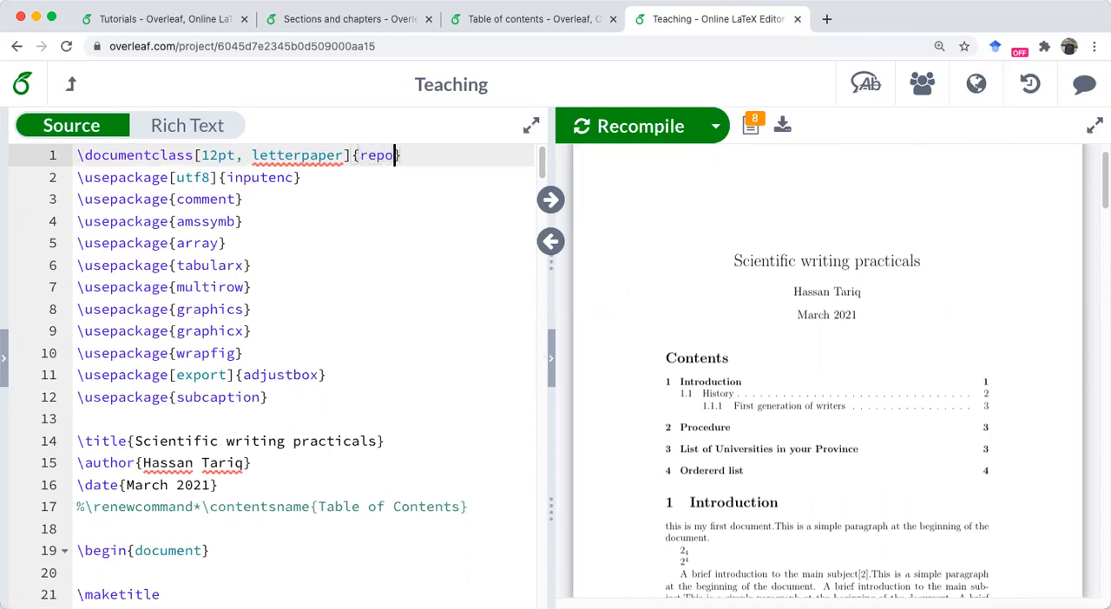
pyautogui.click(640, 125)
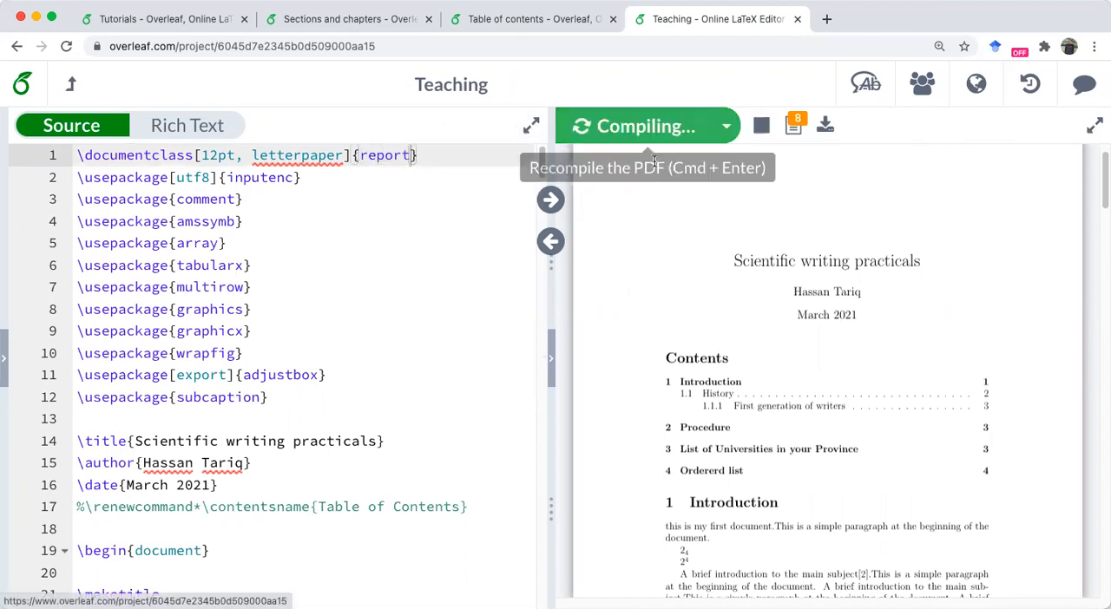
pyautogui.moveTo(694, 420)
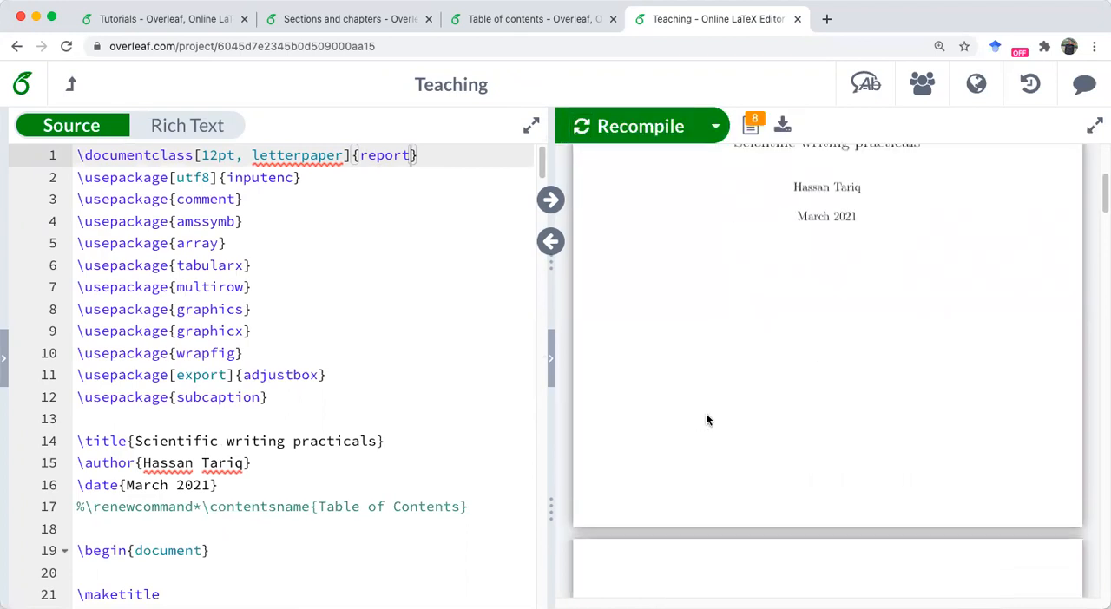
pyautogui.scroll(-3)
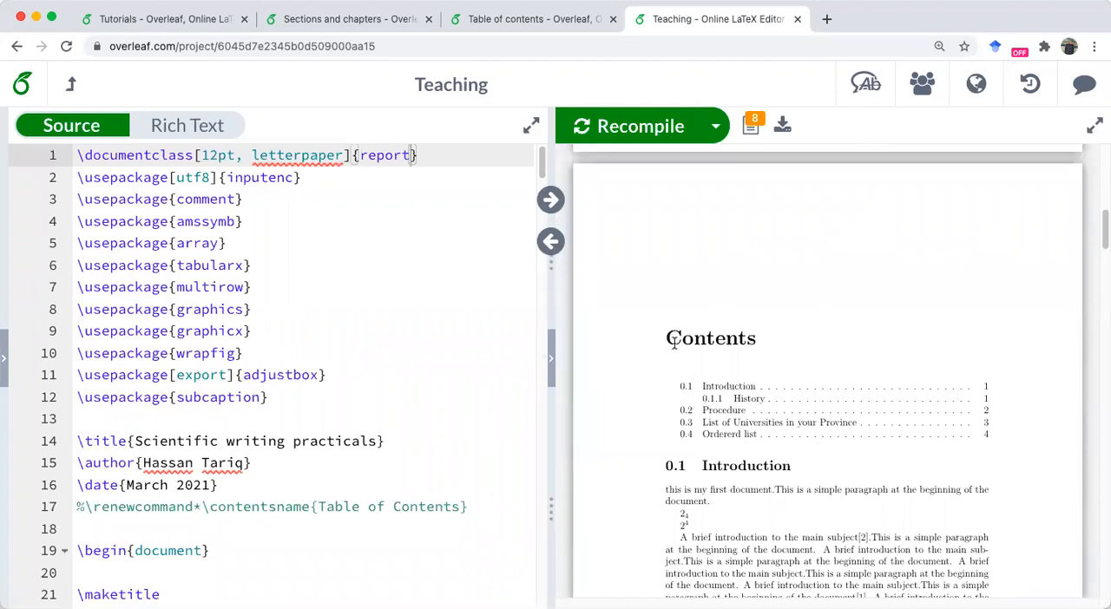
pyautogui.moveTo(550, 243)
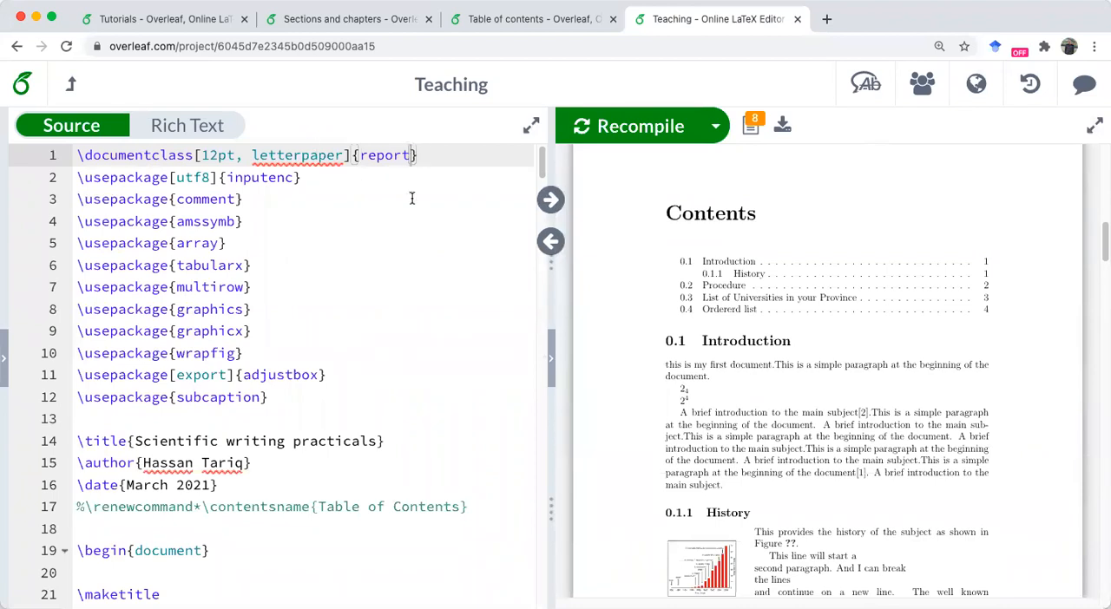
pyautogui.scroll(-3)
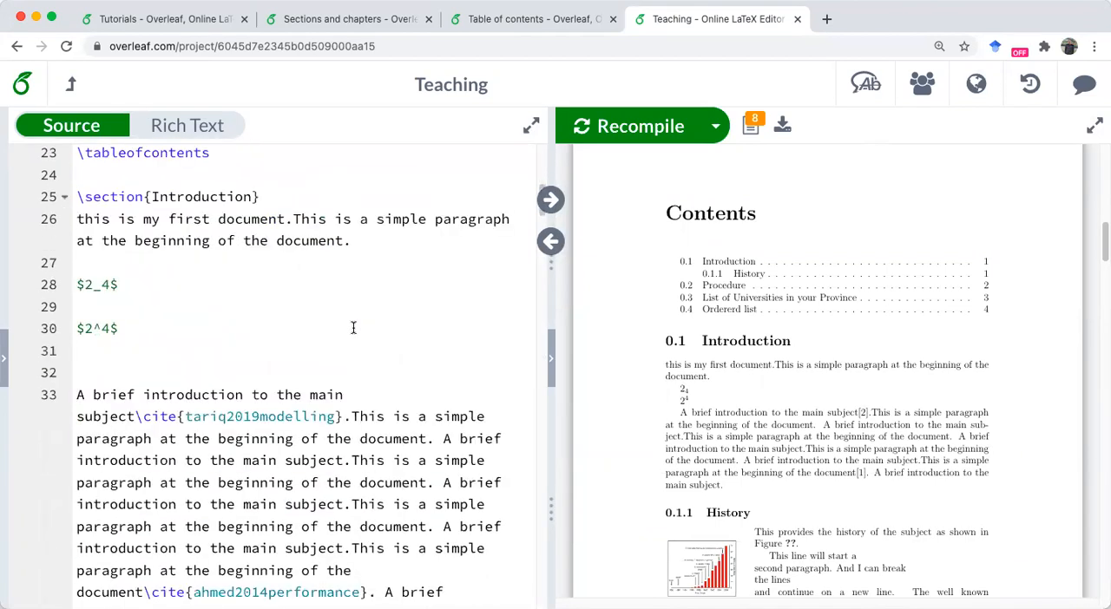
pyautogui.scroll(3)
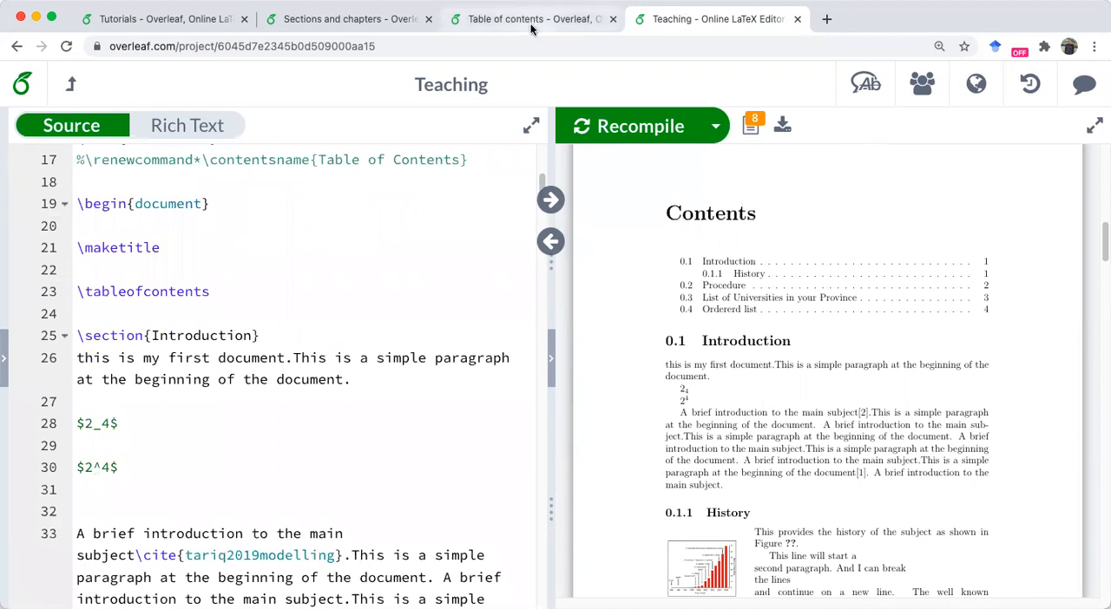
pyautogui.moveTo(531, 17)
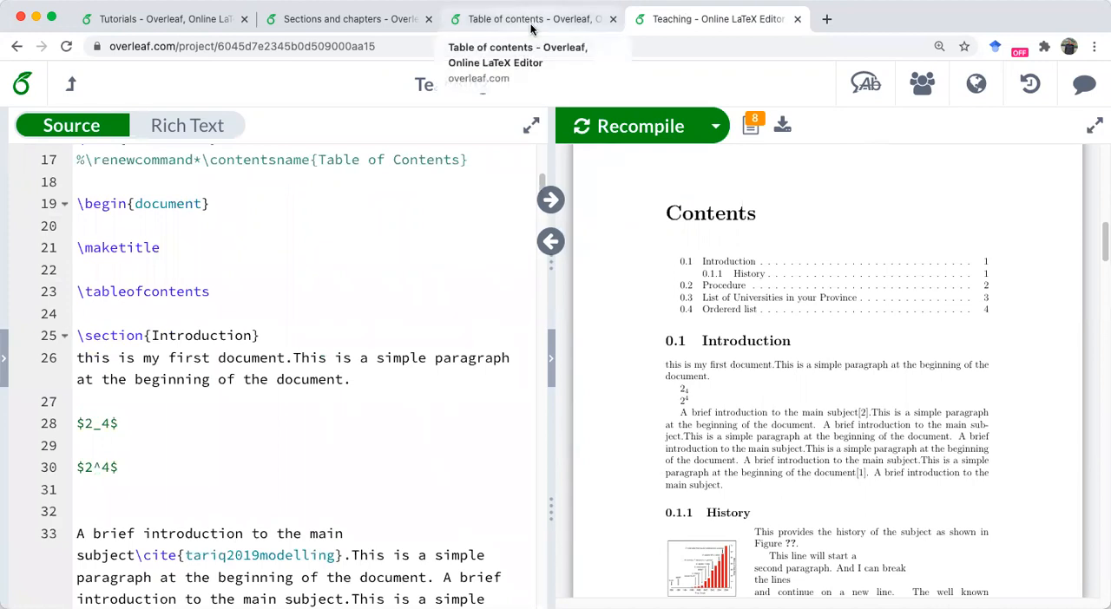
pyautogui.moveTo(534, 32)
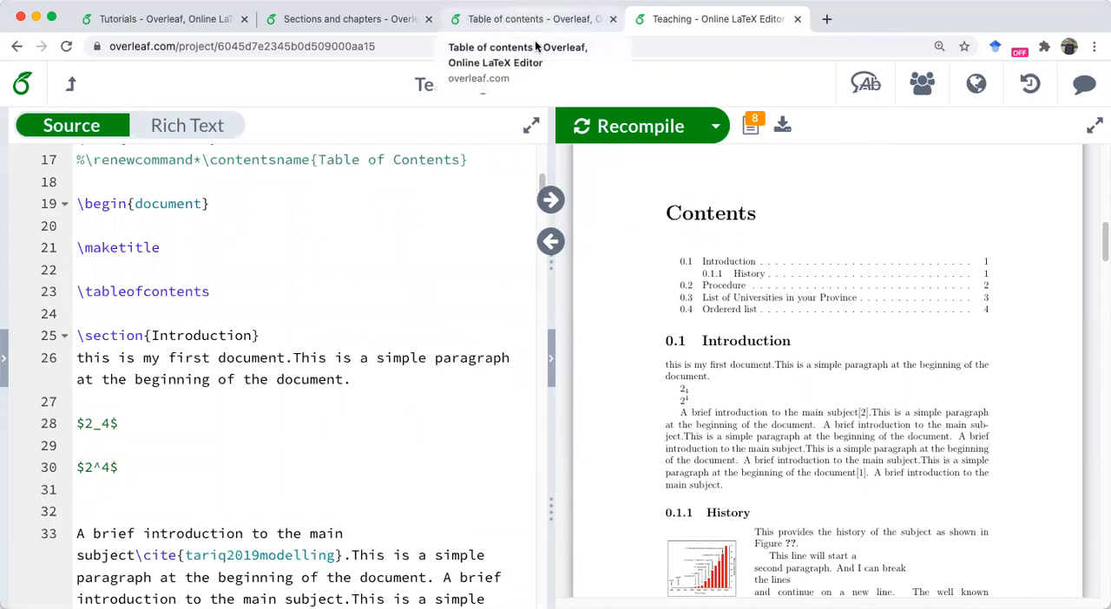
pyautogui.click(529, 18)
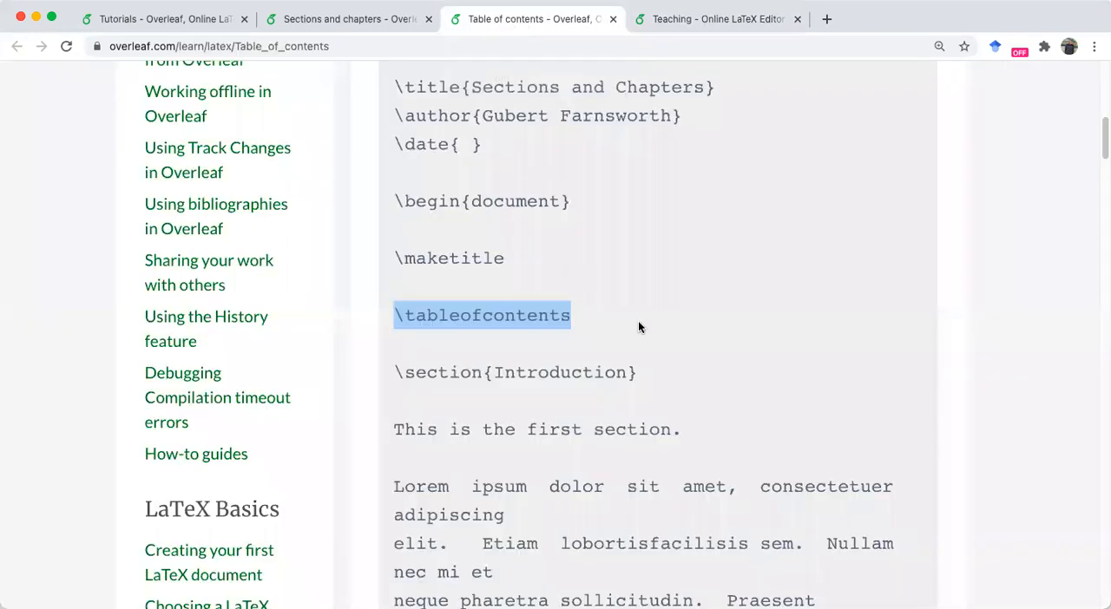
pyautogui.scroll(-3)
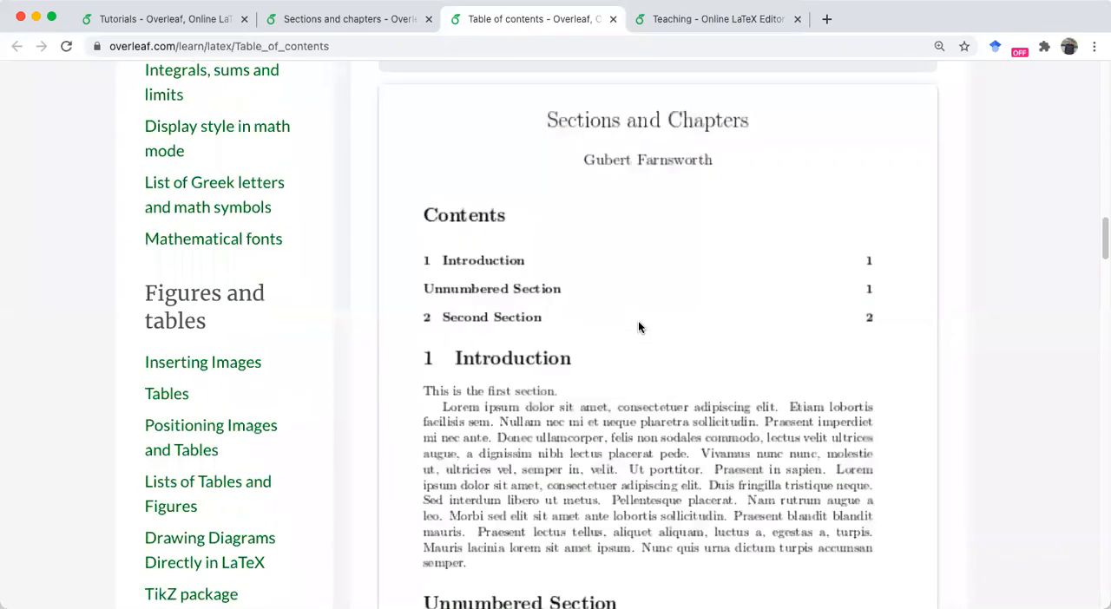
pyautogui.scroll(-3)
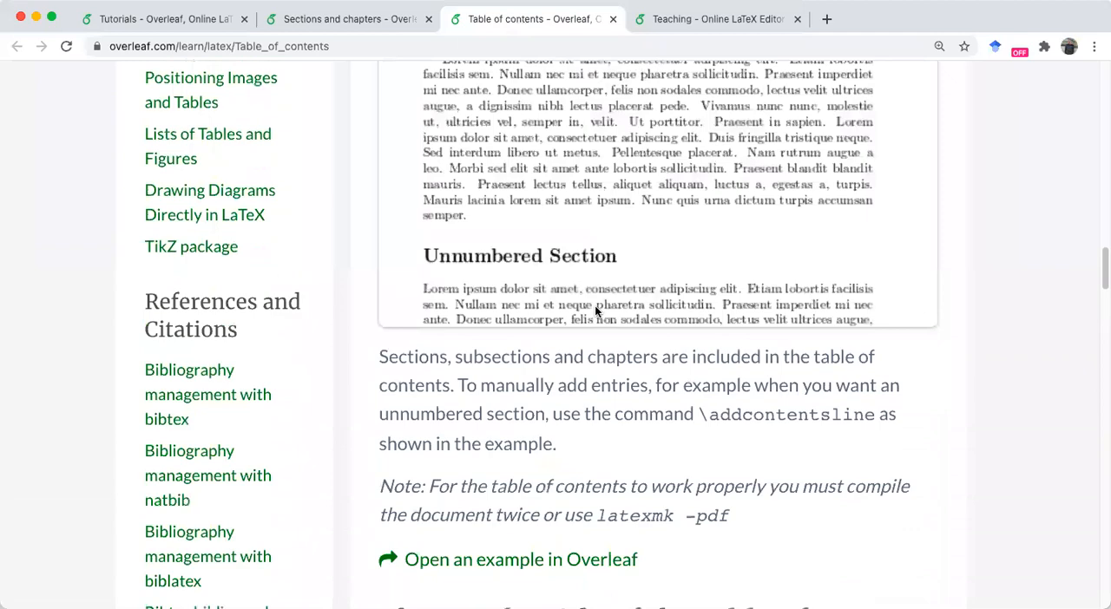
pyautogui.scroll(-3)
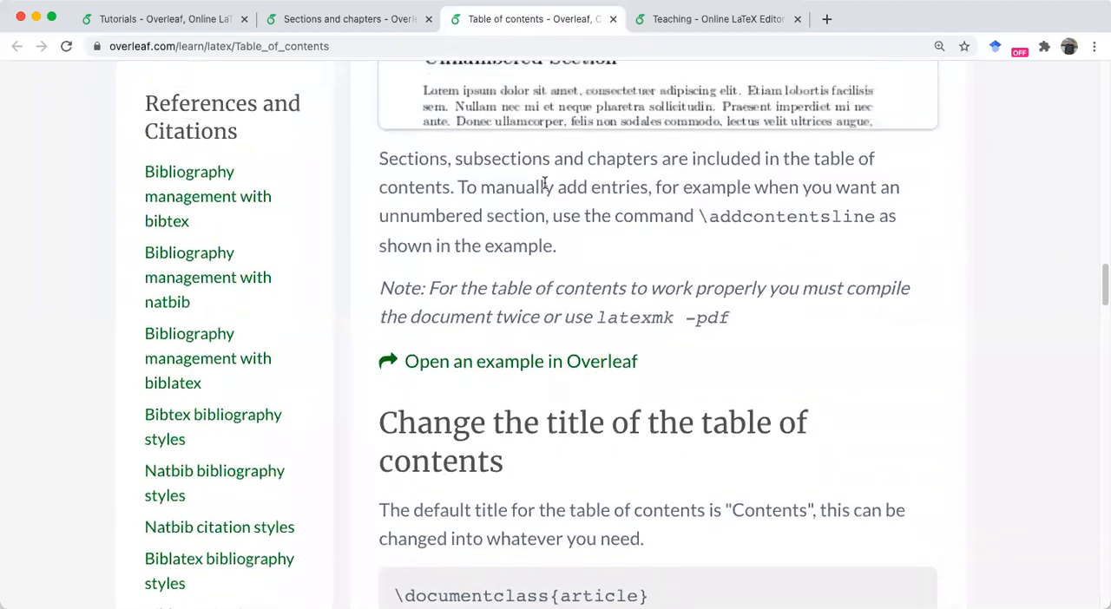
pyautogui.scroll(3)
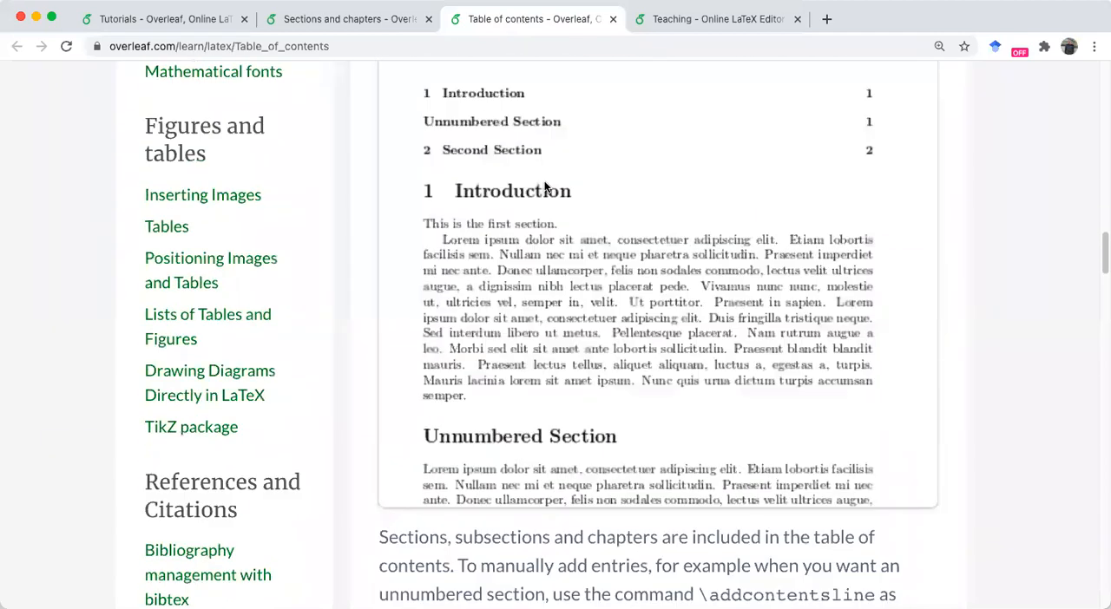
pyautogui.scroll(-3)
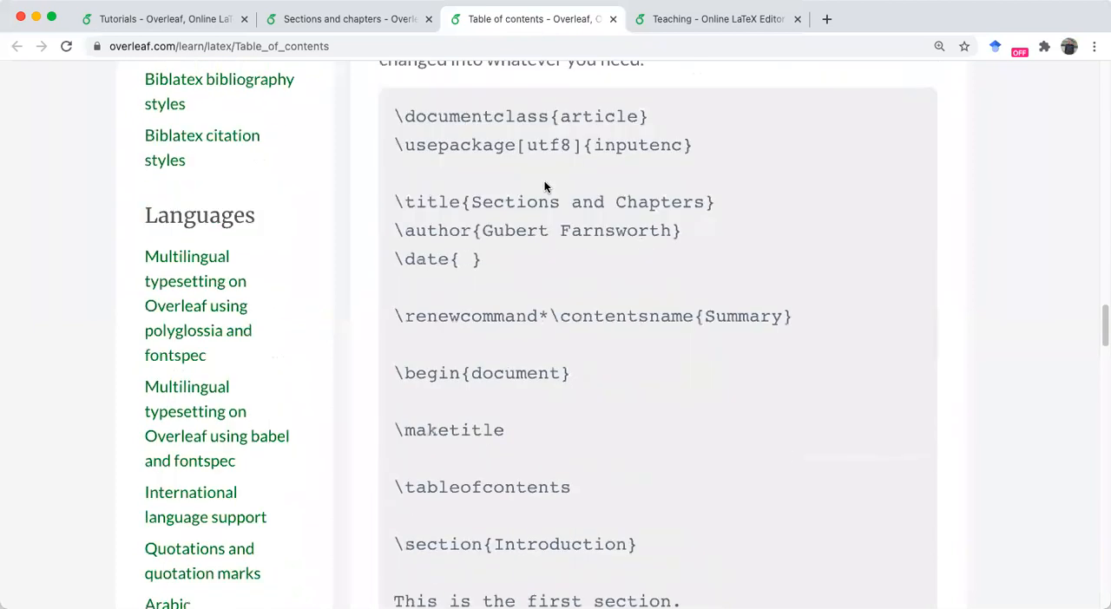
pyautogui.scroll(-3)
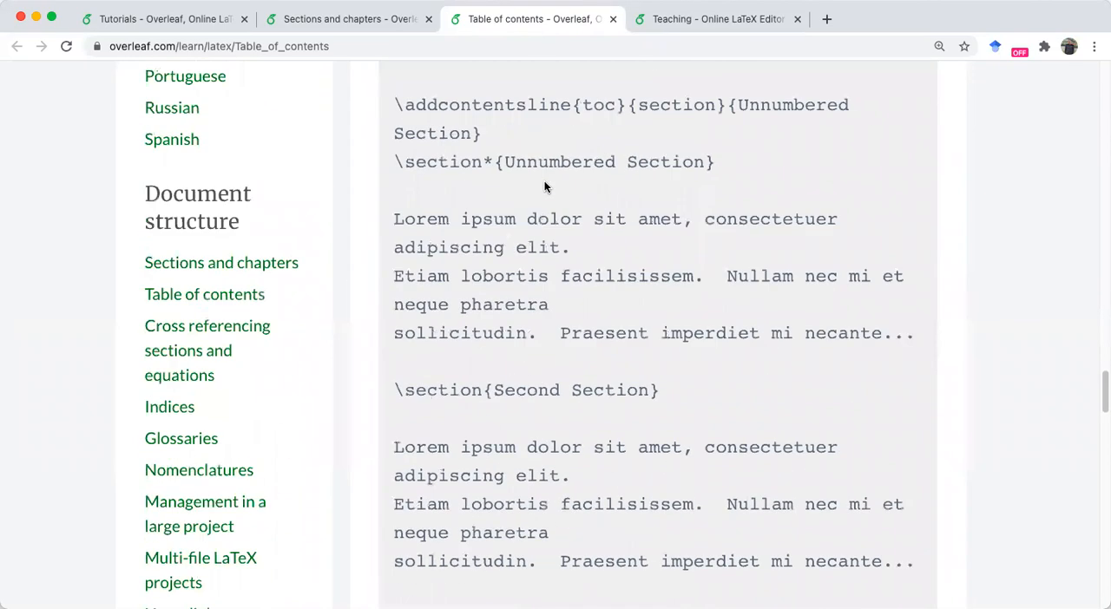
pyautogui.scroll(-3)
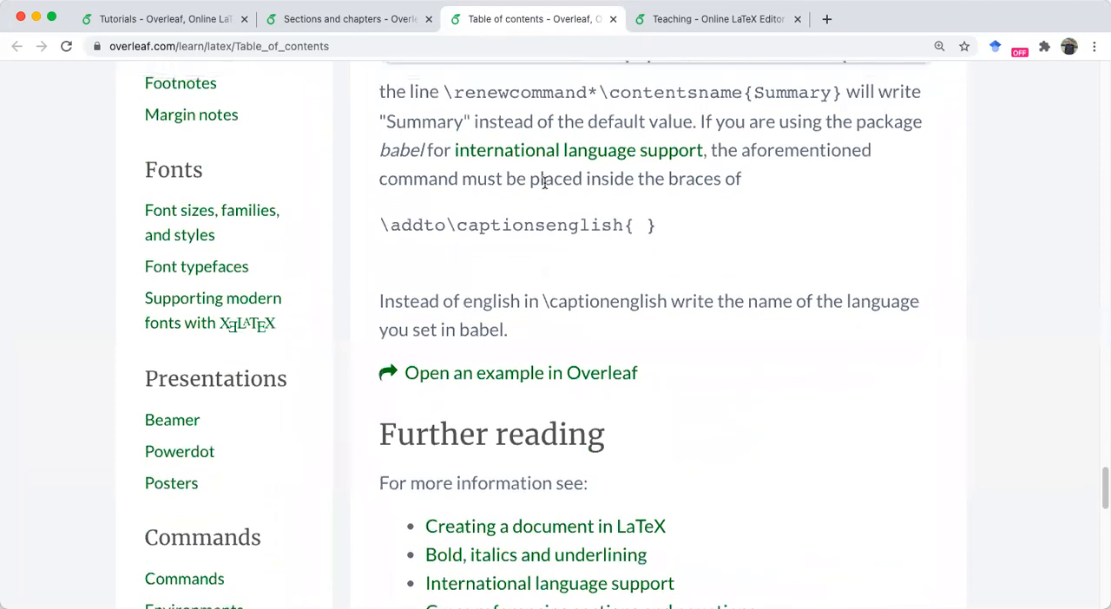
pyautogui.moveTo(458, 255)
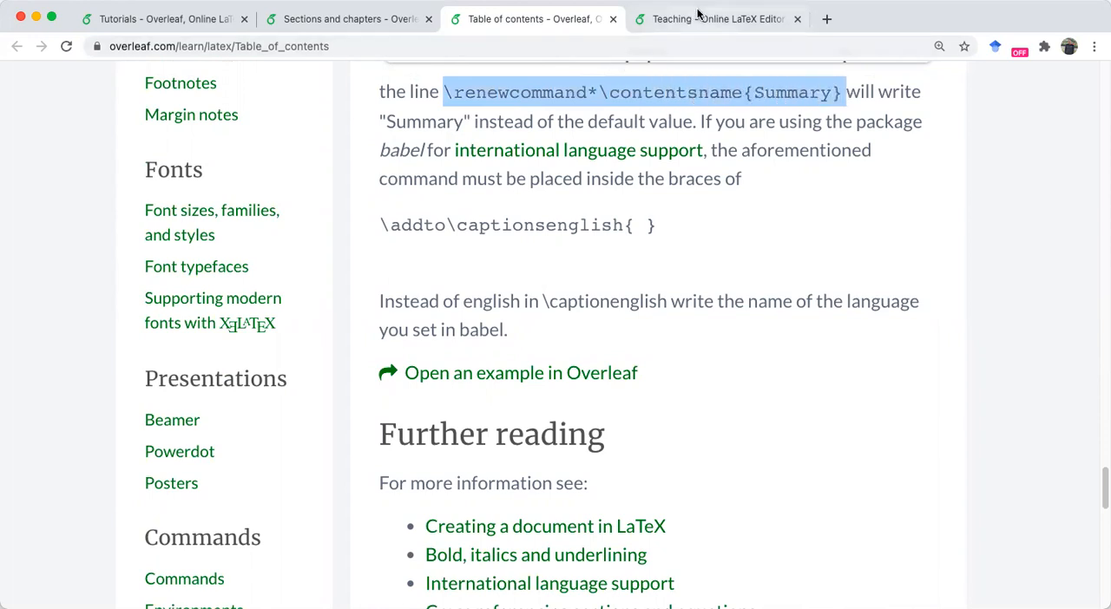
# - Rename the contents heading to Summary via \renewcommand*\contentsname and recompile
pyautogui.click(716, 18)
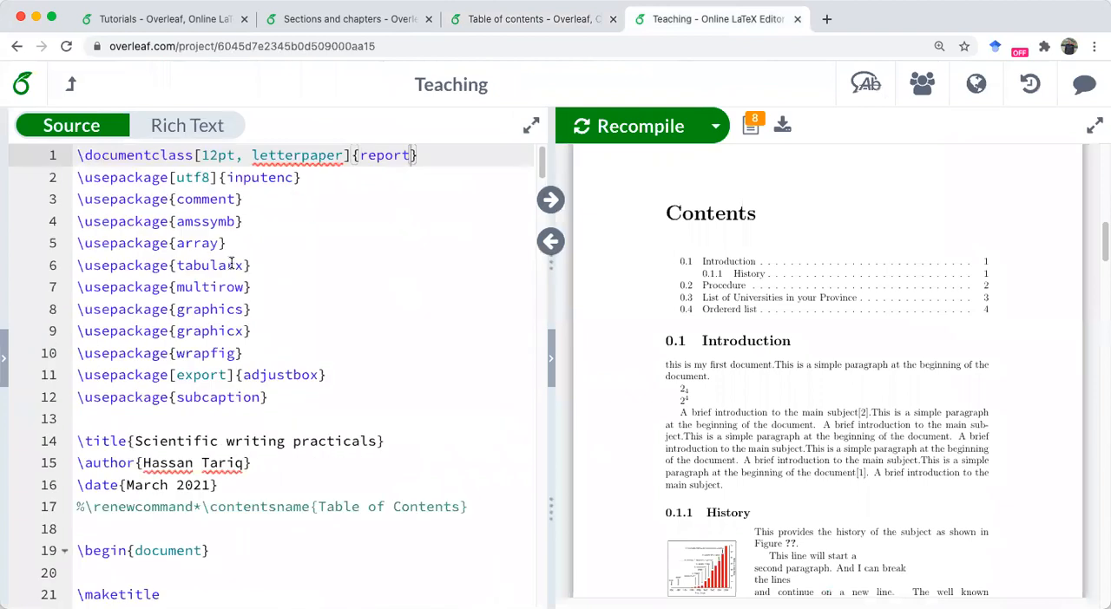
pyautogui.scroll(-3)
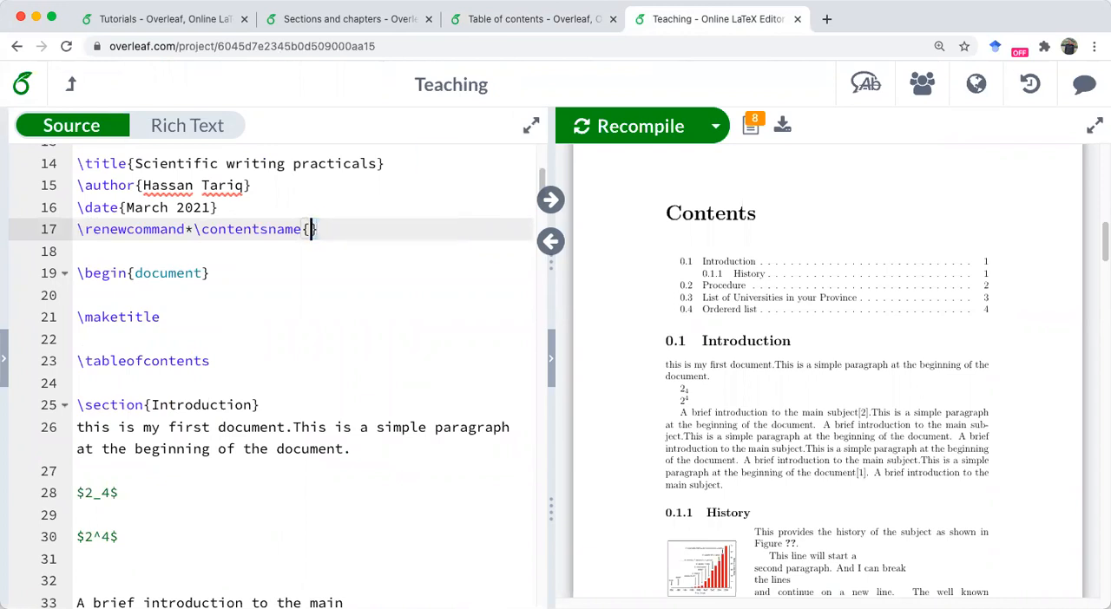
pyautogui.write('Summary')
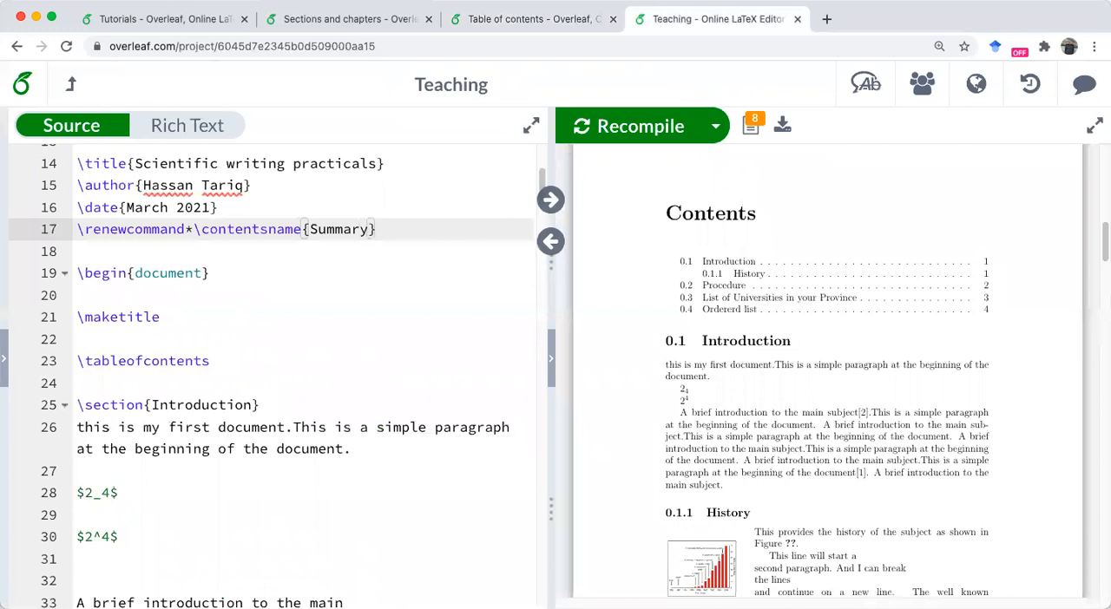
pyautogui.click(639, 125)
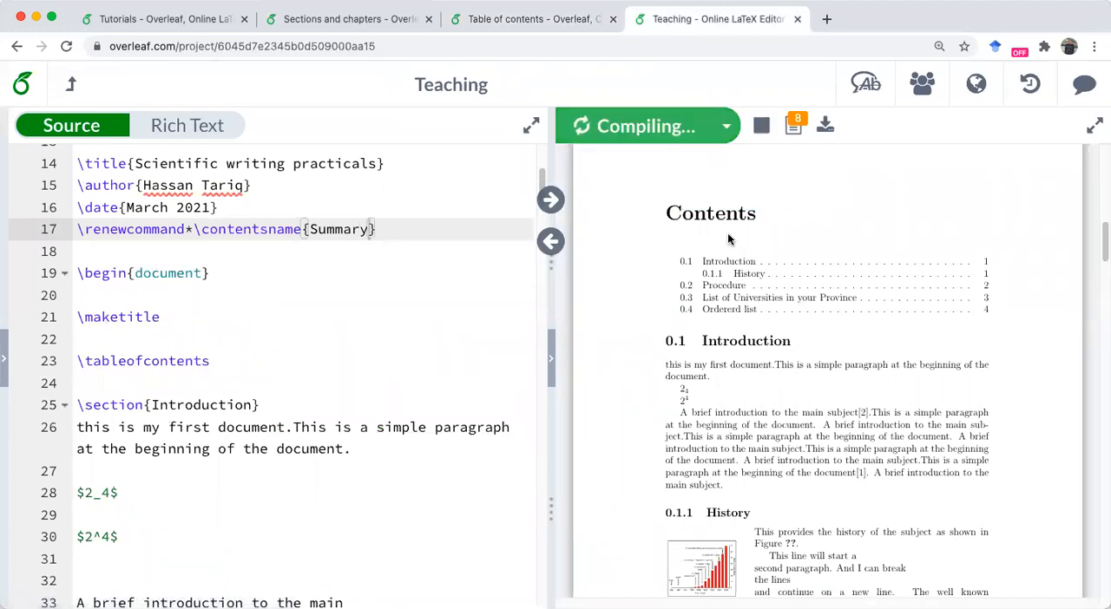
pyautogui.click(640, 125)
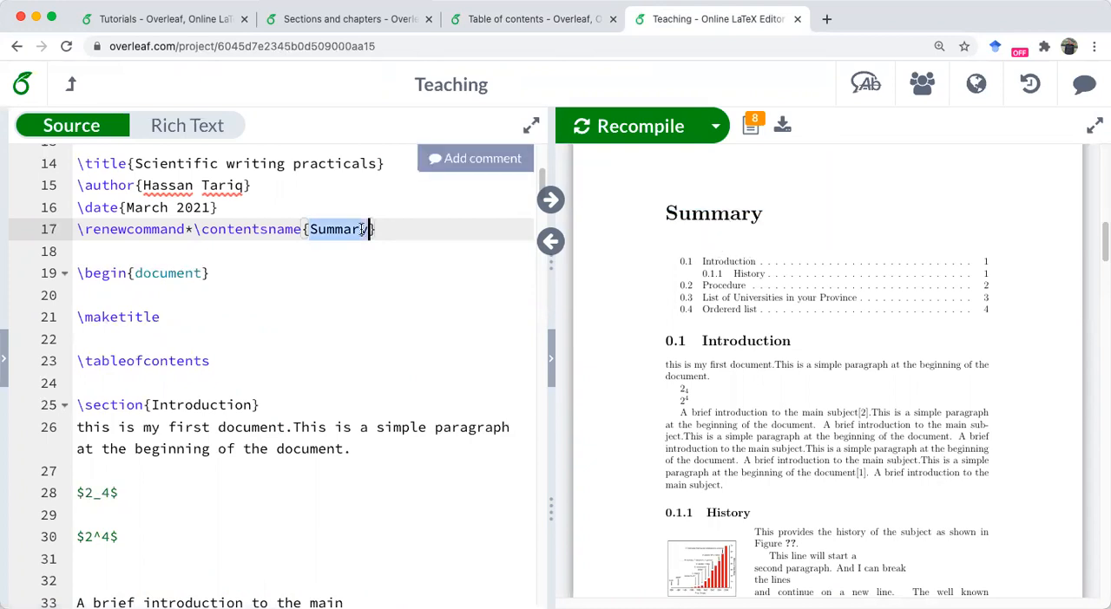
# - Change the contents heading to 'Table of contents' and recompile
pyautogui.press('Backspace')
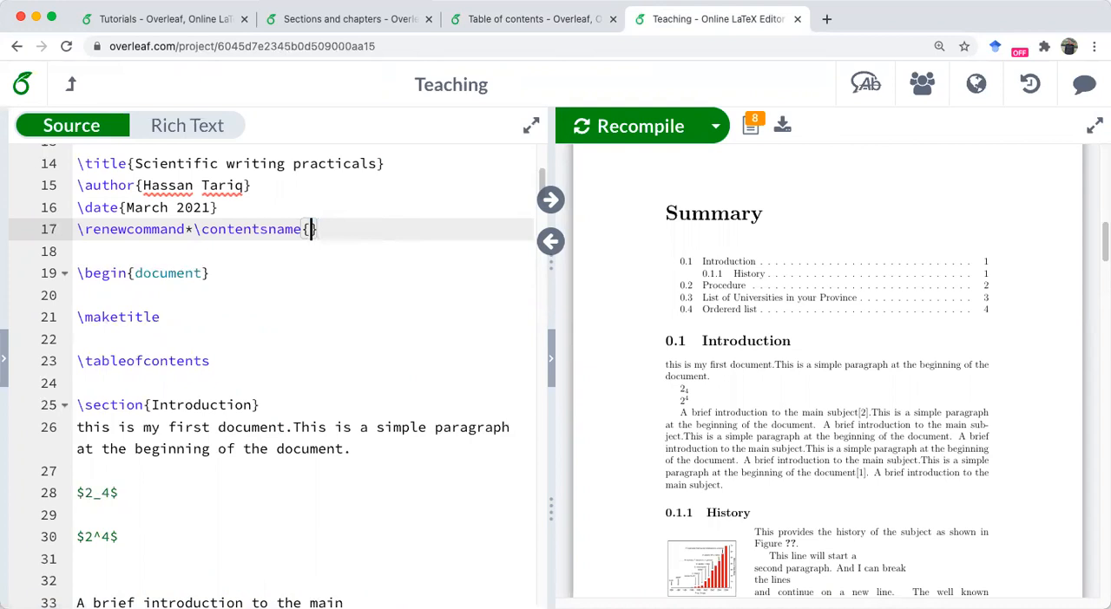
pyautogui.write('Table')
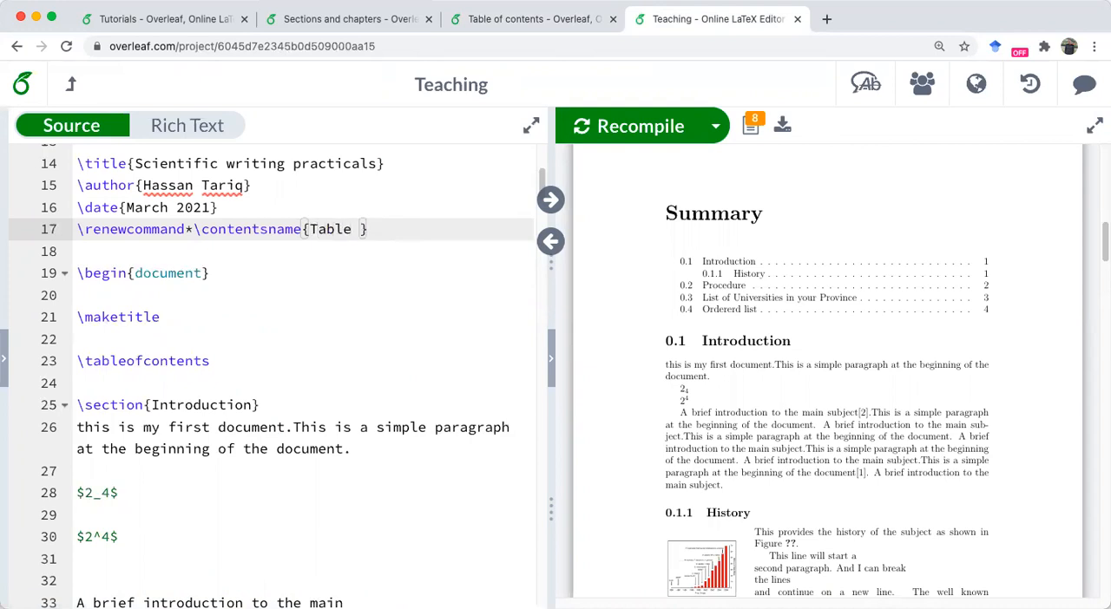
pyautogui.write('of')
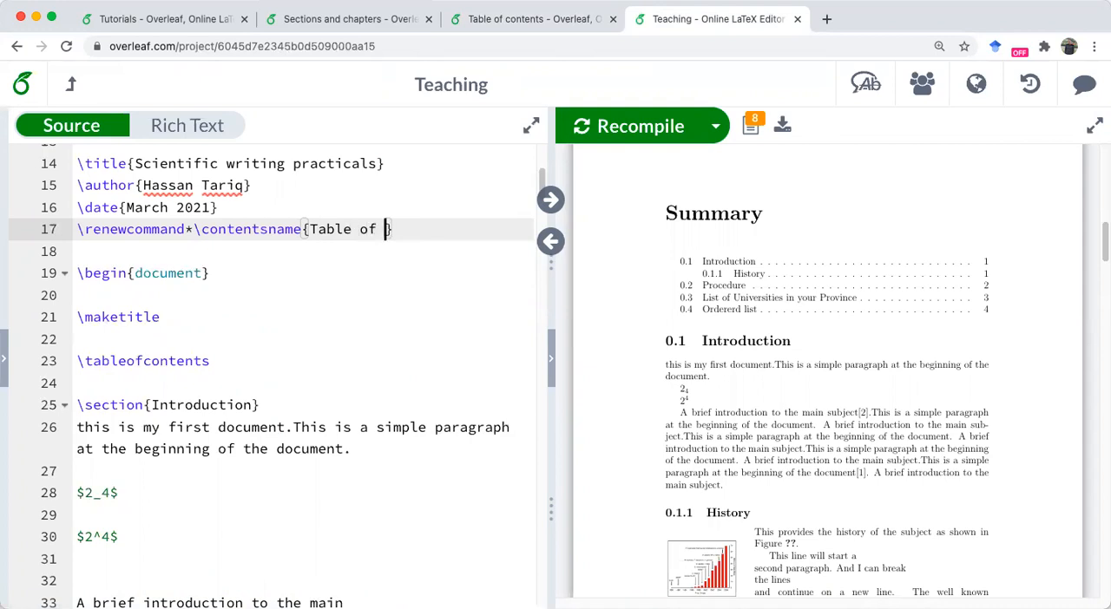
pyautogui.write('contents')
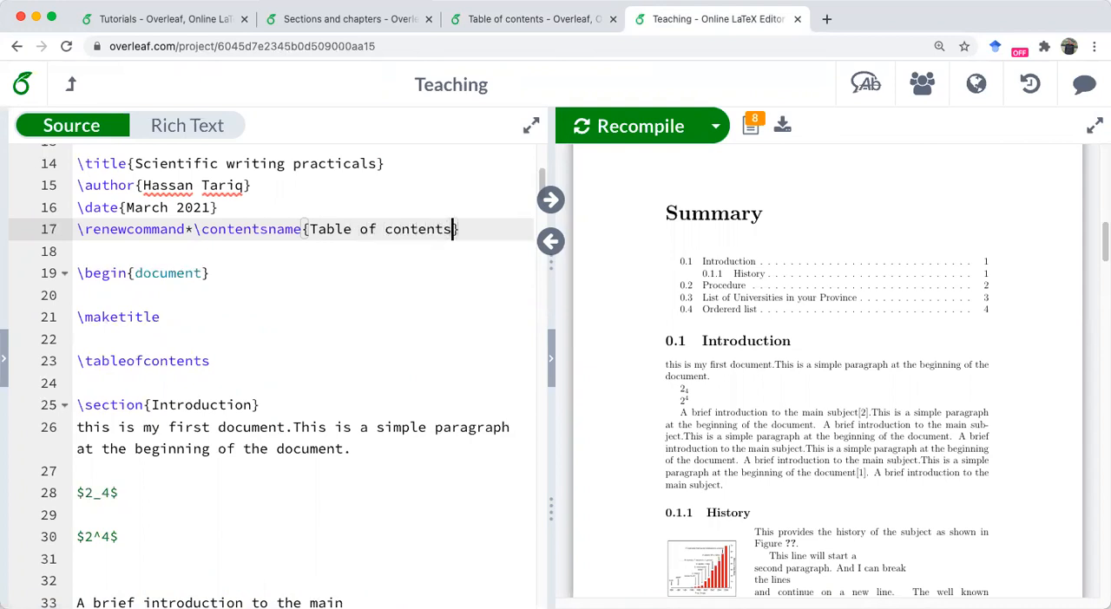
pyautogui.click(640, 125)
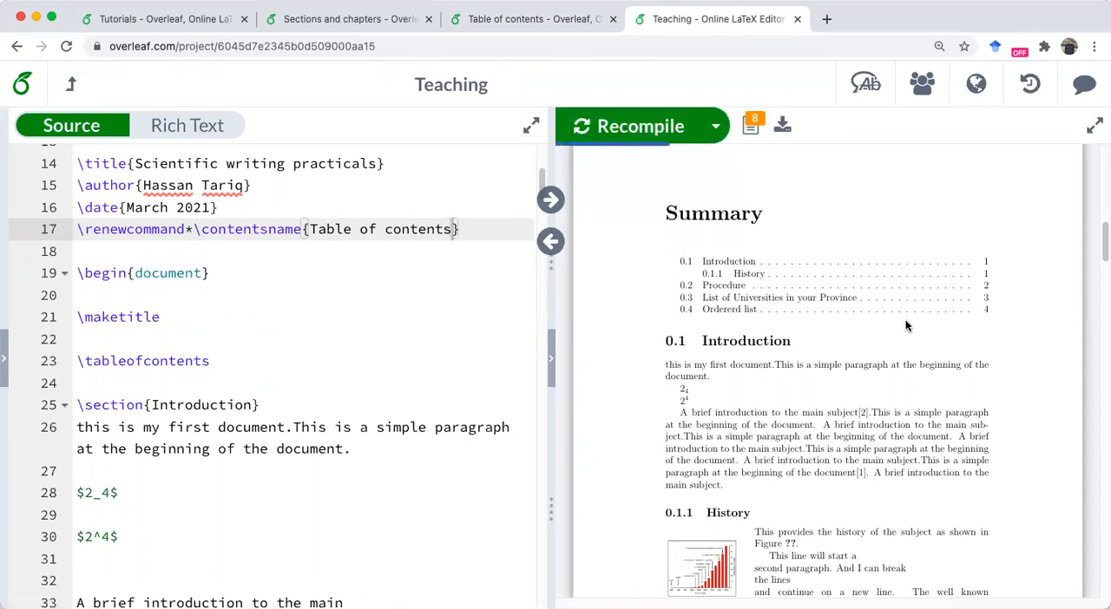
pyautogui.click(639, 125)
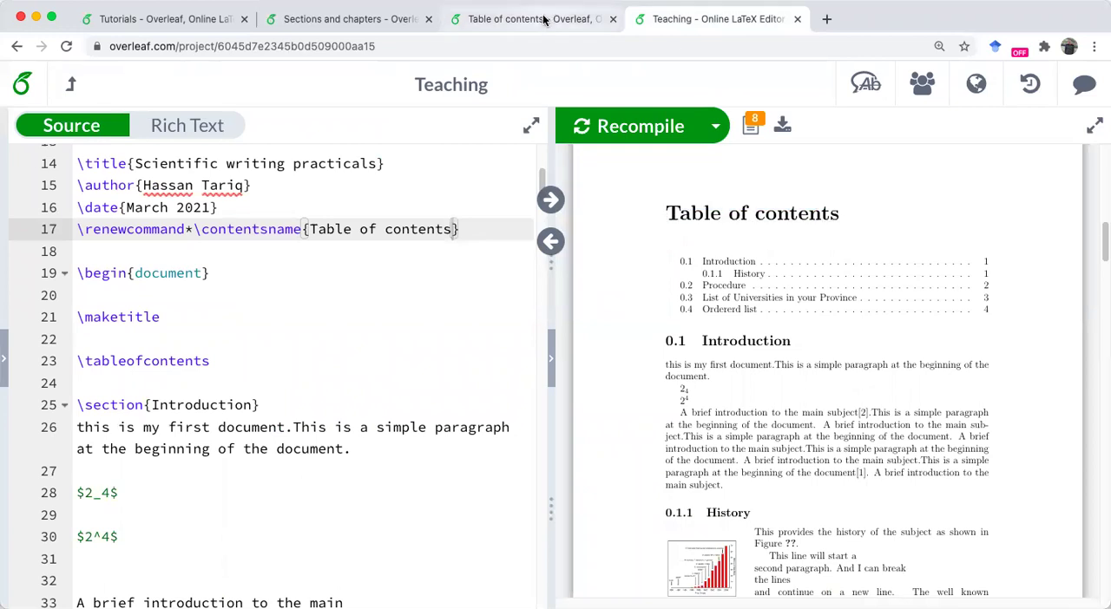
# - Open the Sections and chapters tutorial and scroll to its contents list
pyautogui.click(530, 17)
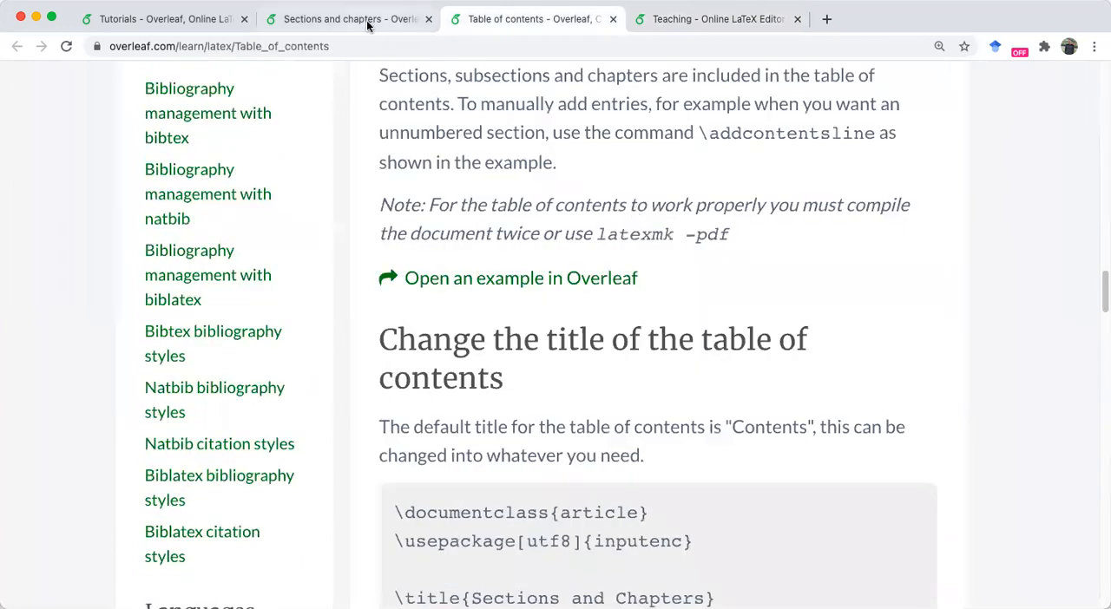
pyautogui.moveTo(347, 18)
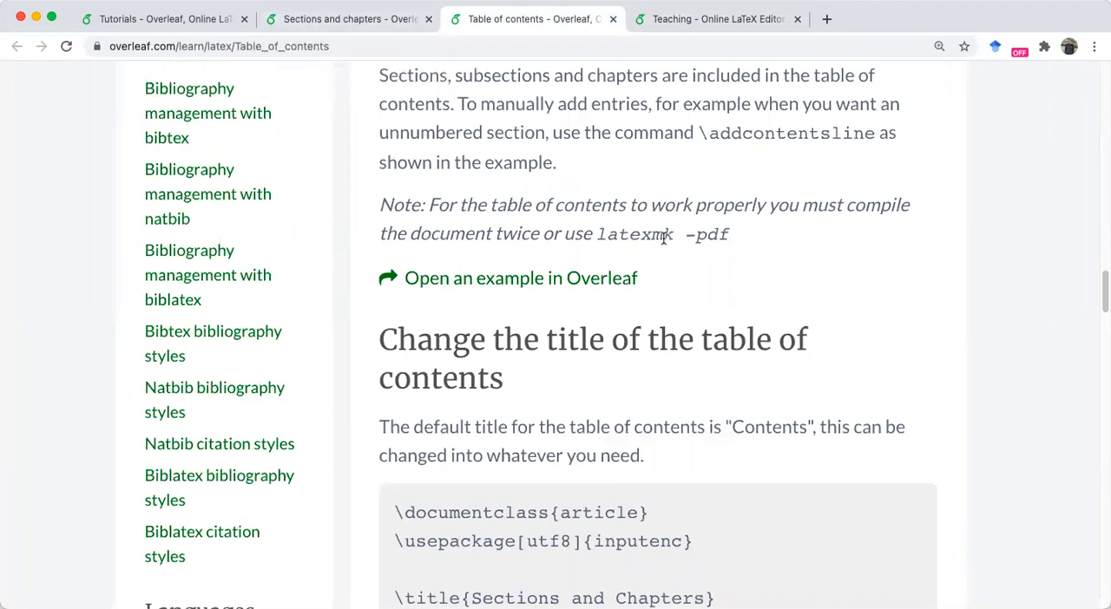
pyautogui.scroll(3)
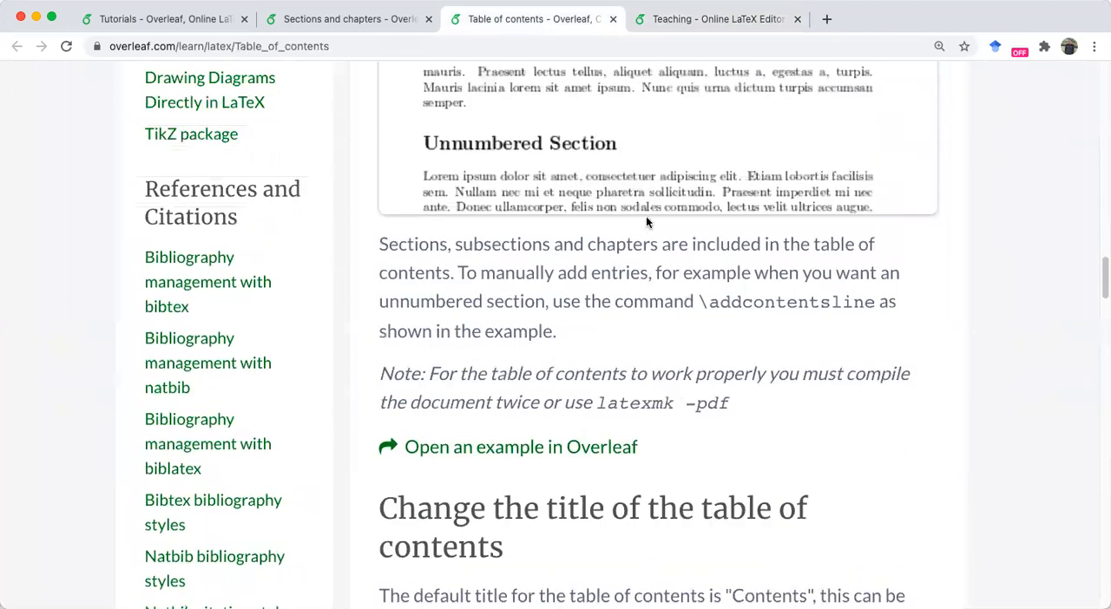
pyautogui.click(347, 18)
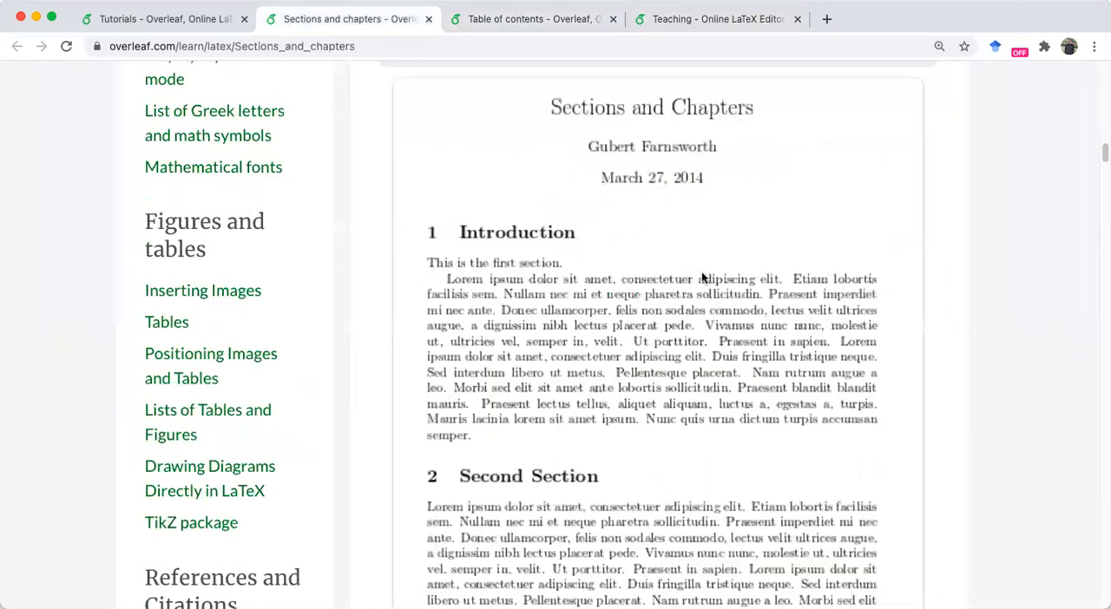
pyautogui.scroll(3)
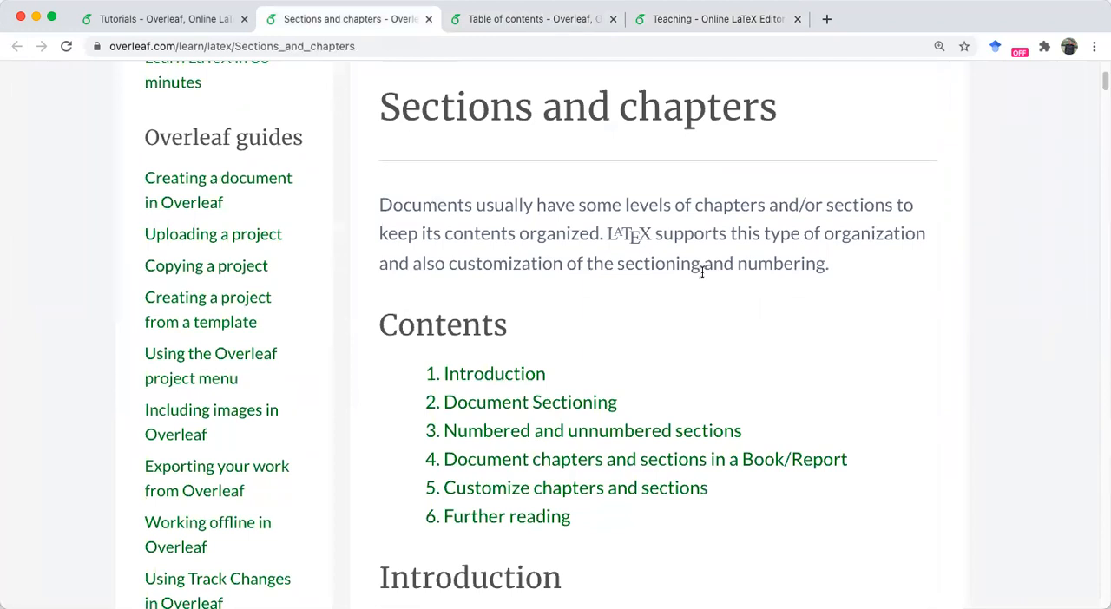
pyautogui.scroll(-3)
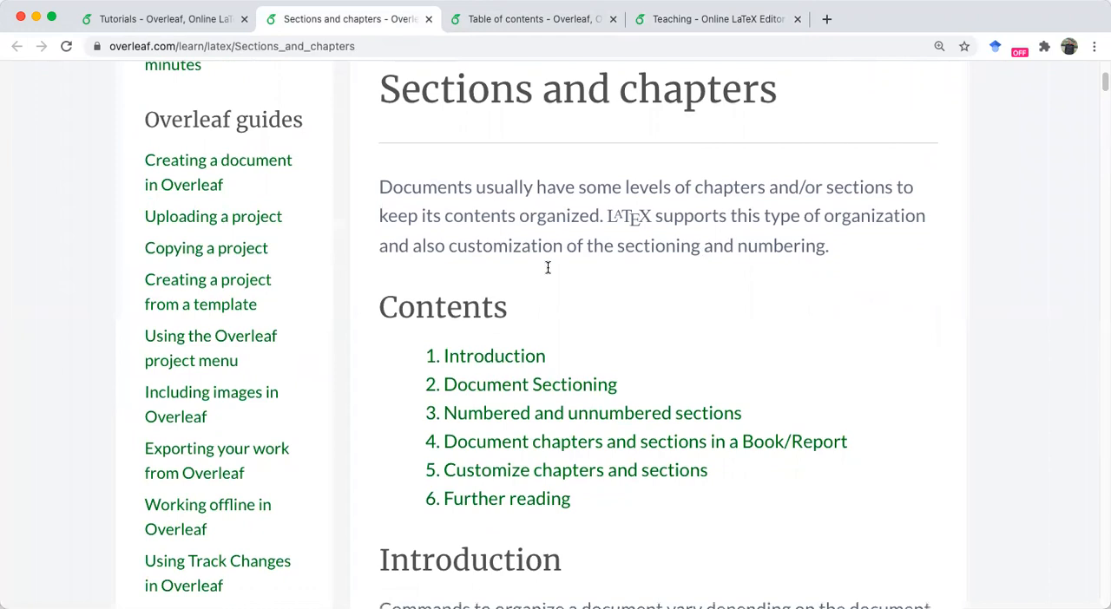
pyautogui.scroll(-3)
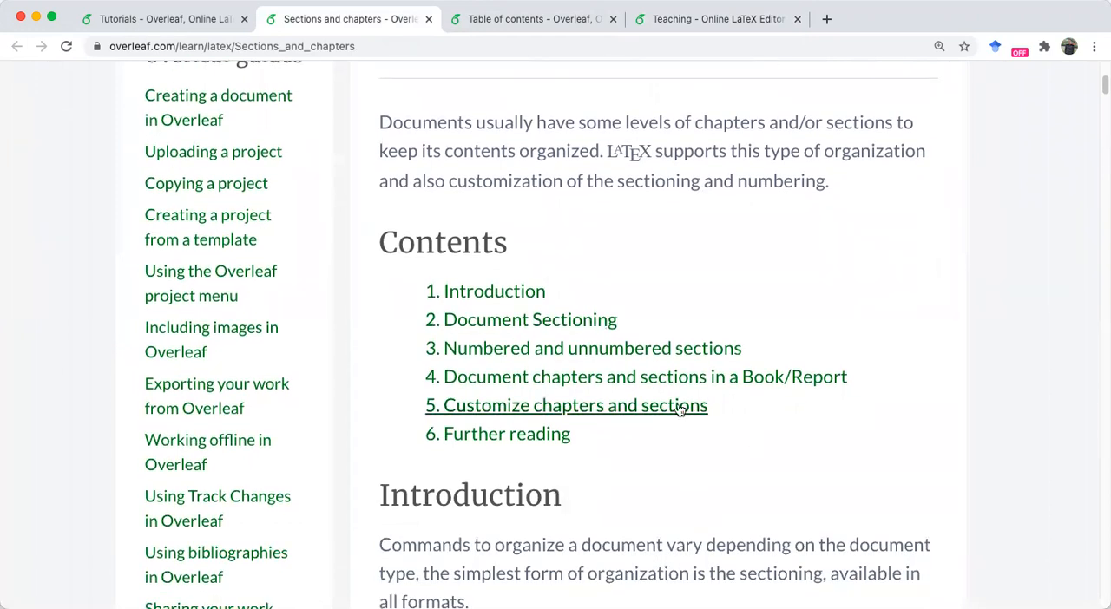
pyautogui.moveTo(677, 406)
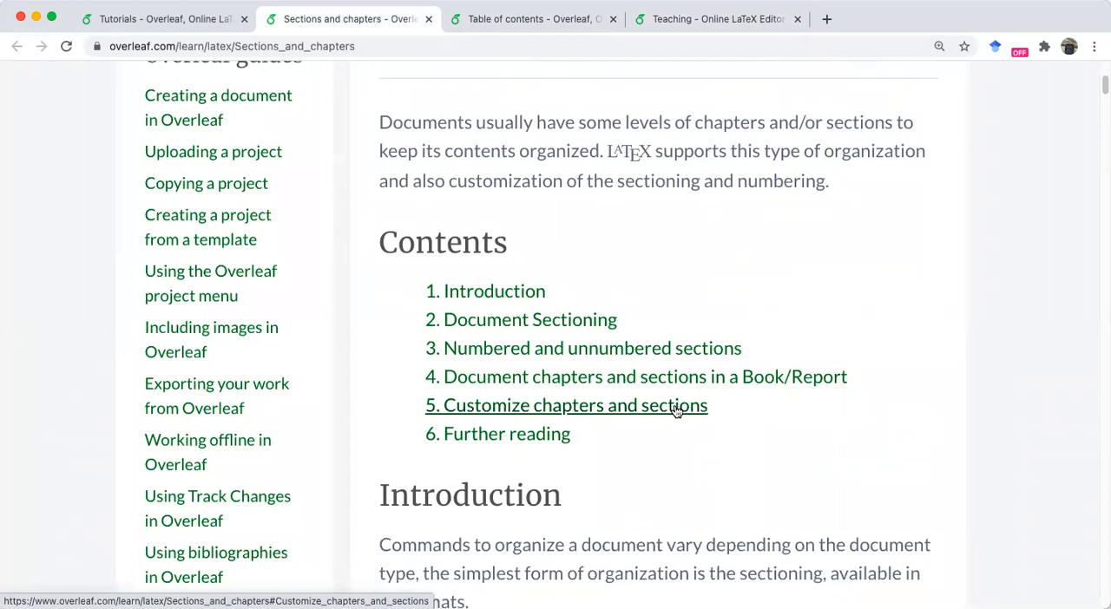
pyautogui.moveTo(715, 17)
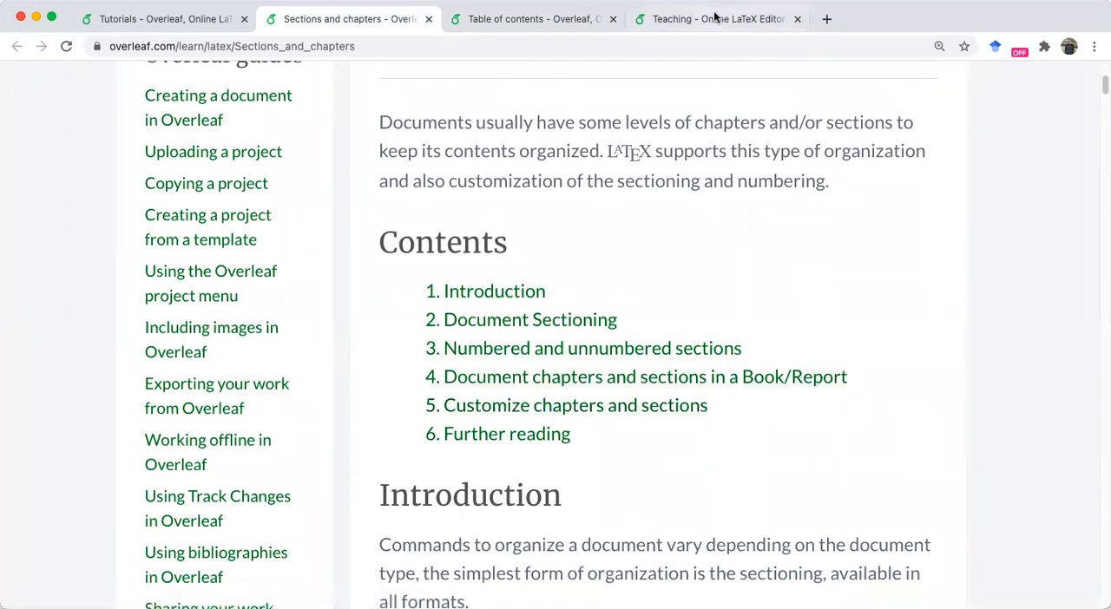
# - Check the Teaching source near \tableofcontents, then return to the Table of contents tutorial
pyautogui.click(717, 17)
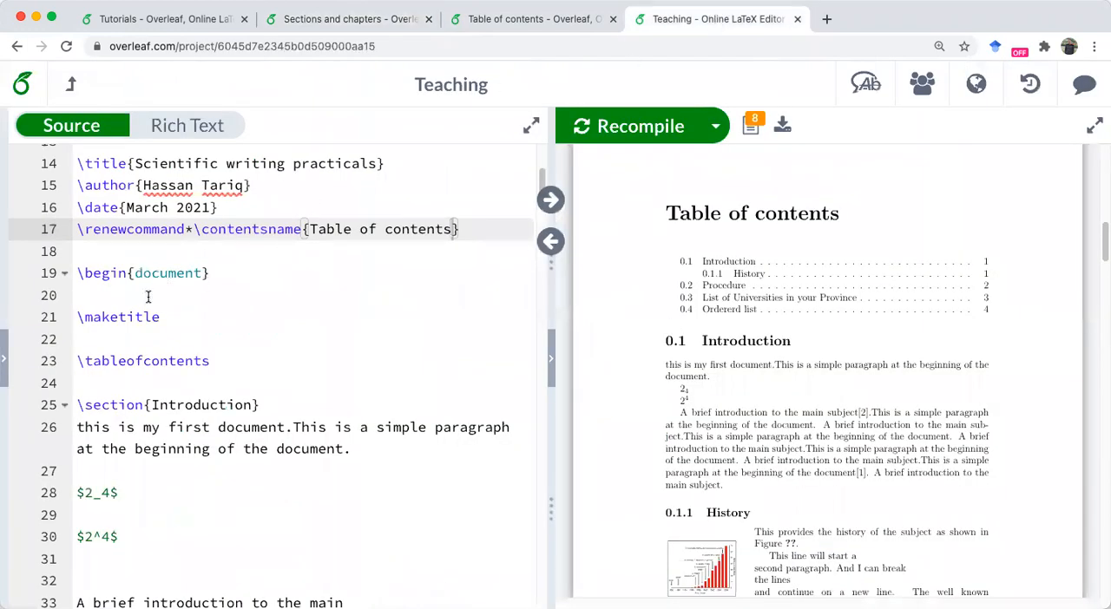
pyautogui.click(98, 295)
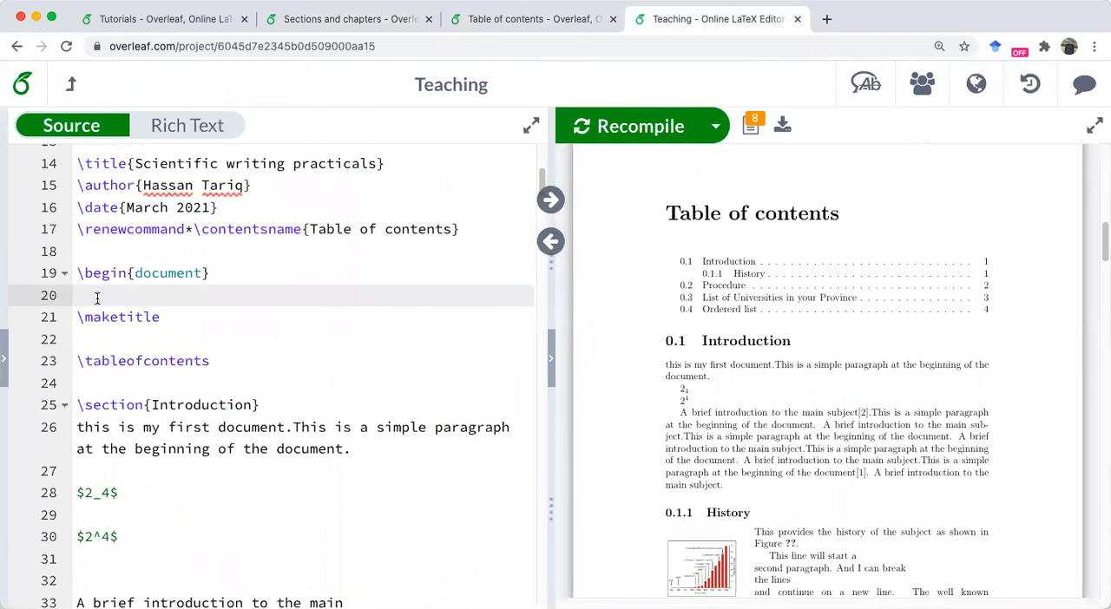
pyautogui.moveTo(73, 361)
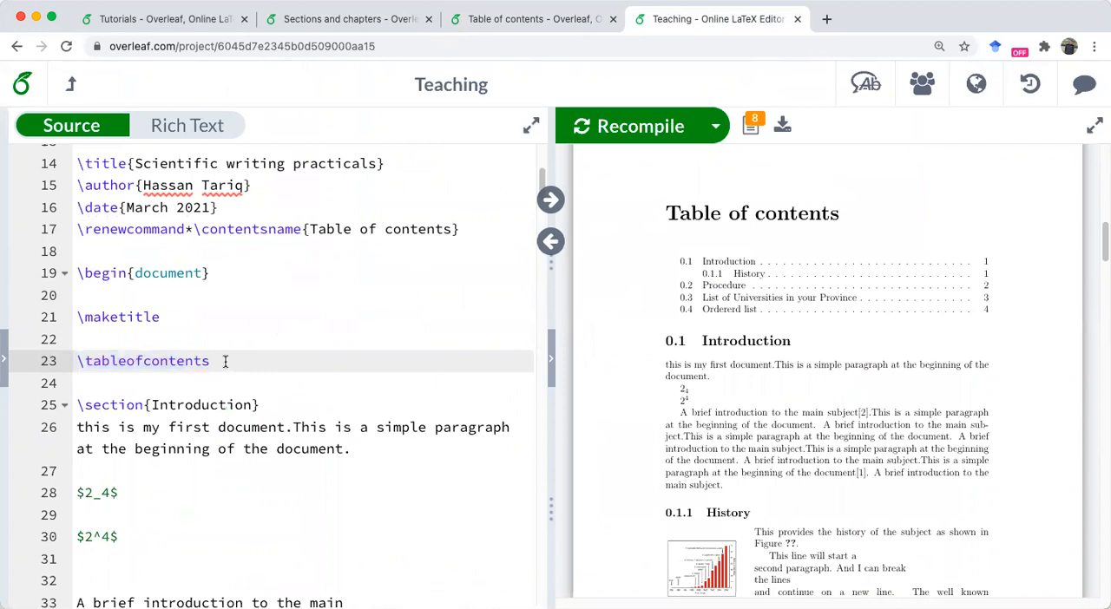
pyautogui.click(530, 17)
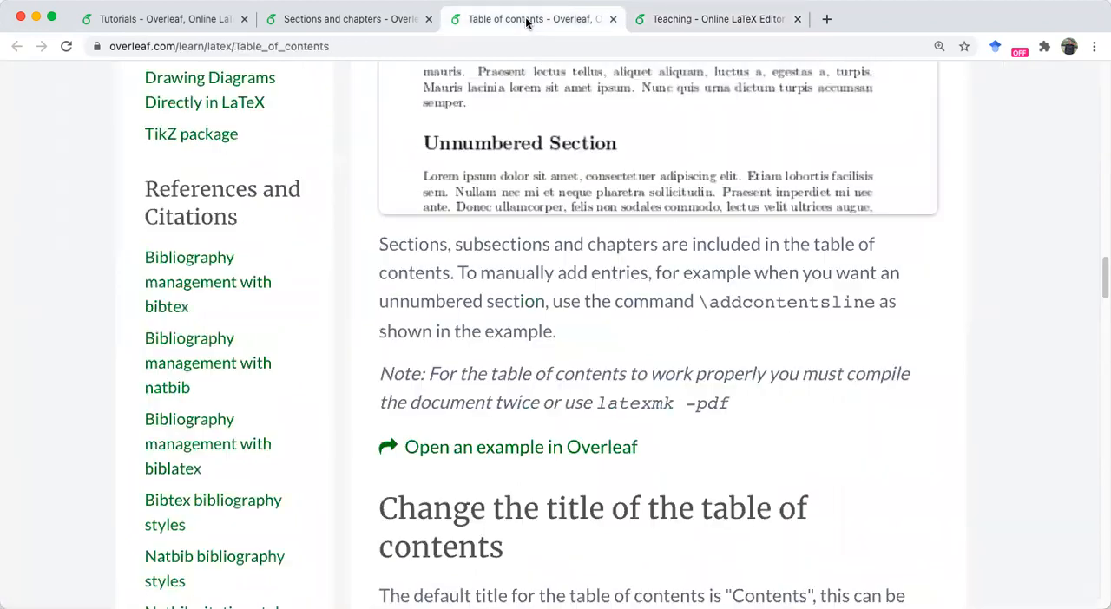
# - Read the Sections and chapters example code and compiled output down to Document Sectioning
pyautogui.scroll(-3)
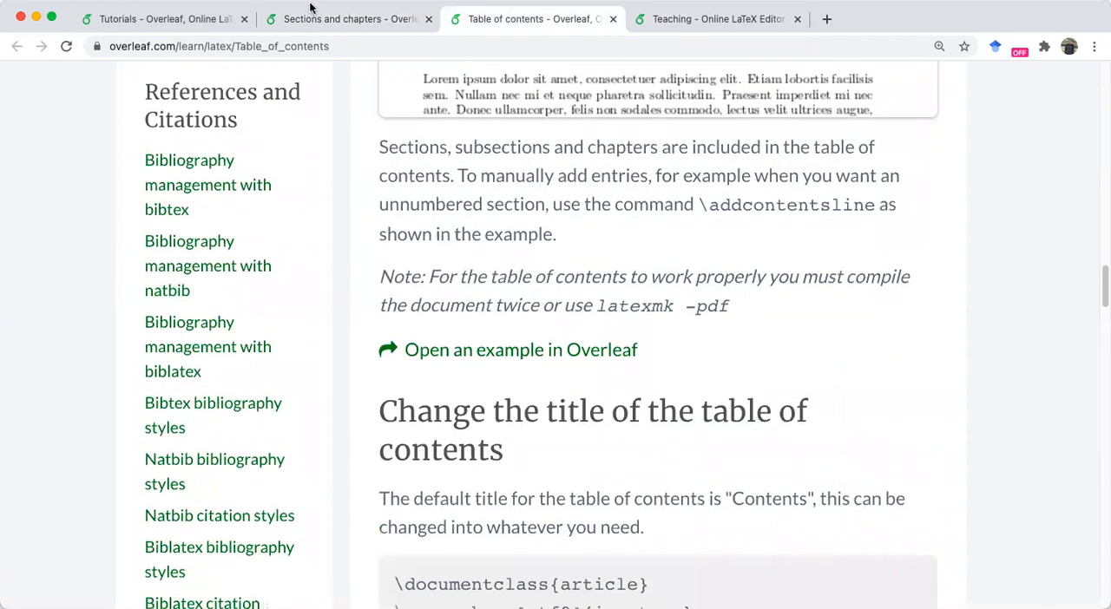
pyautogui.click(347, 17)
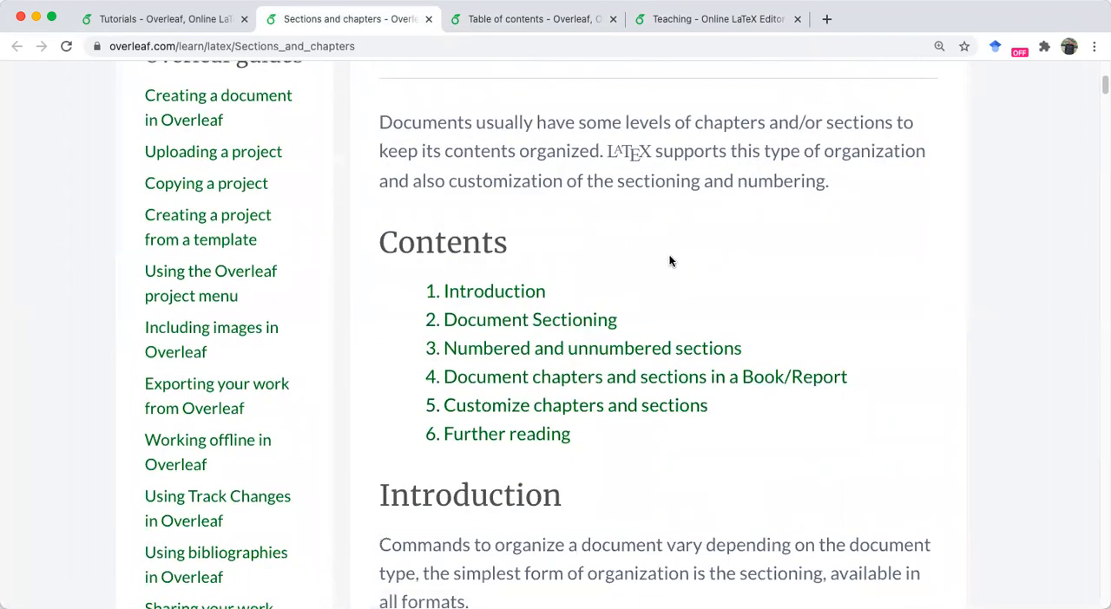
pyautogui.scroll(-3)
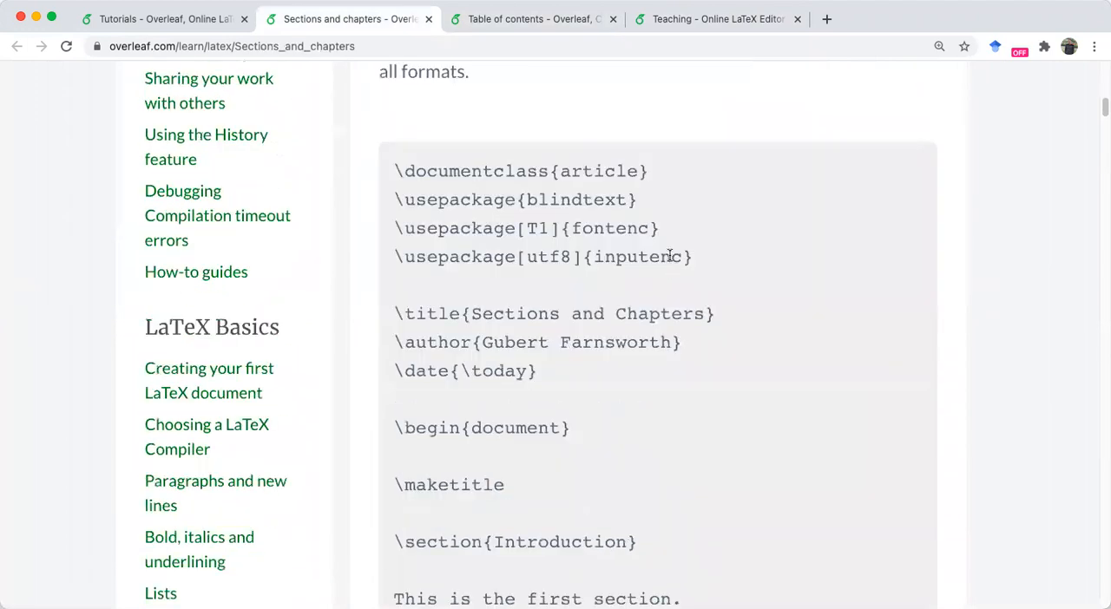
pyautogui.scroll(-3)
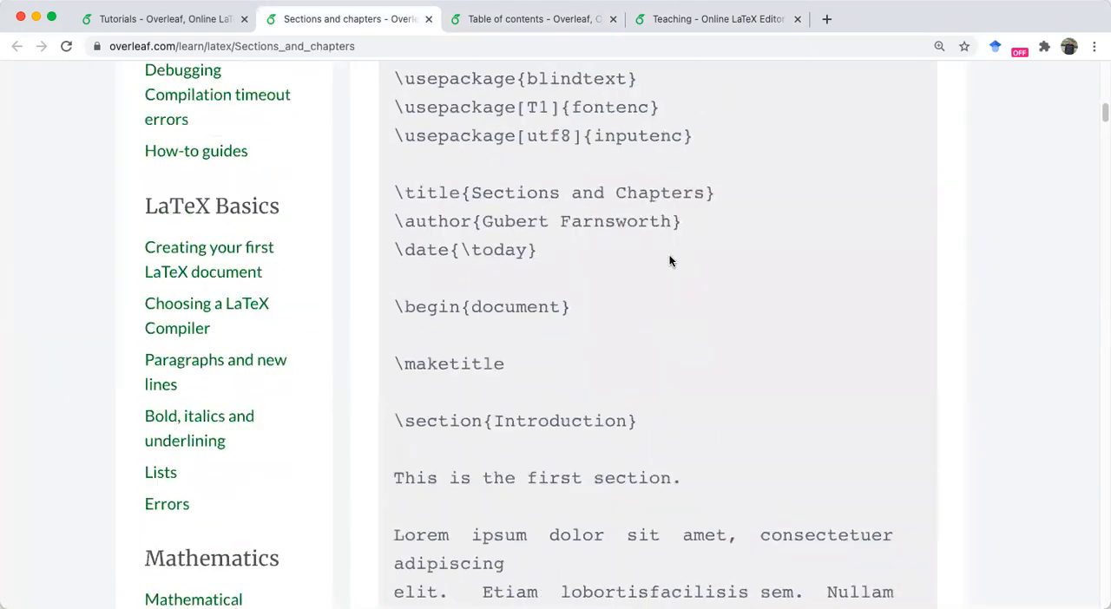
pyautogui.scroll(-3)
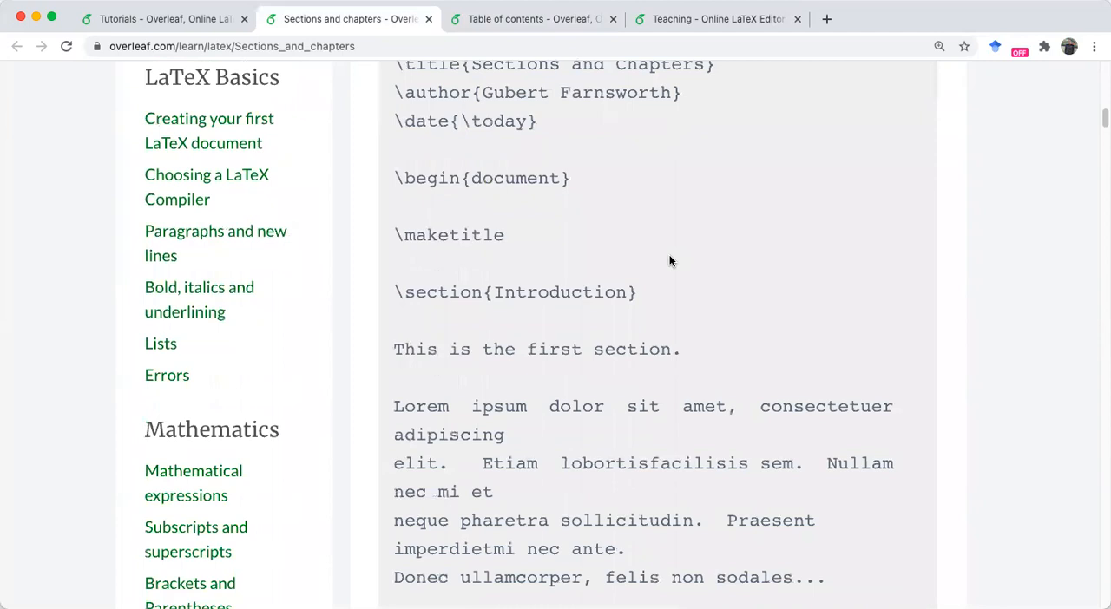
pyautogui.scroll(-3)
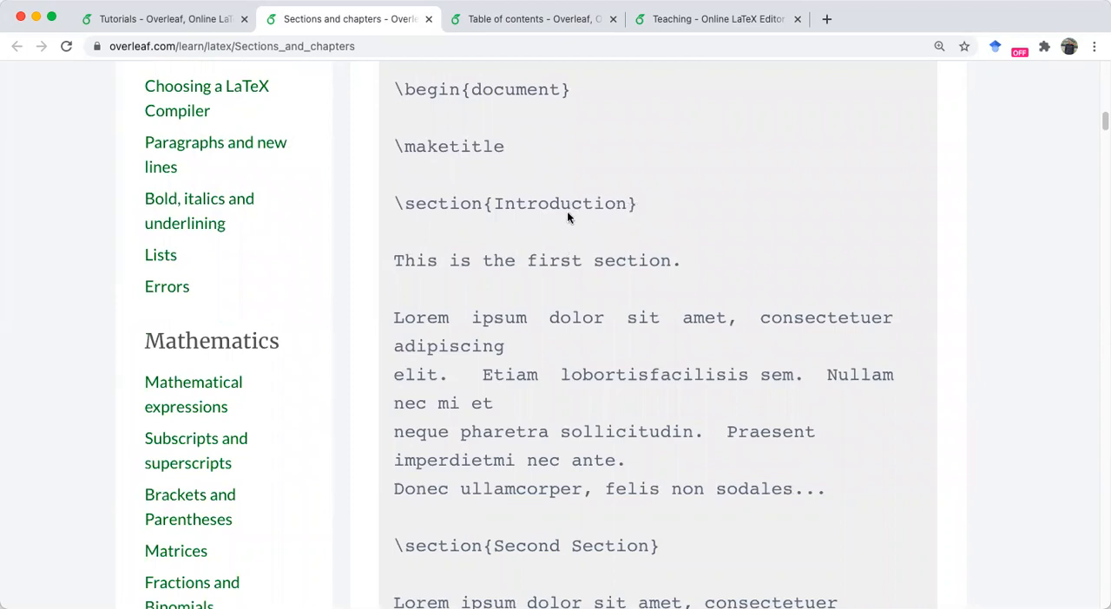
pyautogui.moveTo(545, 203)
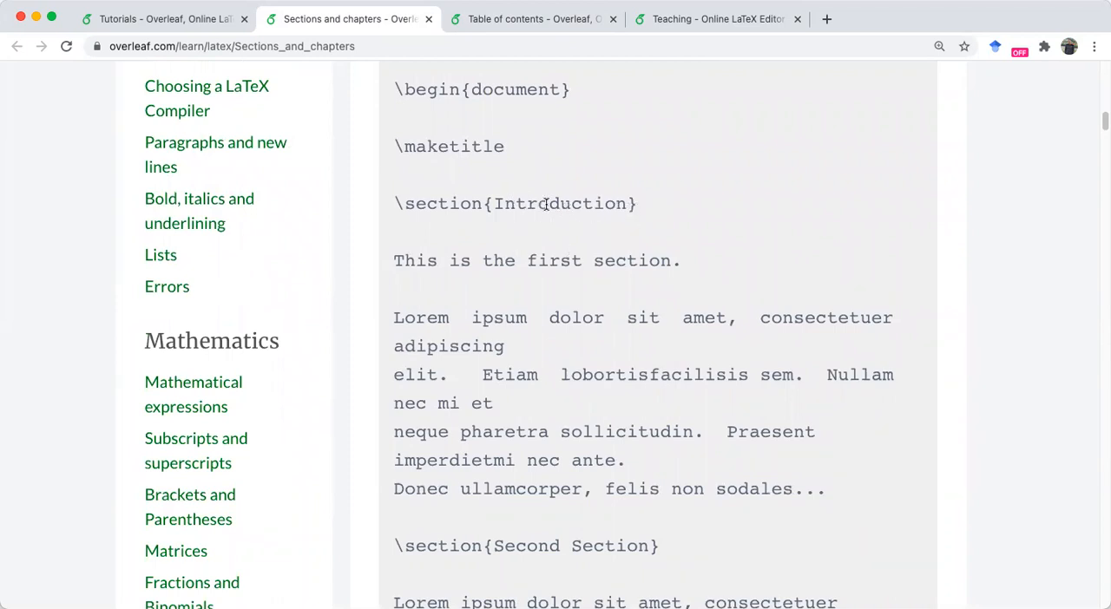
pyautogui.scroll(-3)
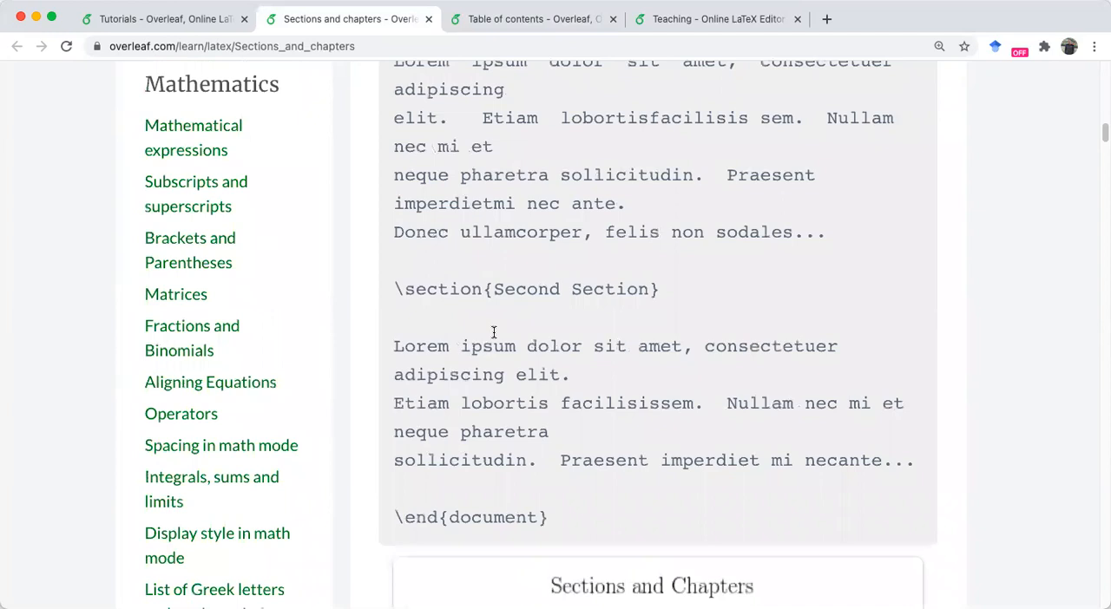
pyautogui.scroll(-3)
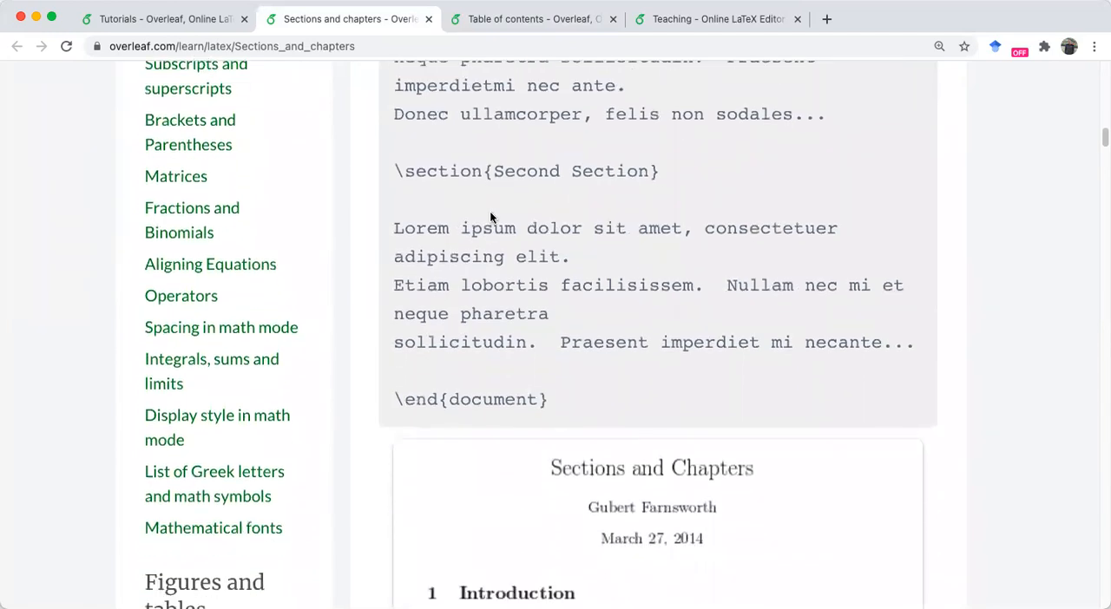
pyautogui.scroll(-3)
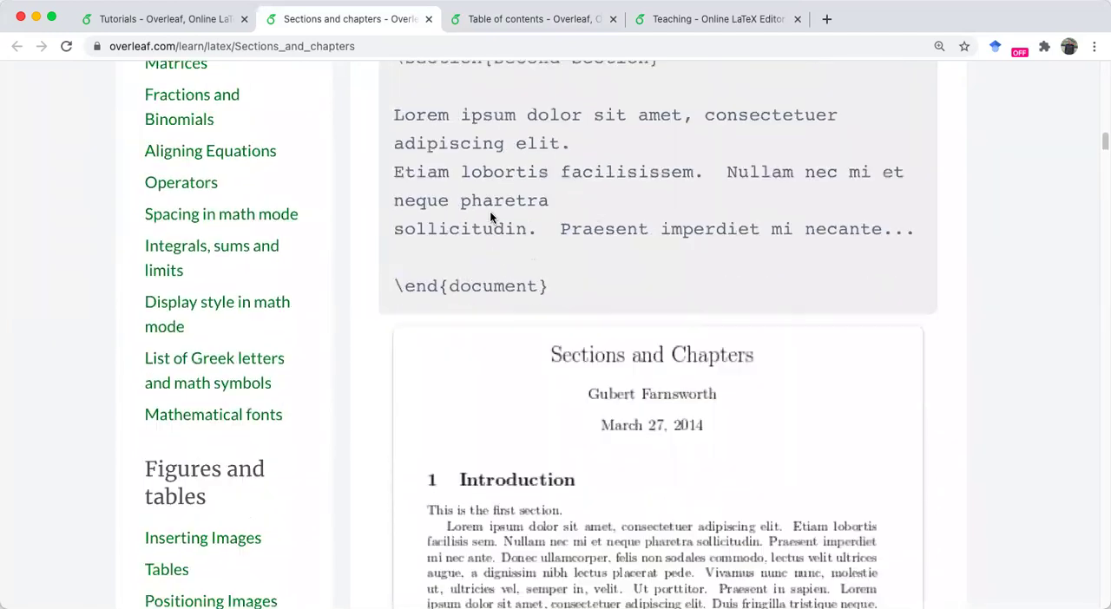
pyautogui.scroll(-3)
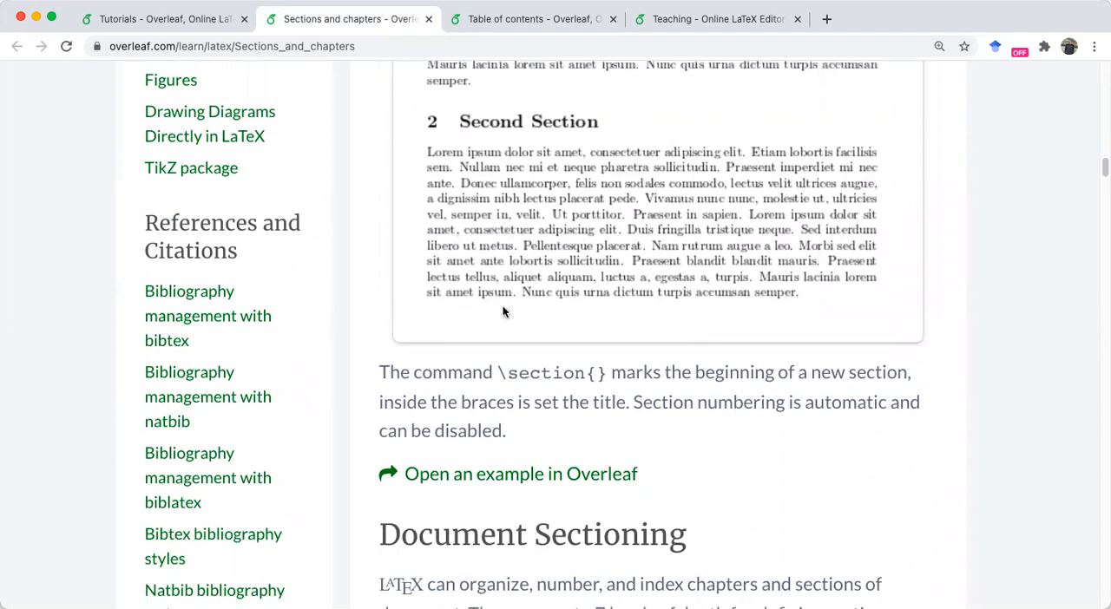
# - Read the seven-level sectioning table, then return to the Teaching project source
pyautogui.scroll(-3)
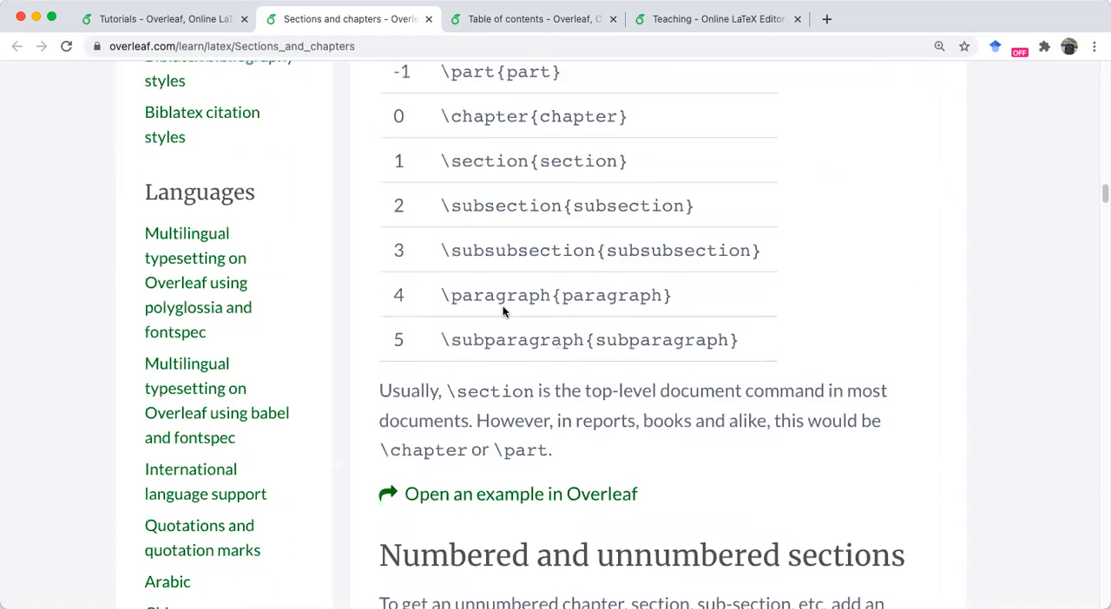
pyautogui.scroll(3)
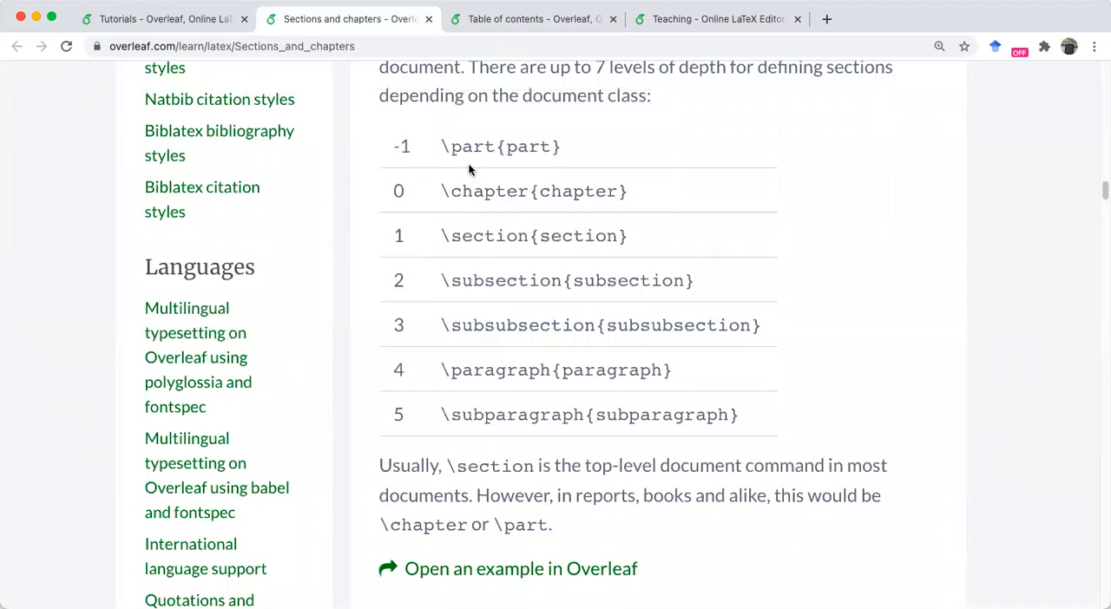
pyautogui.moveTo(466, 172)
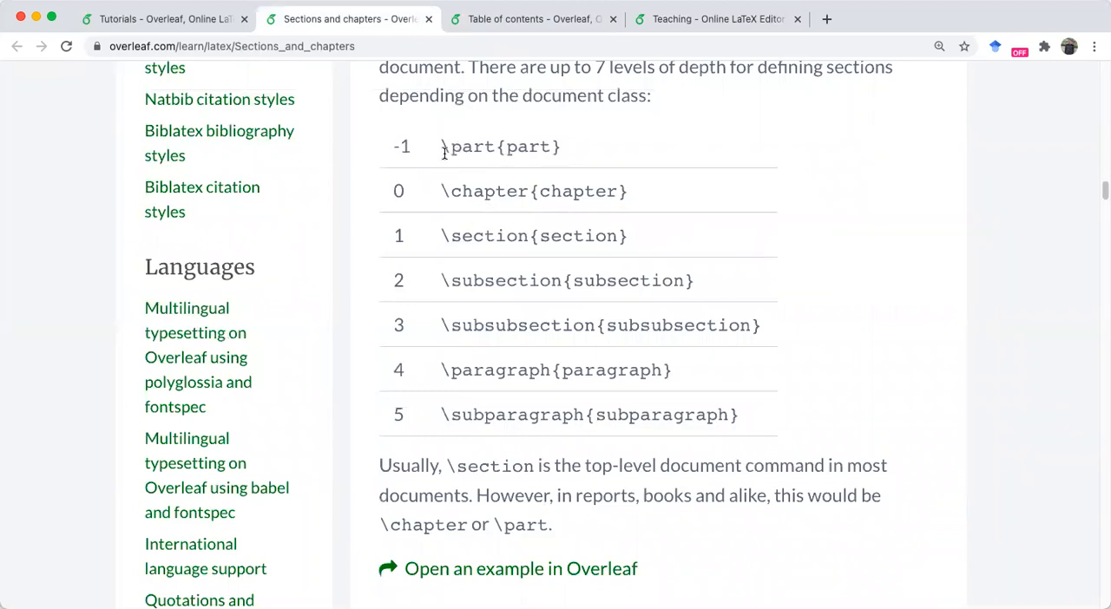
pyautogui.moveTo(472, 177)
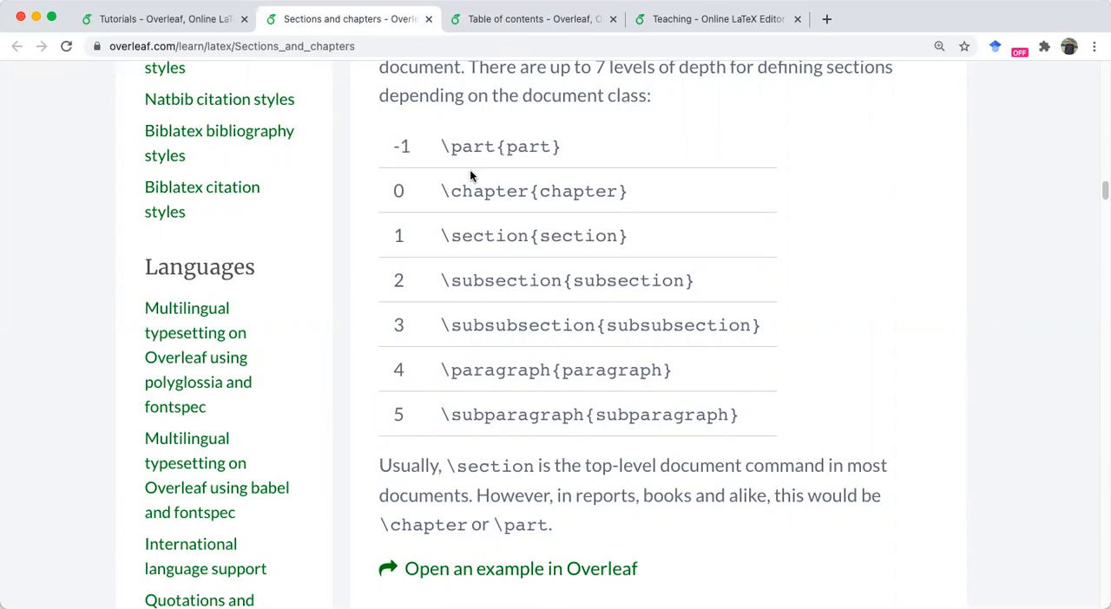
pyautogui.moveTo(527, 191)
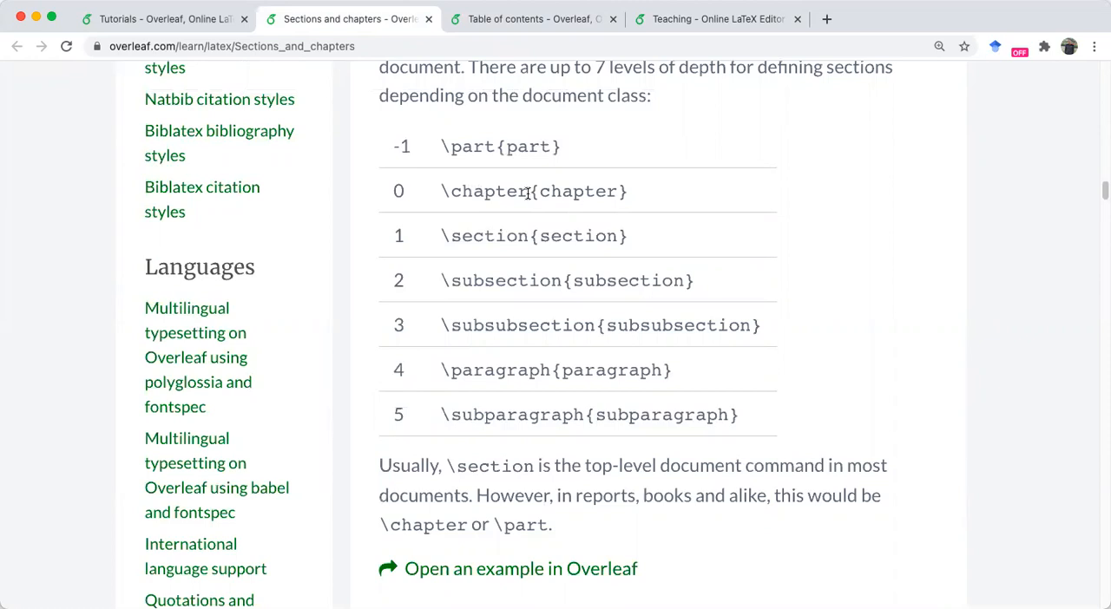
pyautogui.moveTo(445, 191)
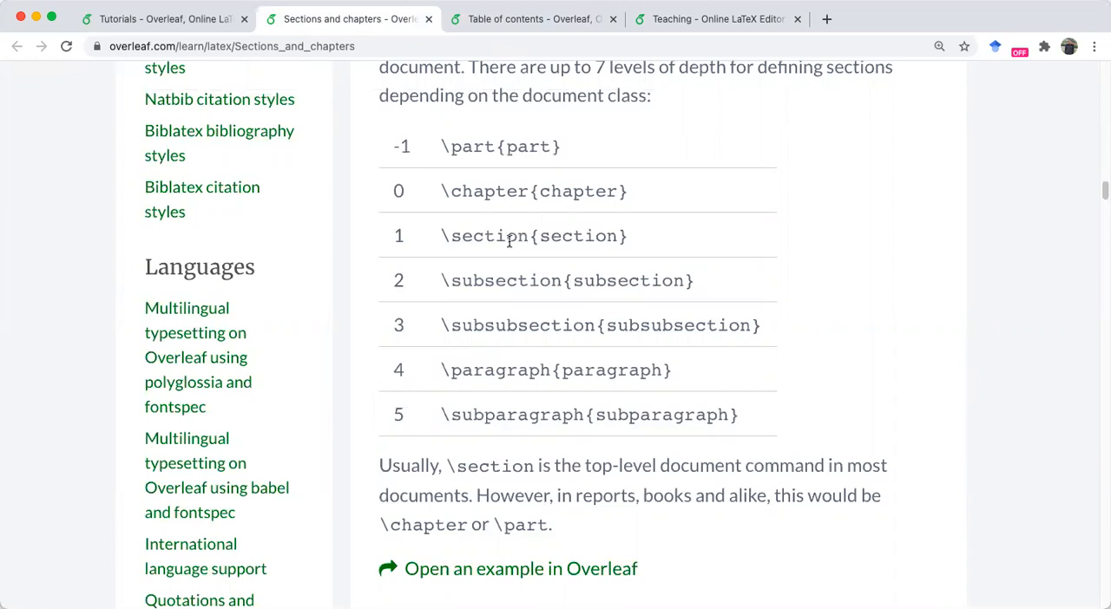
pyautogui.moveTo(465, 285)
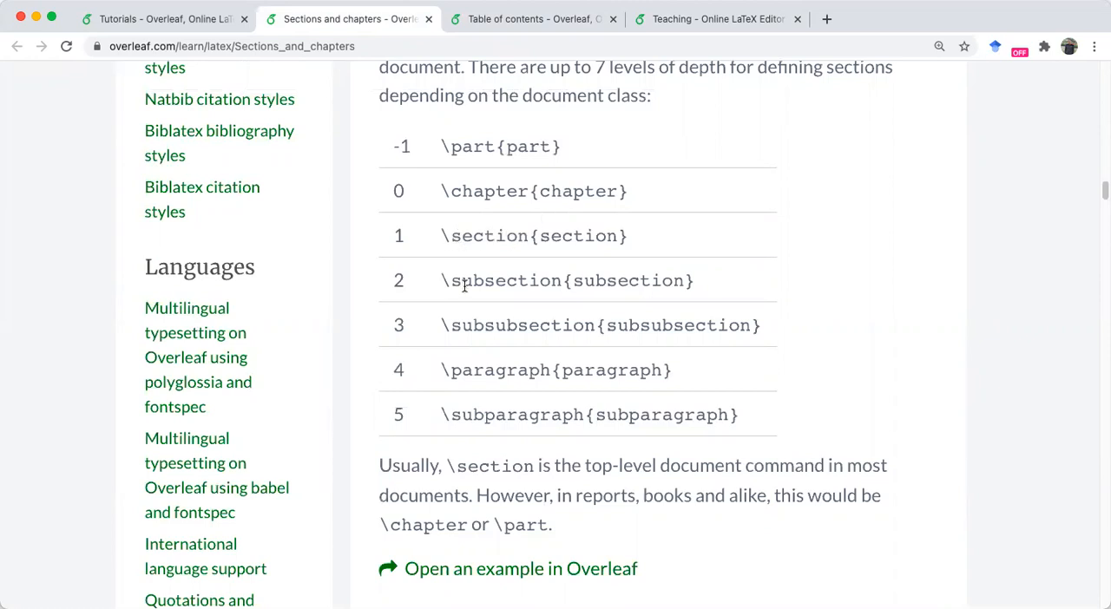
pyautogui.moveTo(518, 396)
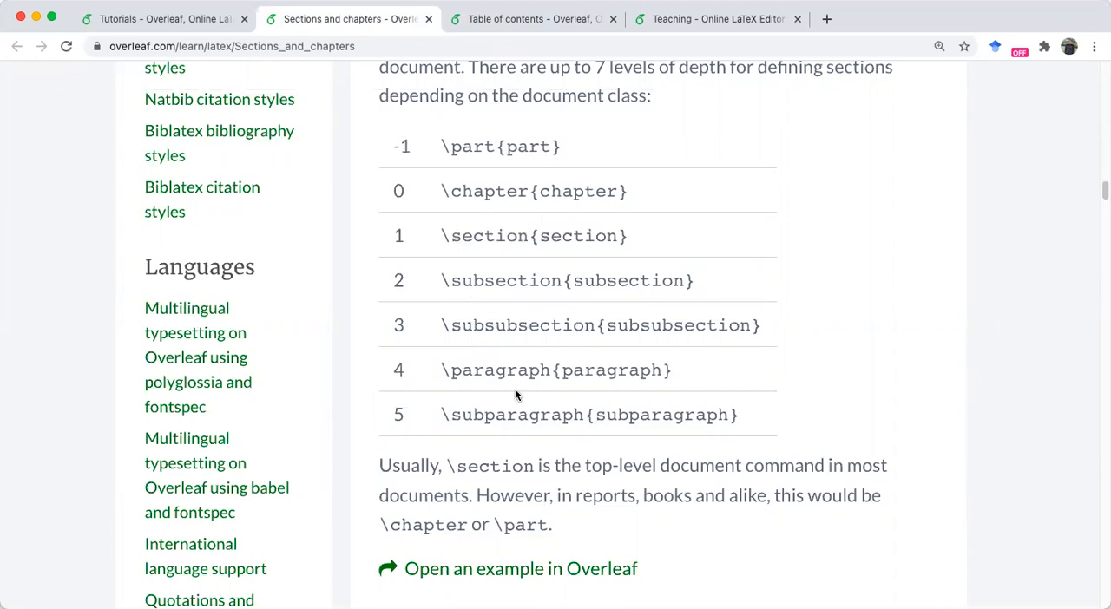
pyautogui.moveTo(614, 410)
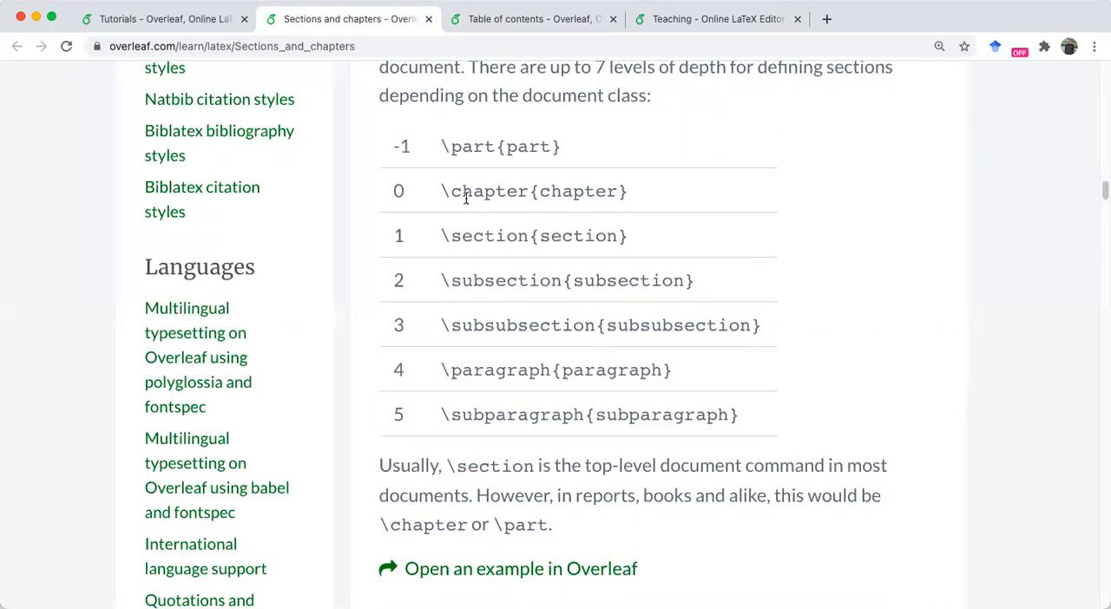
pyautogui.click(716, 17)
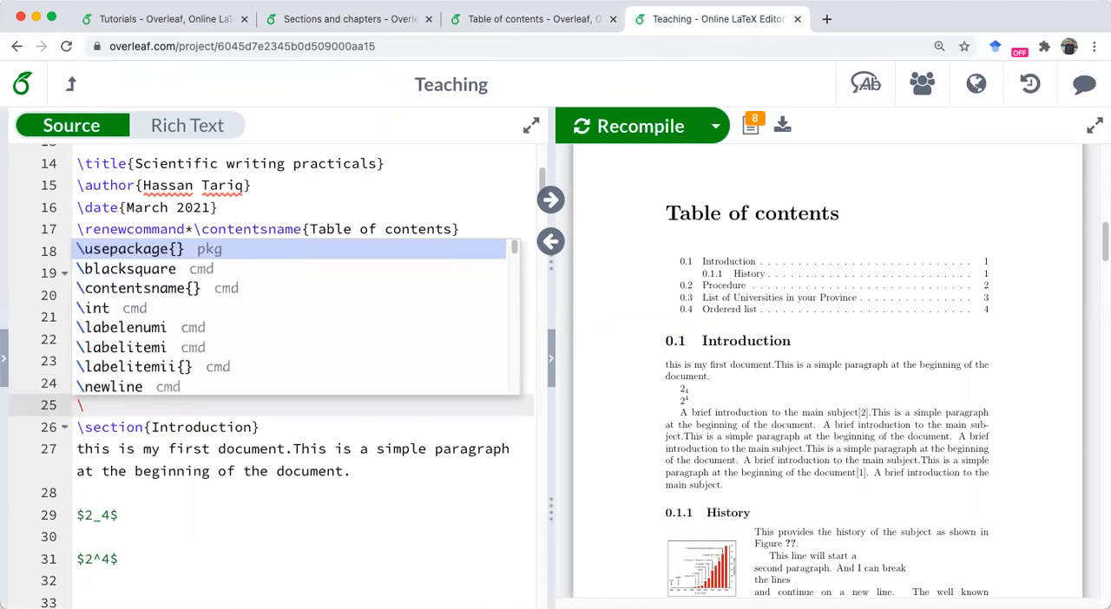
# - Insert \chapter{Background} on line 25 before the Introduction section
pyautogui.write('\\cha')
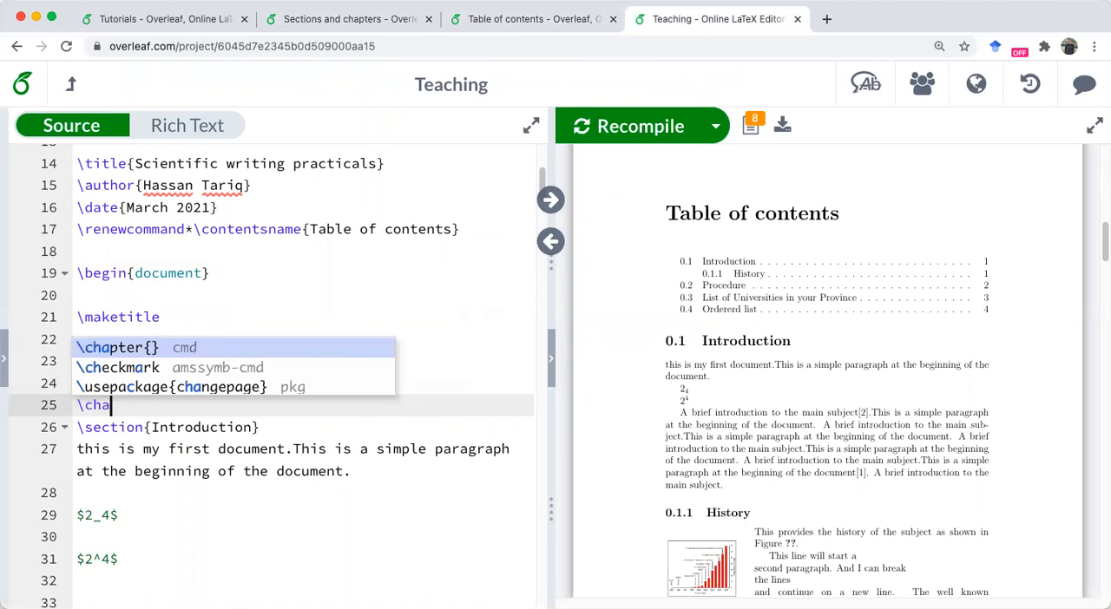
pyautogui.click(118, 347)
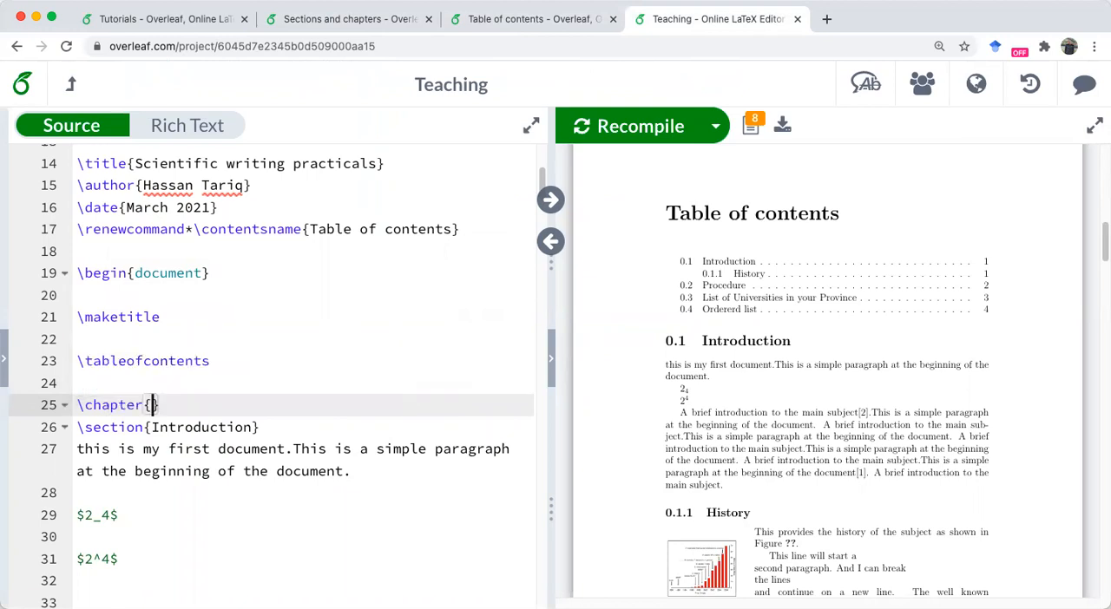
pyautogui.write('B')
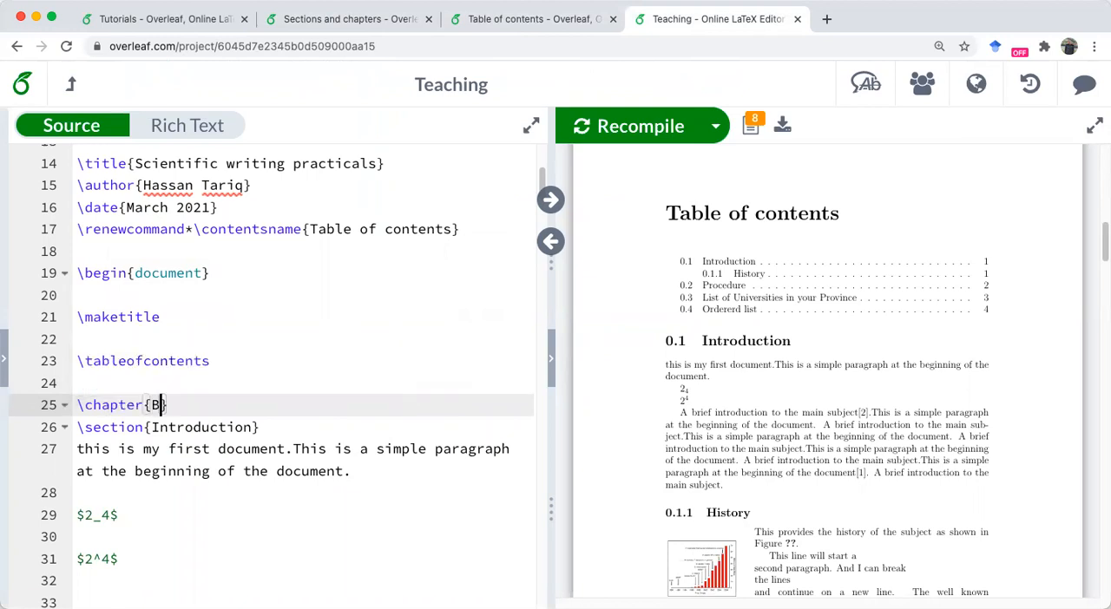
pyautogui.write('ackground')
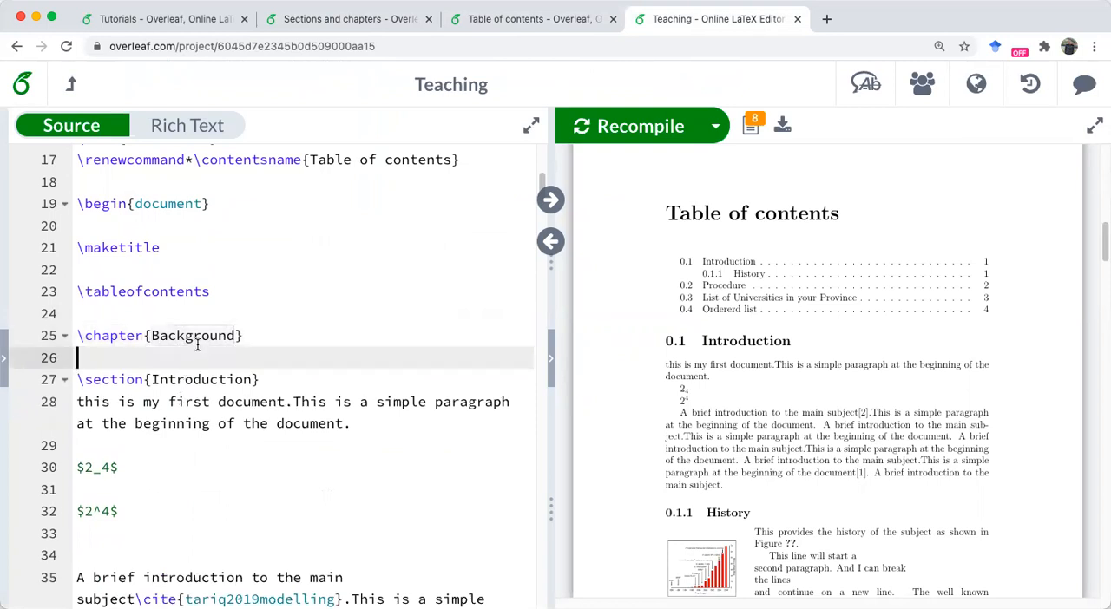
# - Insert \chapter{Methodology} above \section{Procedure} and recompile to update the contents
pyautogui.scroll(-3)
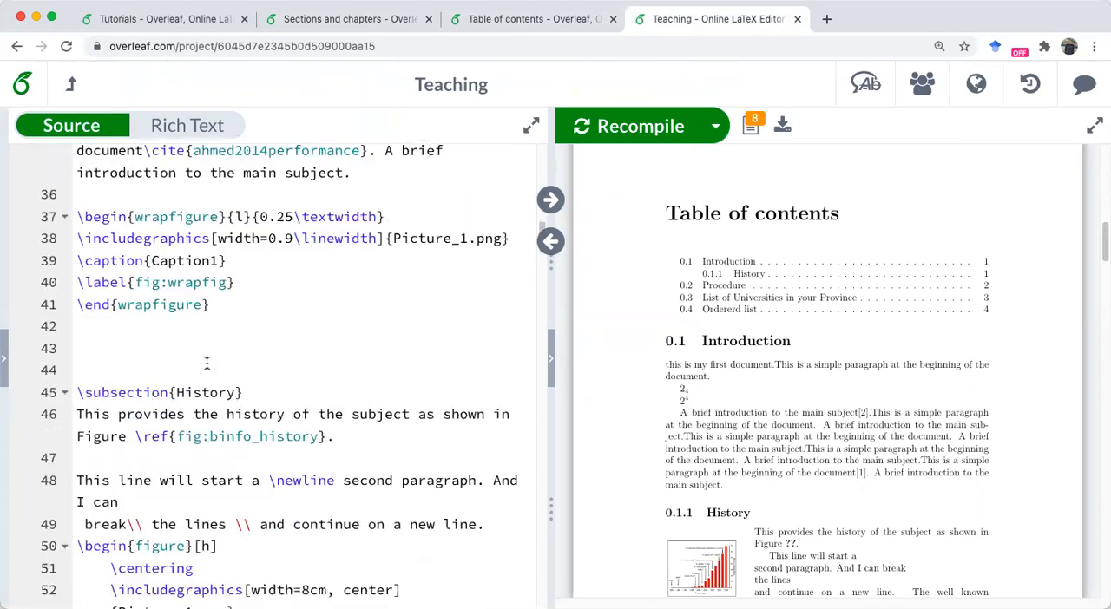
pyautogui.scroll(-3)
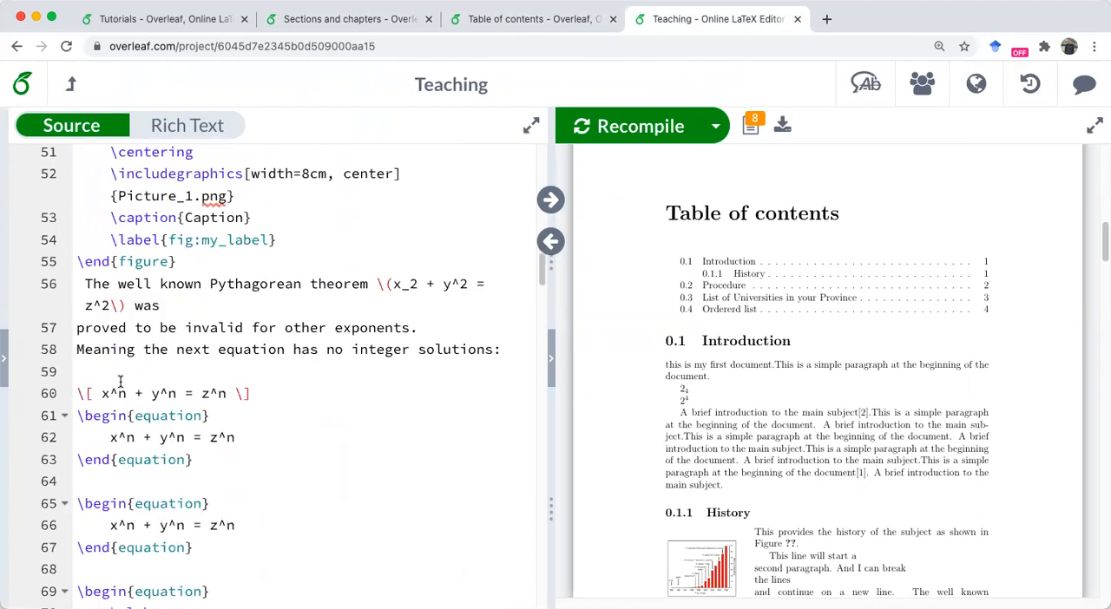
pyautogui.scroll(-3)
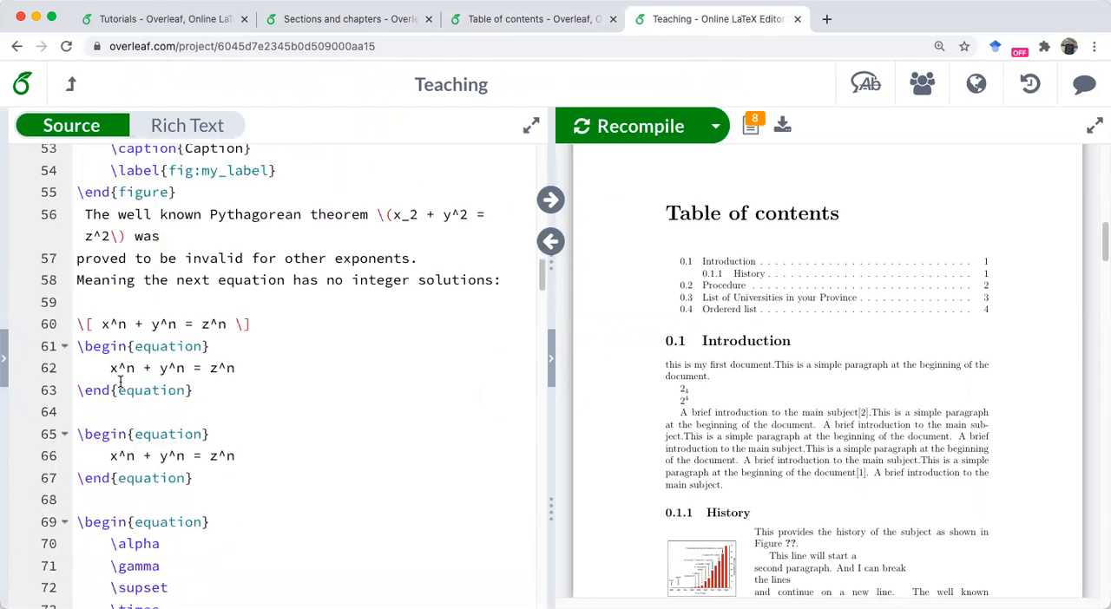
pyautogui.scroll(-3)
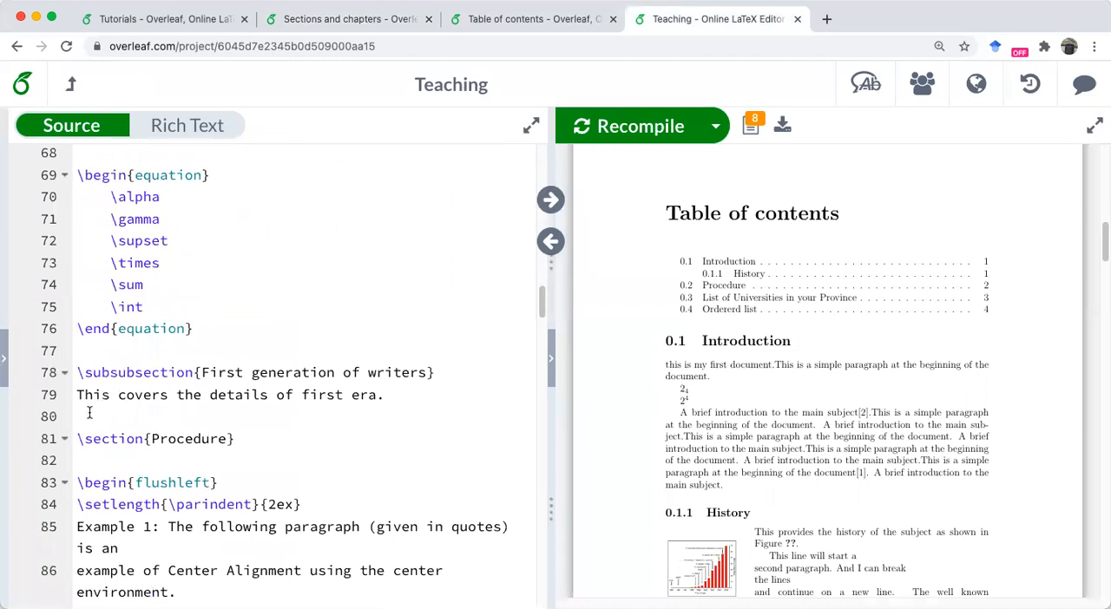
pyautogui.press('Enter')
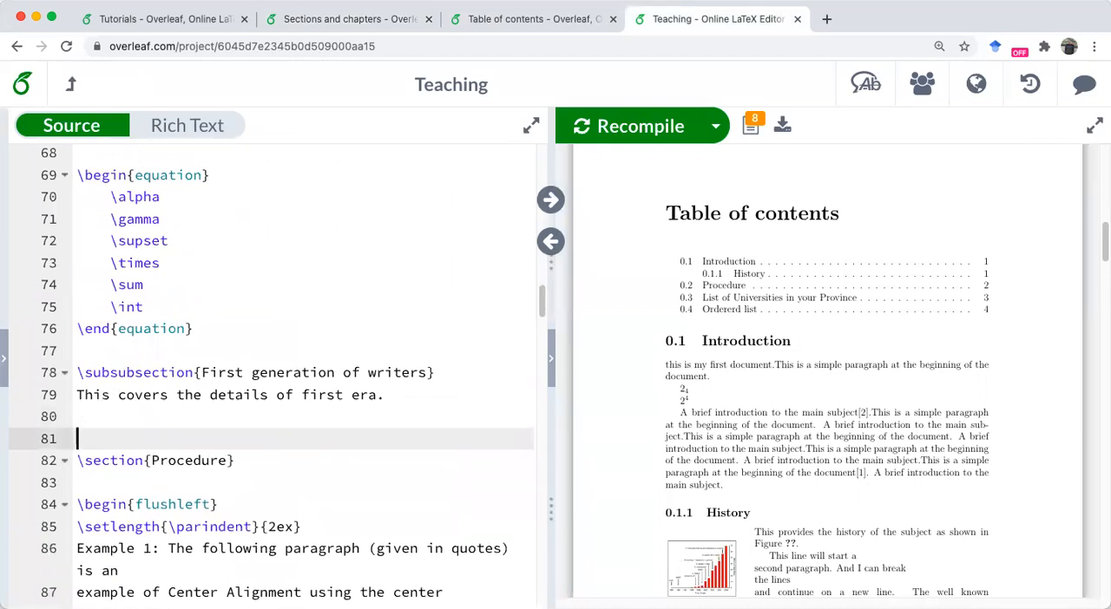
pyautogui.write('\\cha')
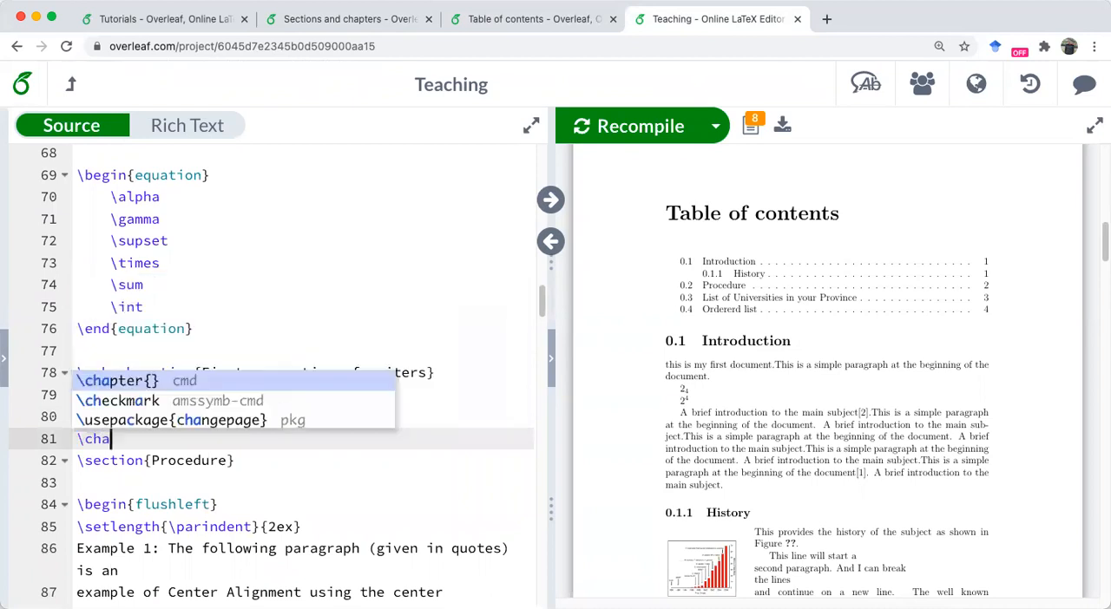
pyautogui.click(115, 380)
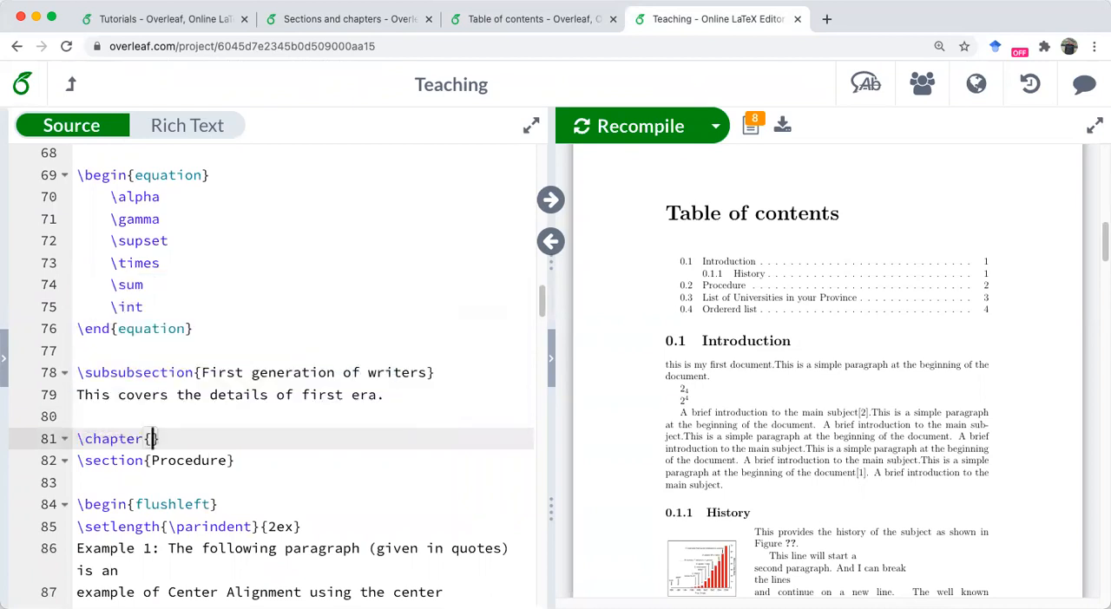
pyautogui.write('Method')
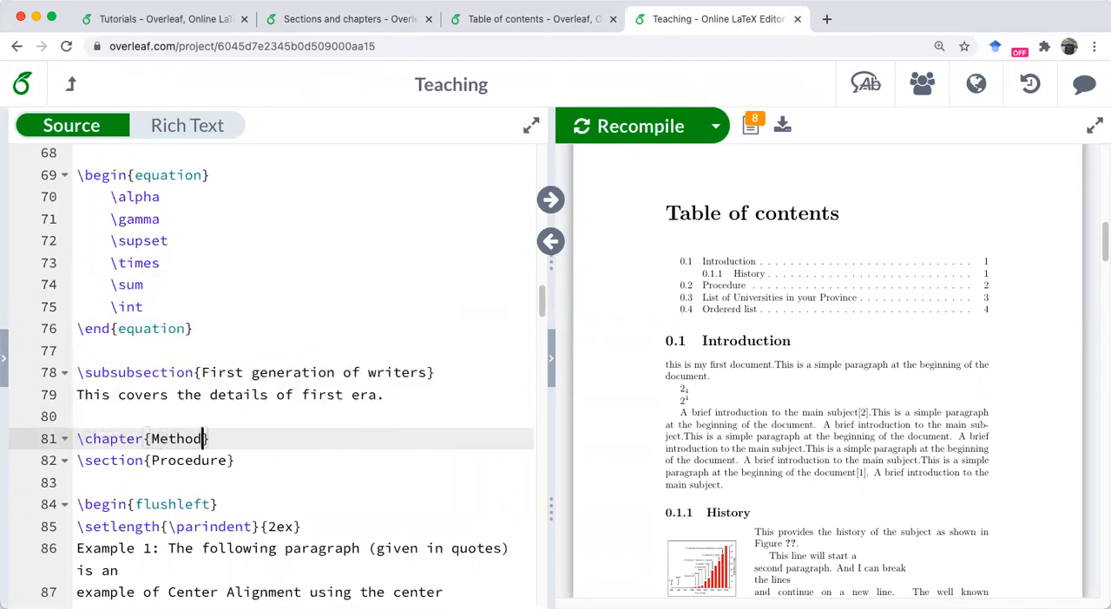
pyautogui.write('ology')
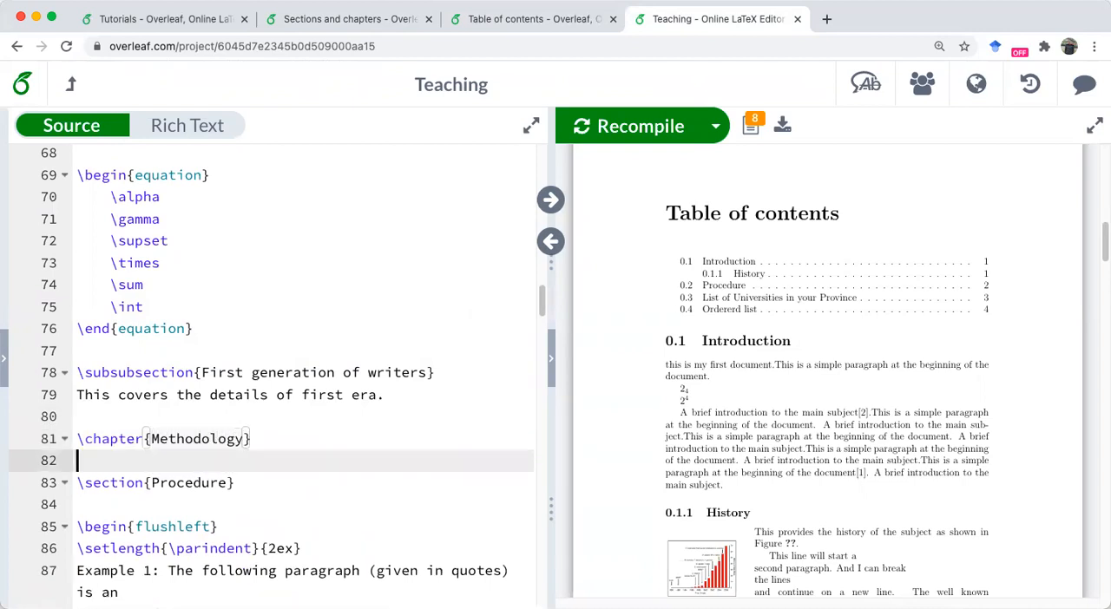
pyautogui.click(640, 125)
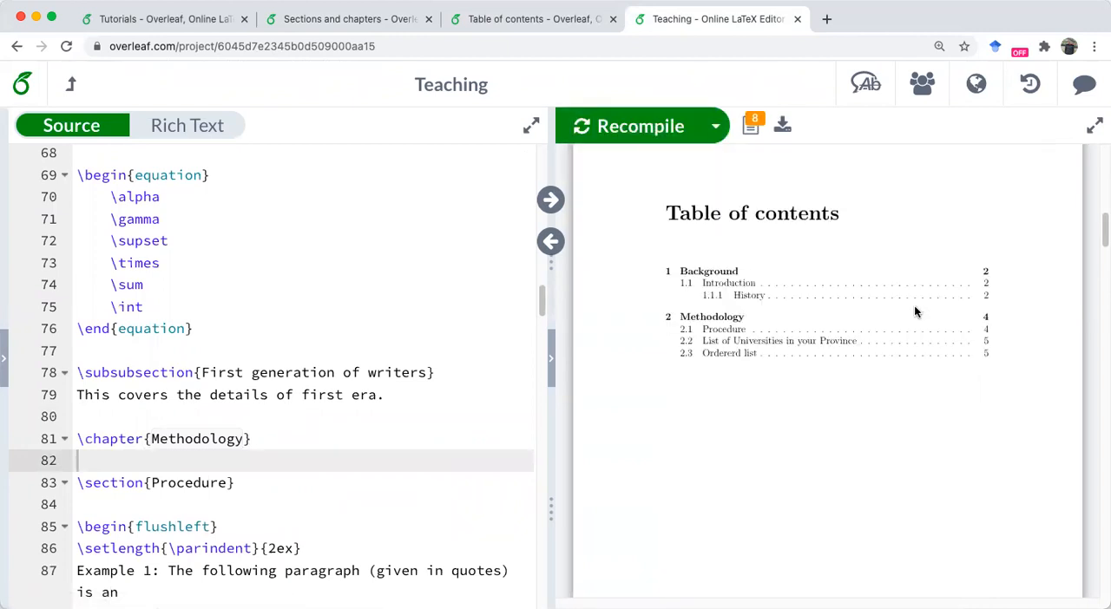
pyautogui.moveTo(669, 292)
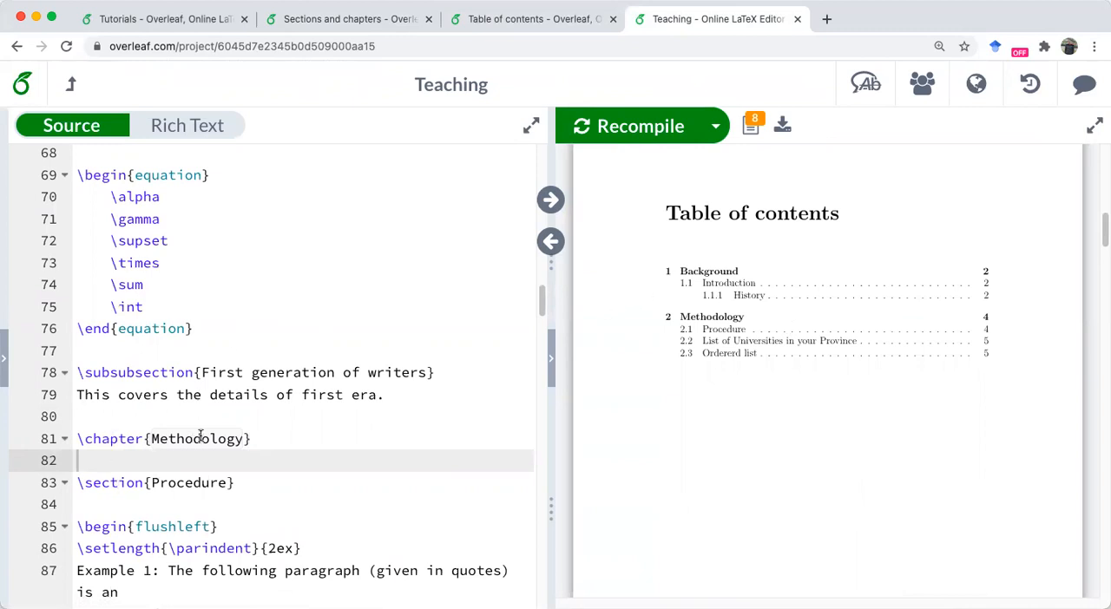
pyautogui.moveTo(445, 287)
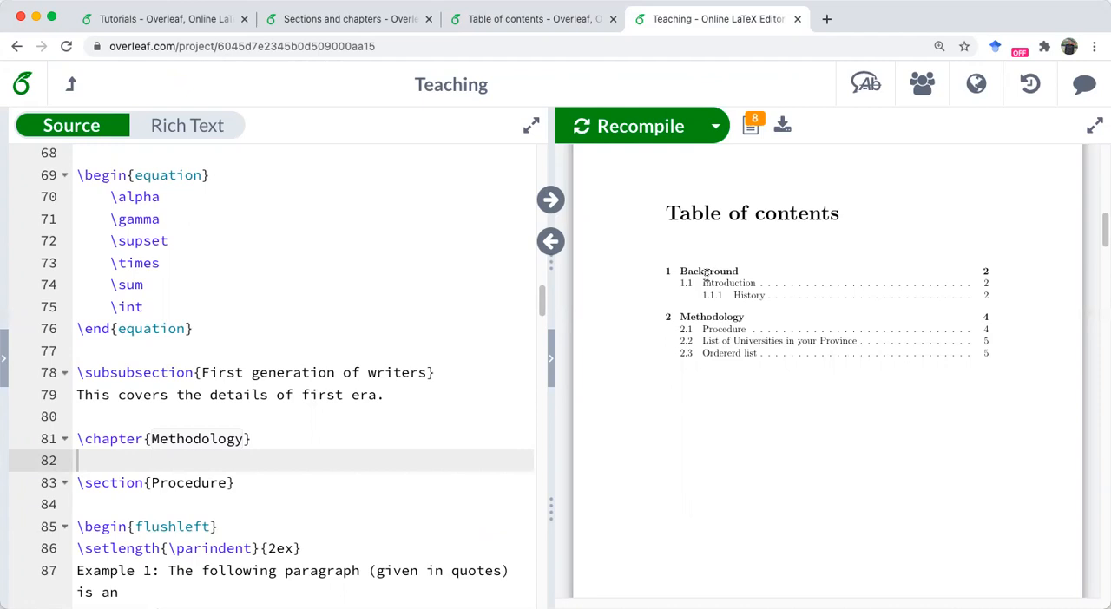
pyautogui.moveTo(652, 184)
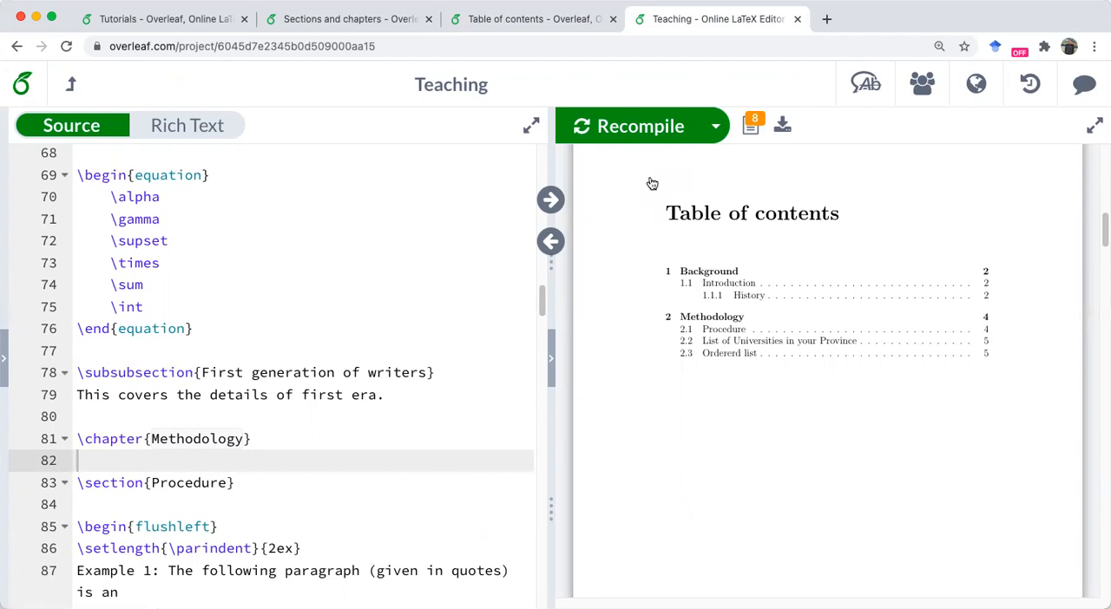
pyautogui.moveTo(864, 368)
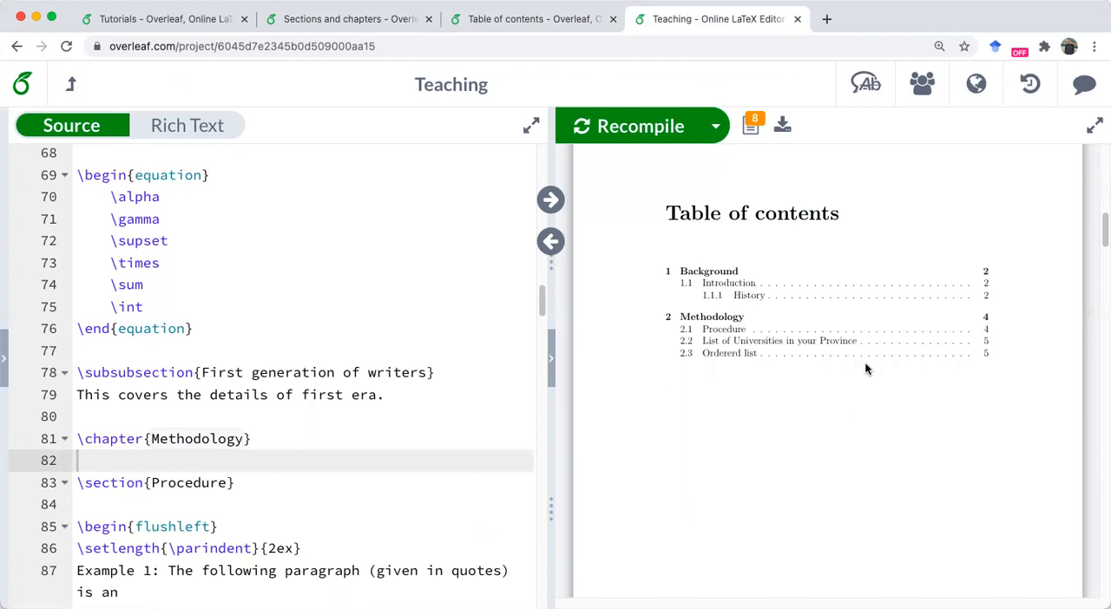
pyautogui.moveTo(538, 318)
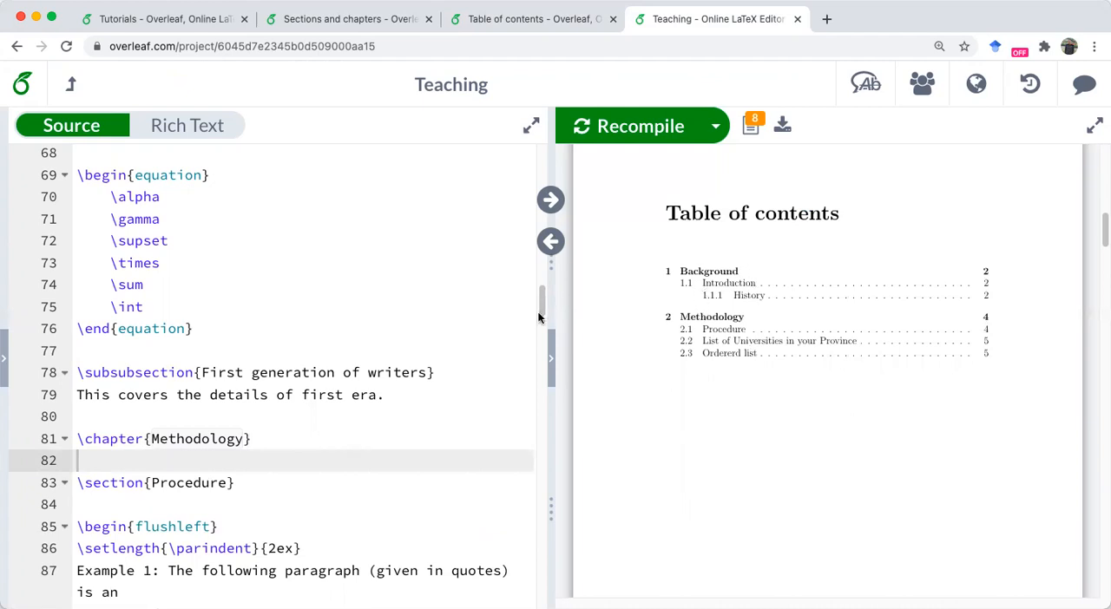
pyautogui.moveTo(584, 306)
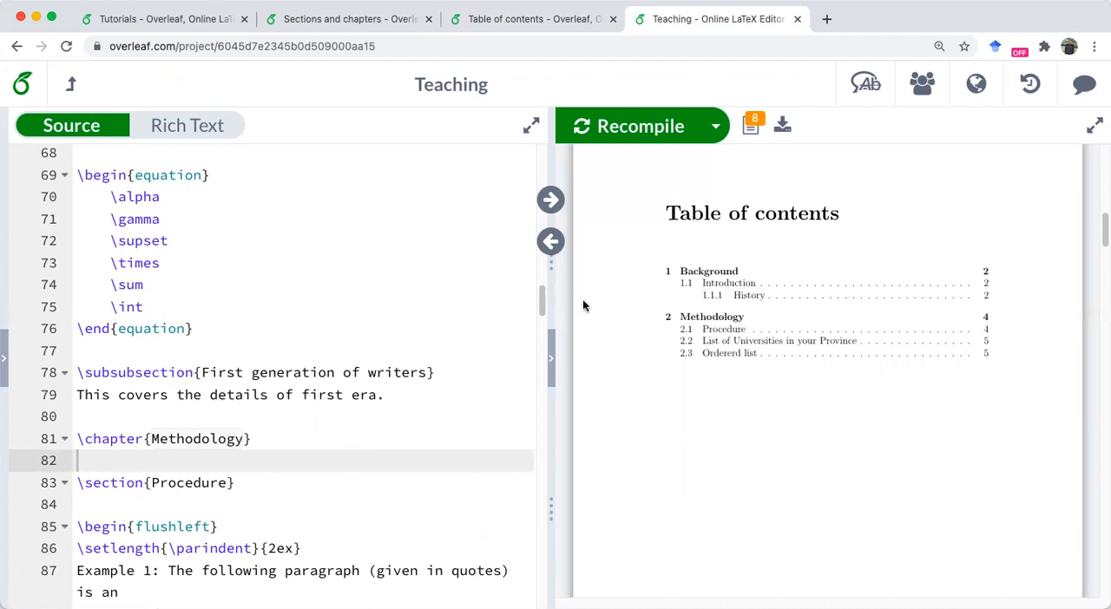
pyautogui.moveTo(663, 326)
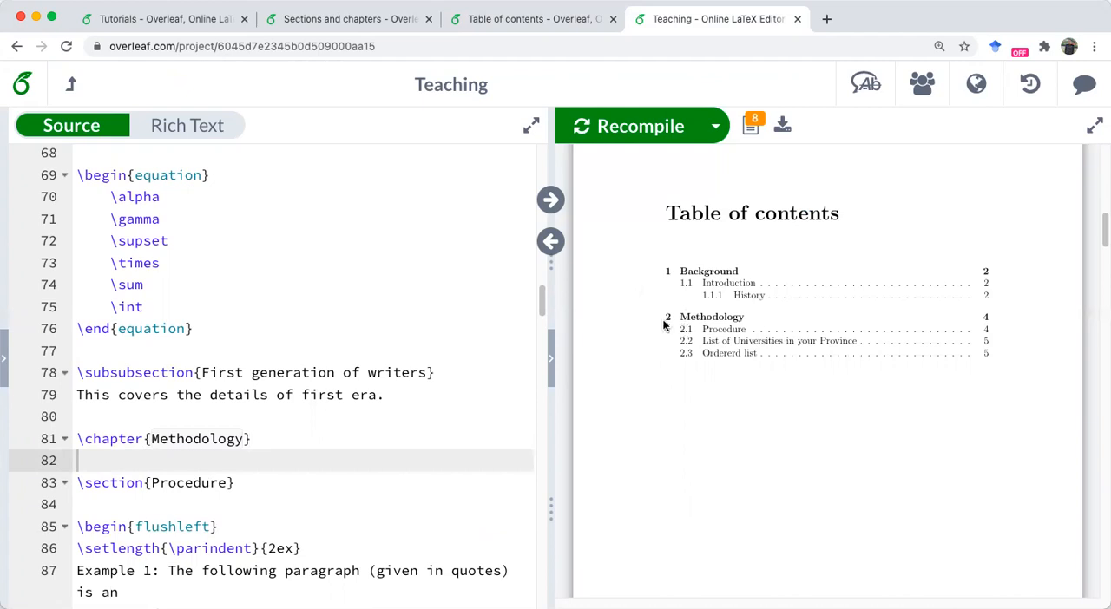
pyautogui.moveTo(701, 289)
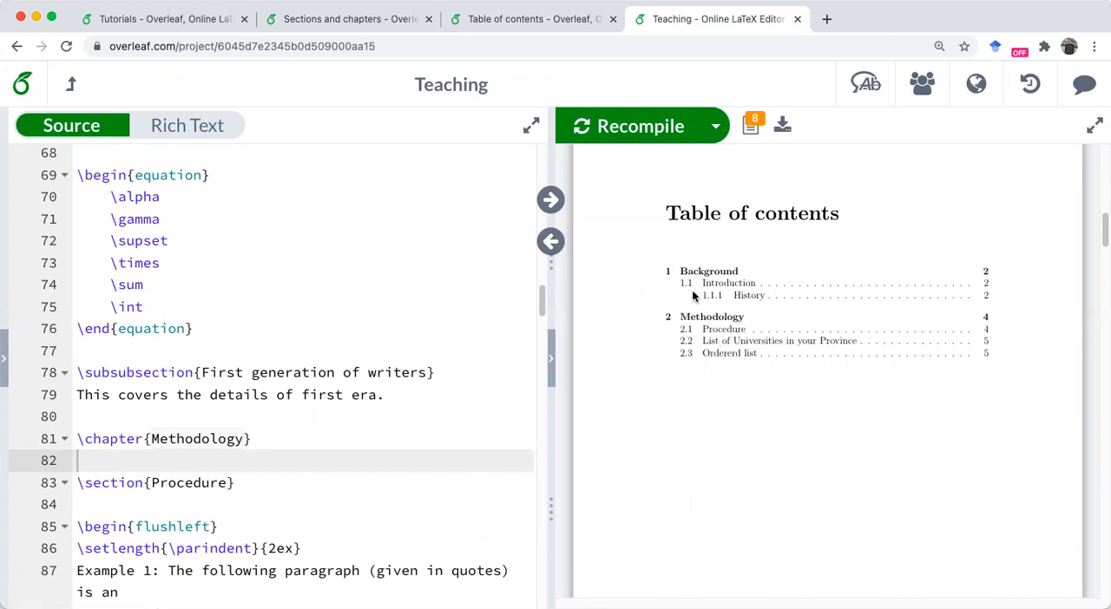
pyautogui.moveTo(710, 310)
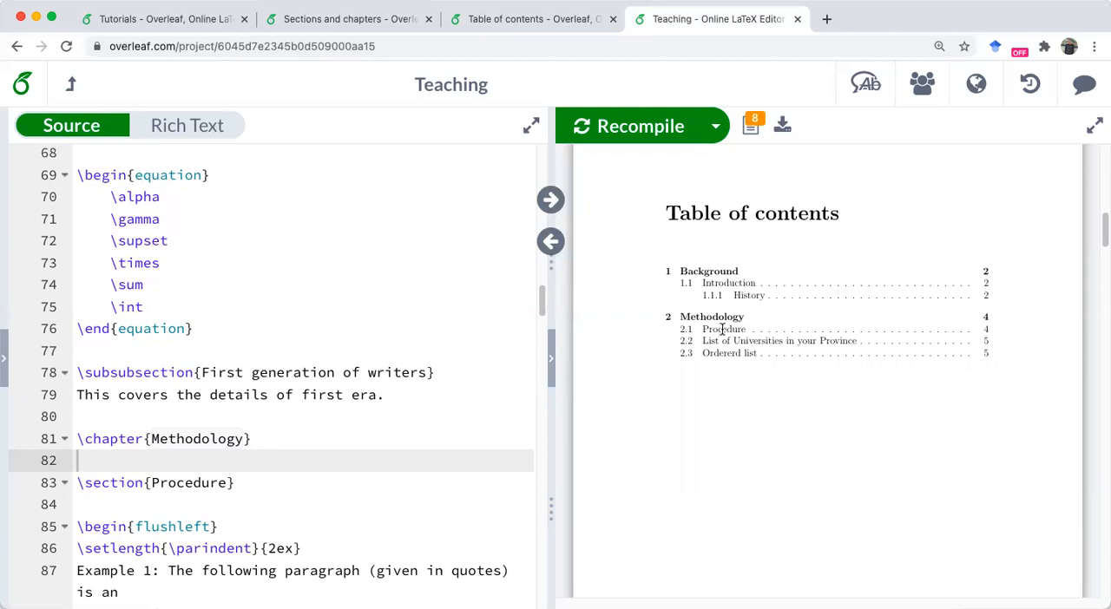
pyautogui.moveTo(351, 276)
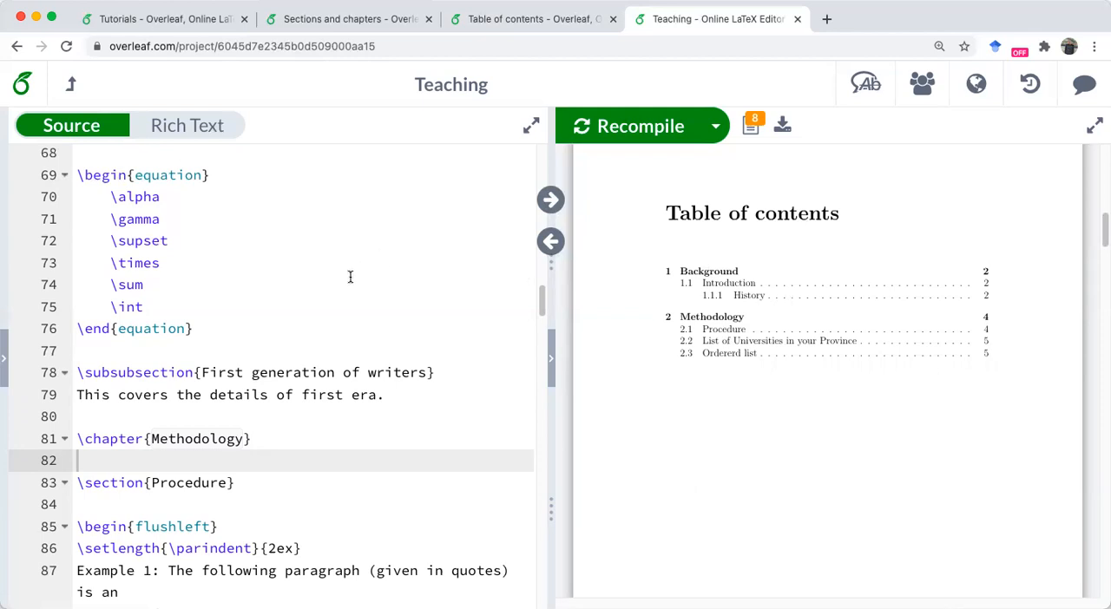
pyautogui.moveTo(832, 312)
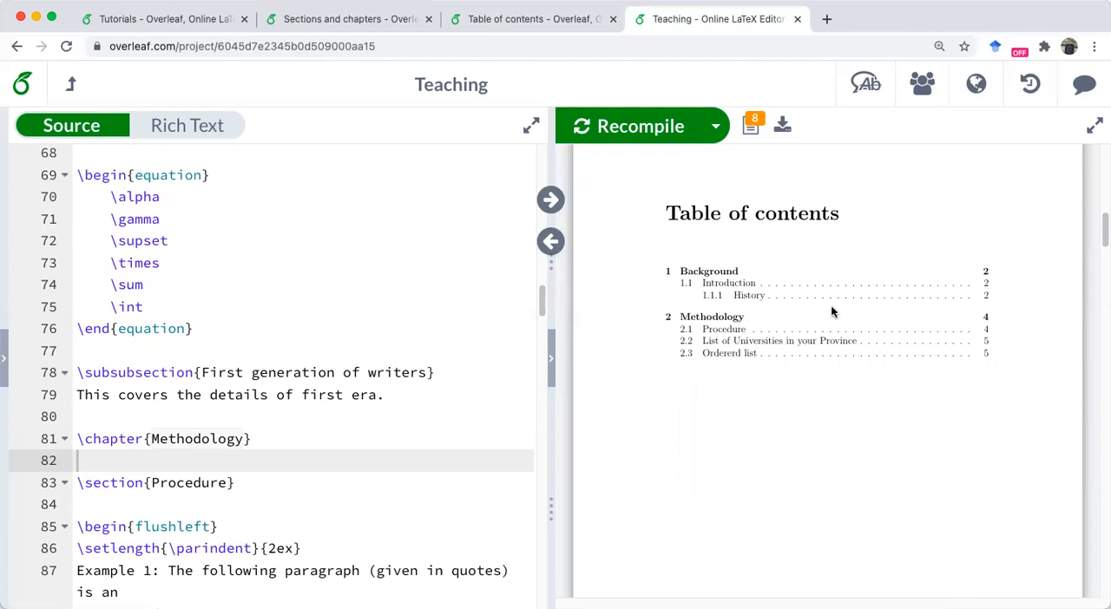
pyautogui.moveTo(729, 316)
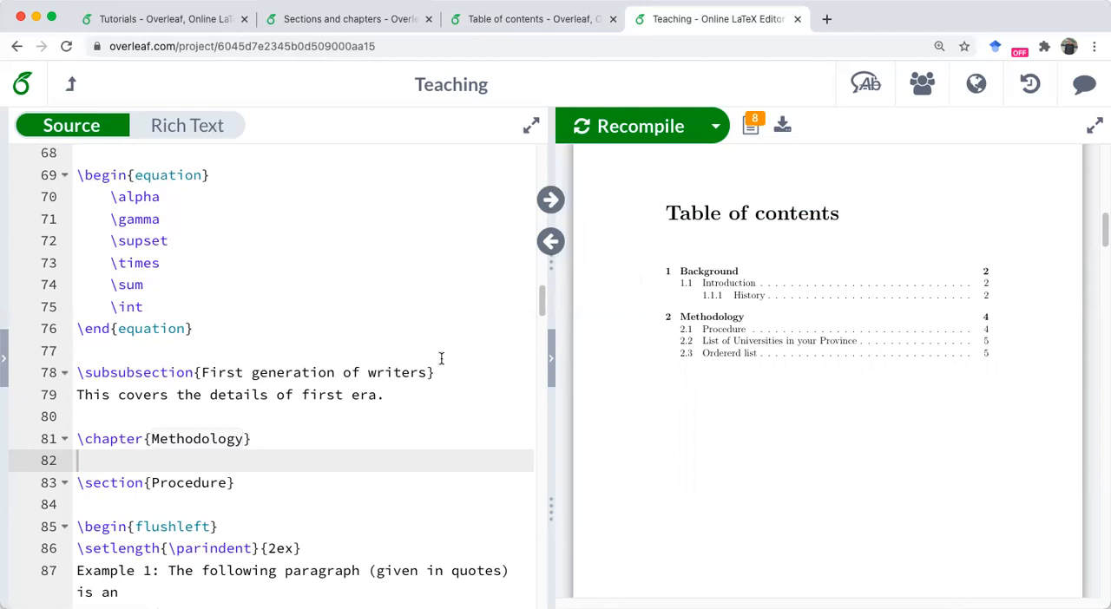
pyautogui.moveTo(188, 267)
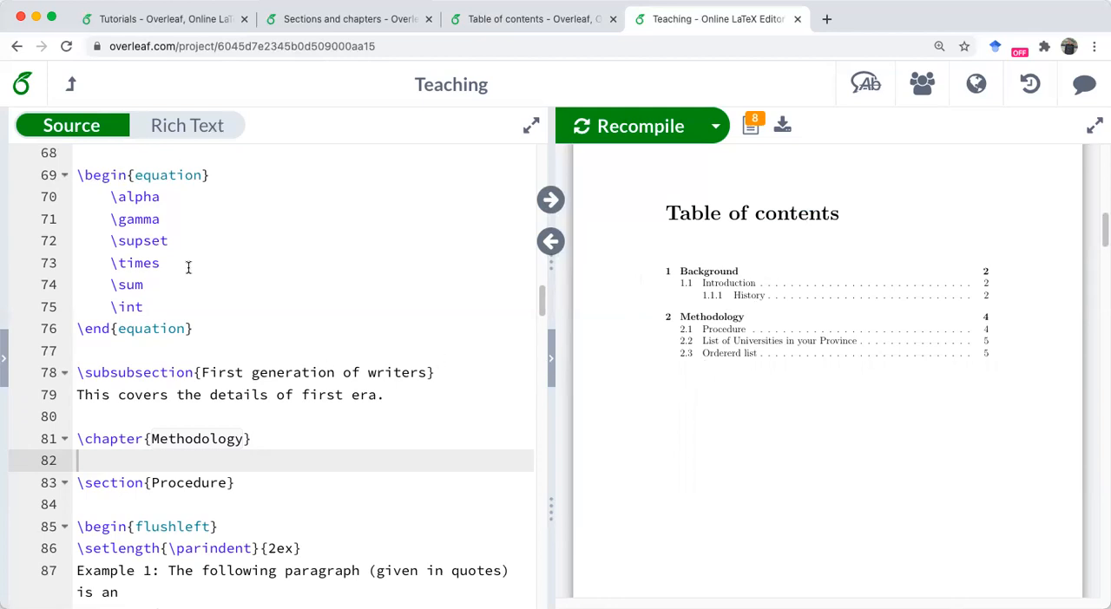
# - Scroll the compiled PDF to review the chapter-grouped table of contents
pyautogui.scroll(3)
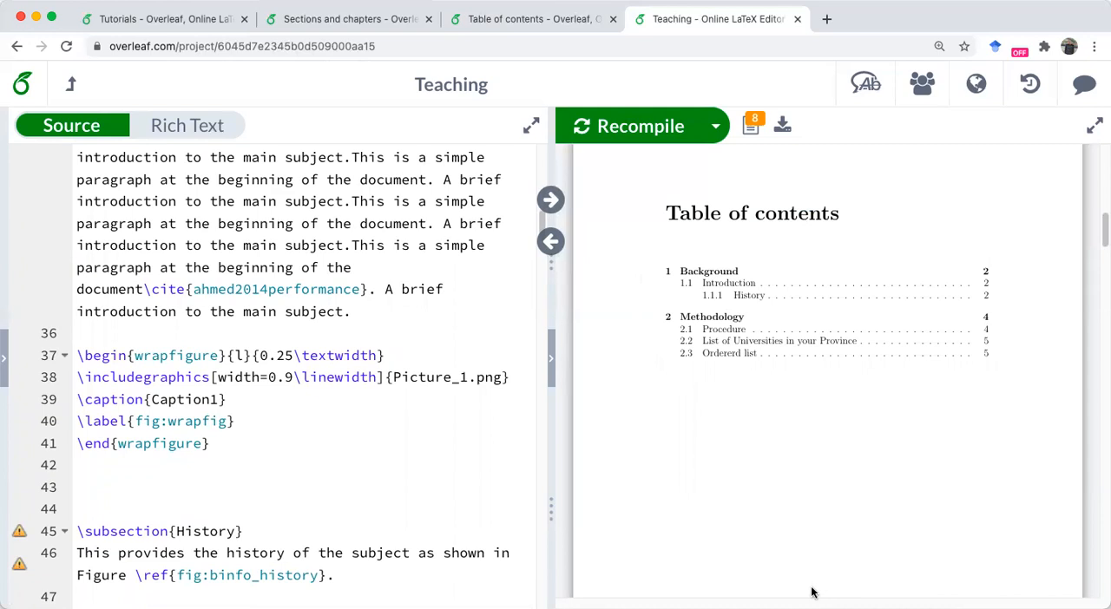
pyautogui.moveTo(847, 482)
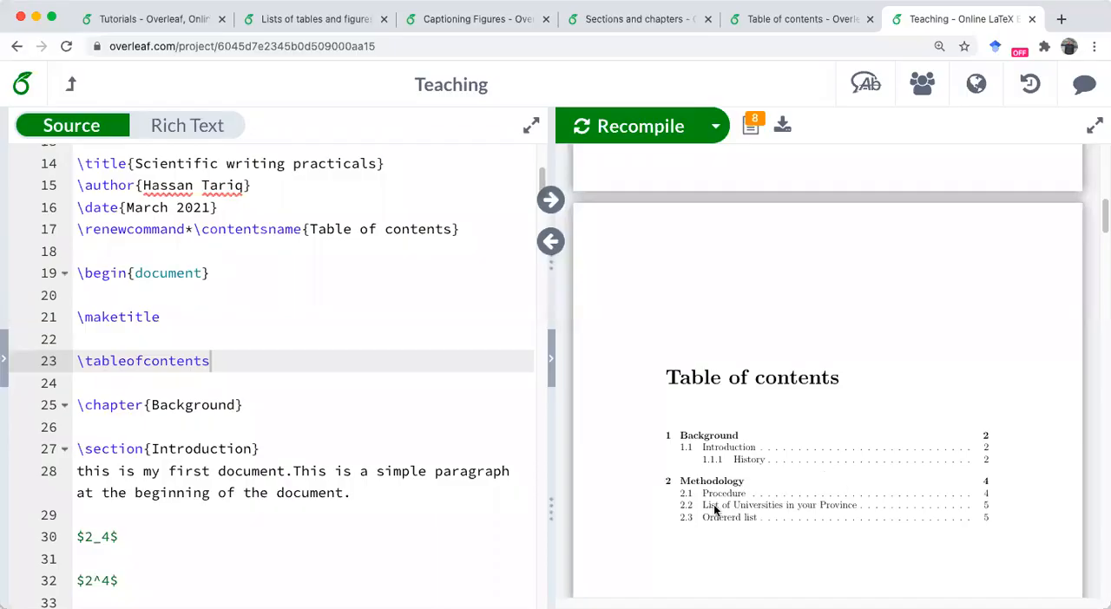
pyautogui.moveTo(690, 316)
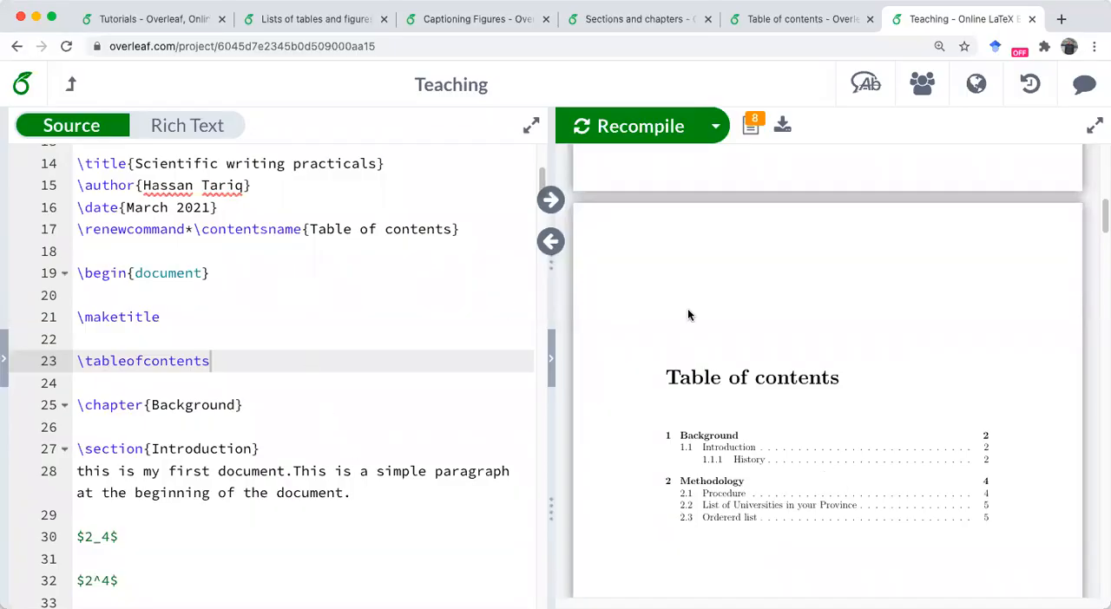
pyautogui.moveTo(632, 462)
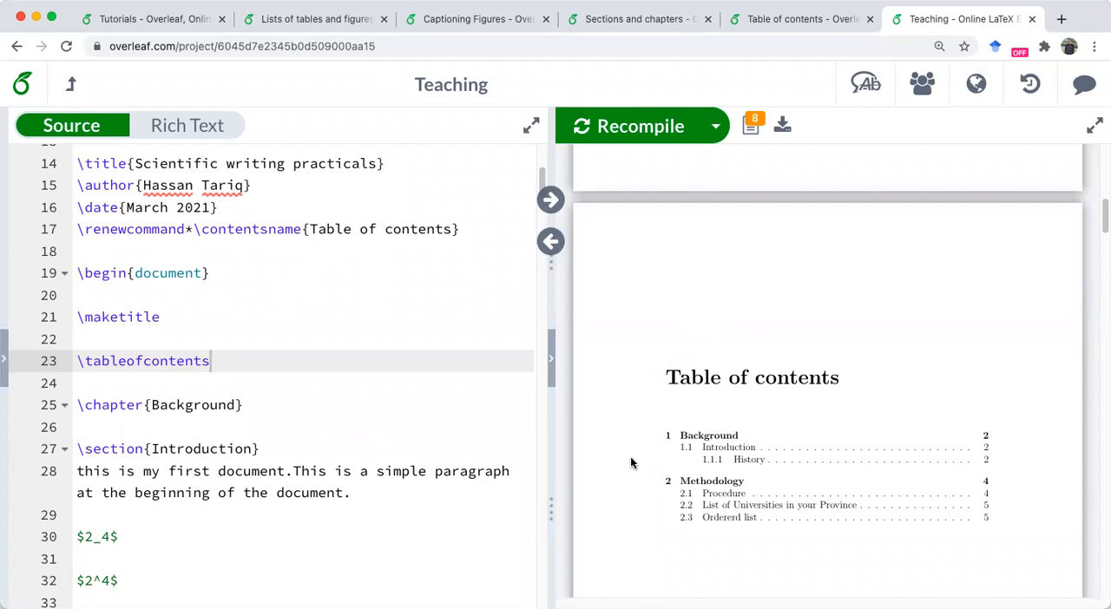
pyautogui.moveTo(705, 422)
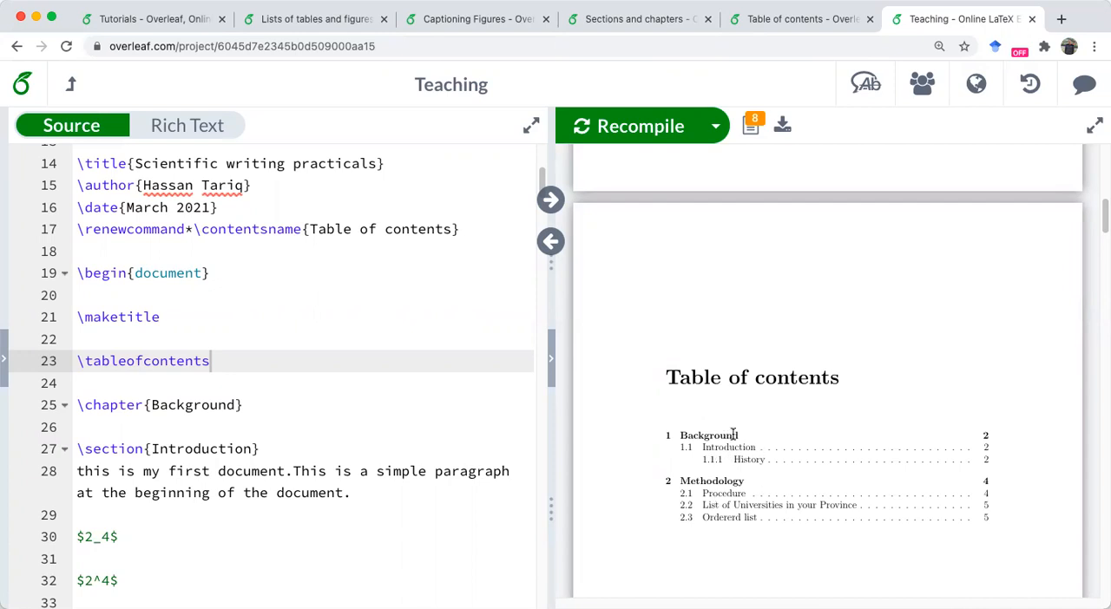
pyautogui.moveTo(687, 512)
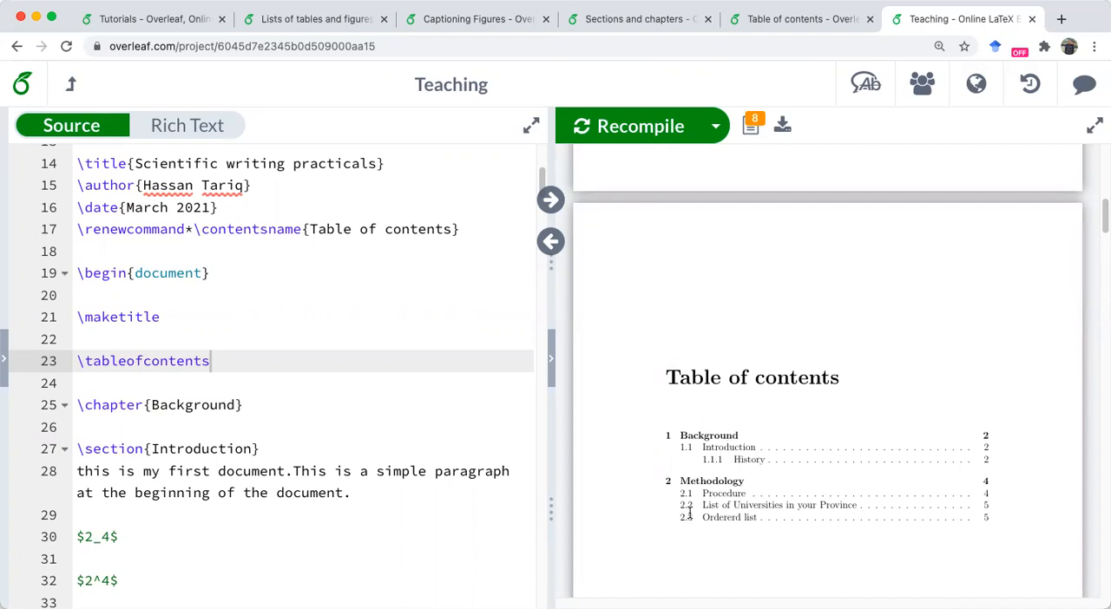
pyautogui.moveTo(650, 452)
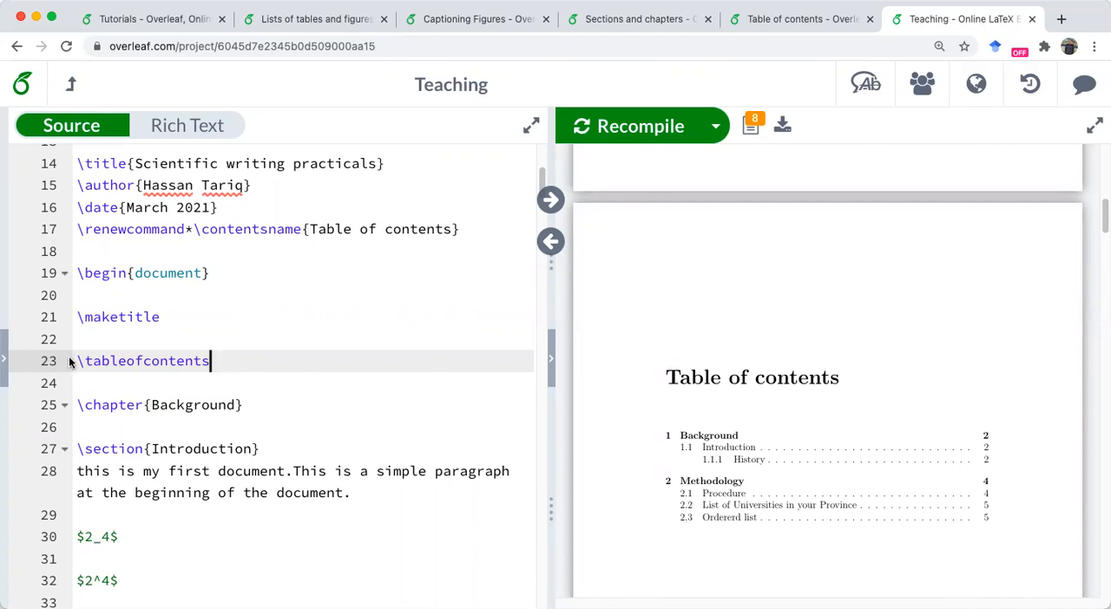
# - Scroll the source to the \tableofcontents line near the document start
pyautogui.scroll(-3)
pyautogui.write('\\')
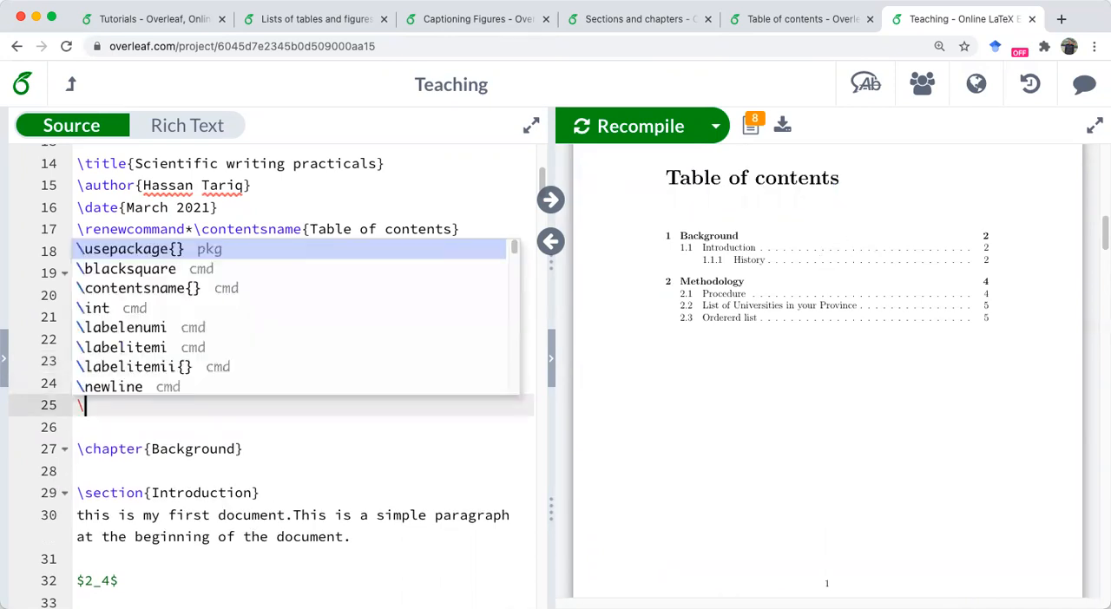
# - Insert \listoffigures after \tableofcontents and recompile to show the List of Figures
pyautogui.write('listo')
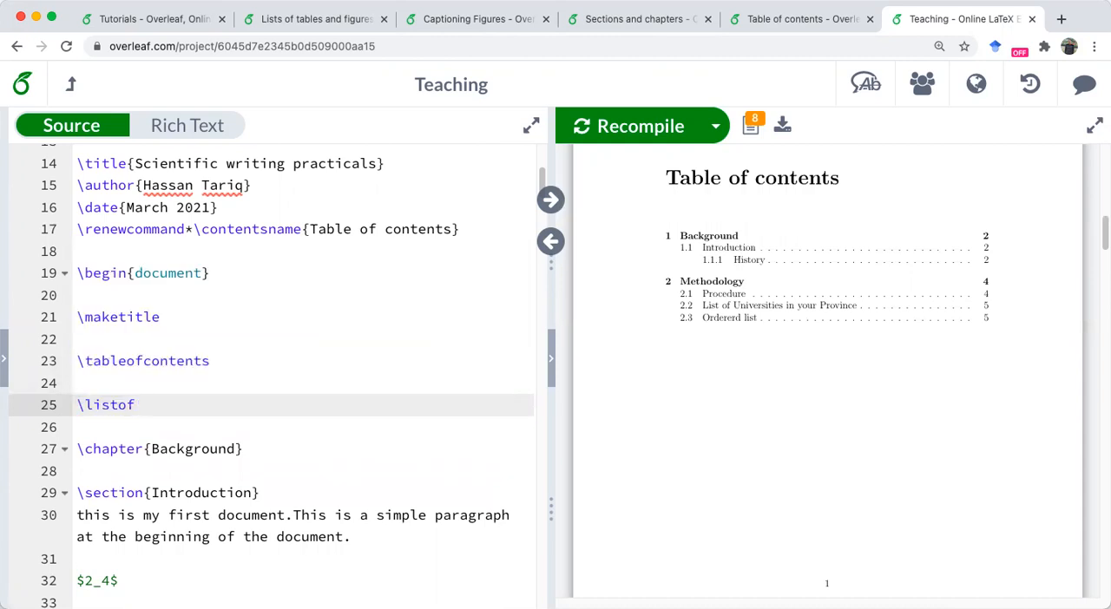
pyautogui.write('figures')
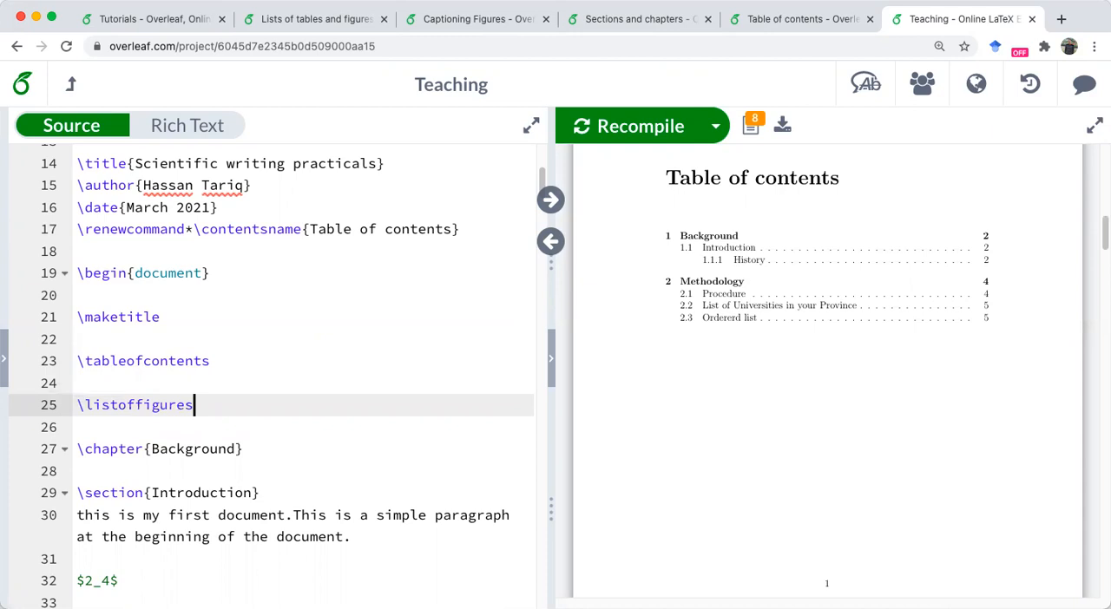
pyautogui.click(640, 125)
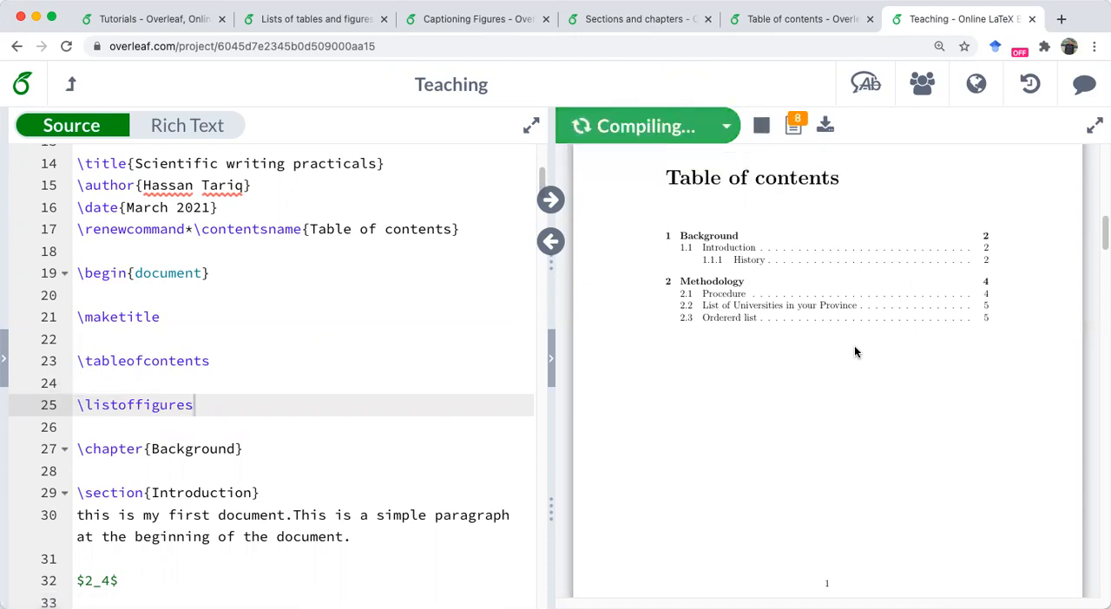
pyautogui.click(641, 125)
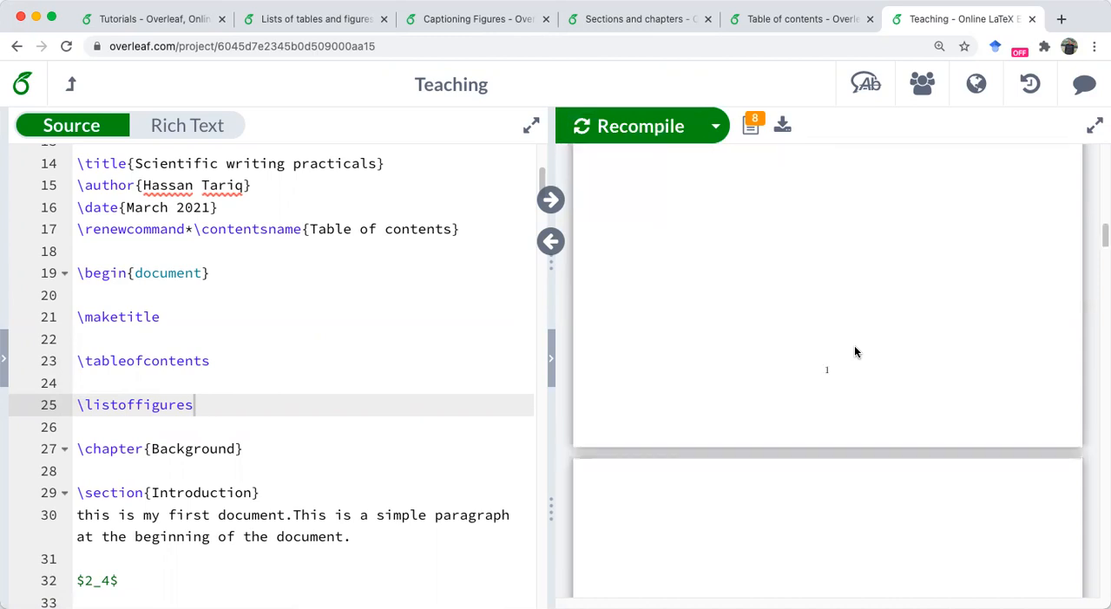
pyautogui.click(640, 125)
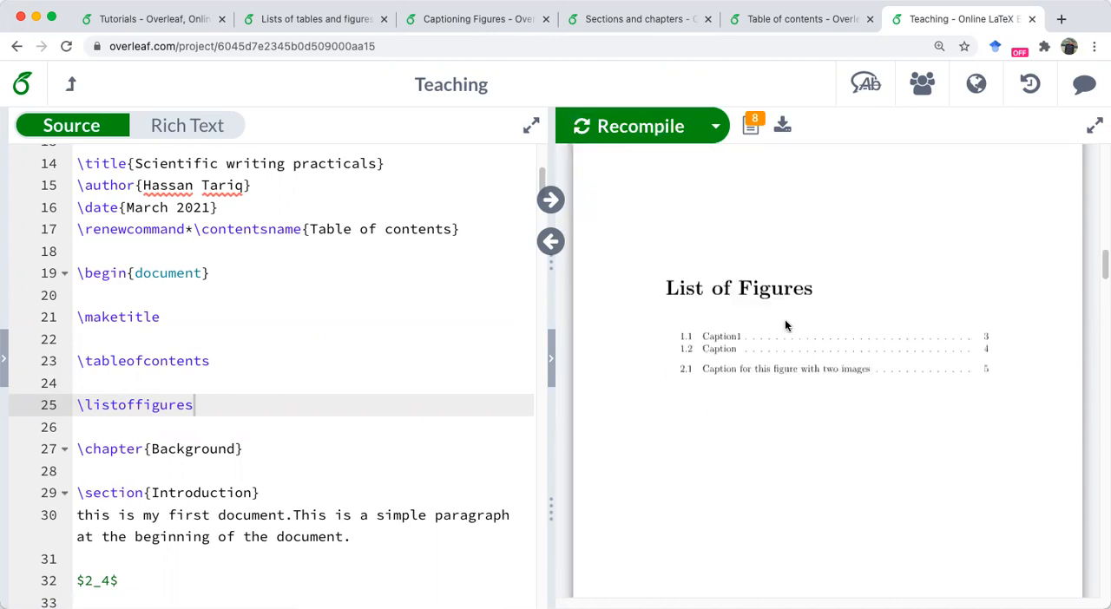
pyautogui.moveTo(677, 354)
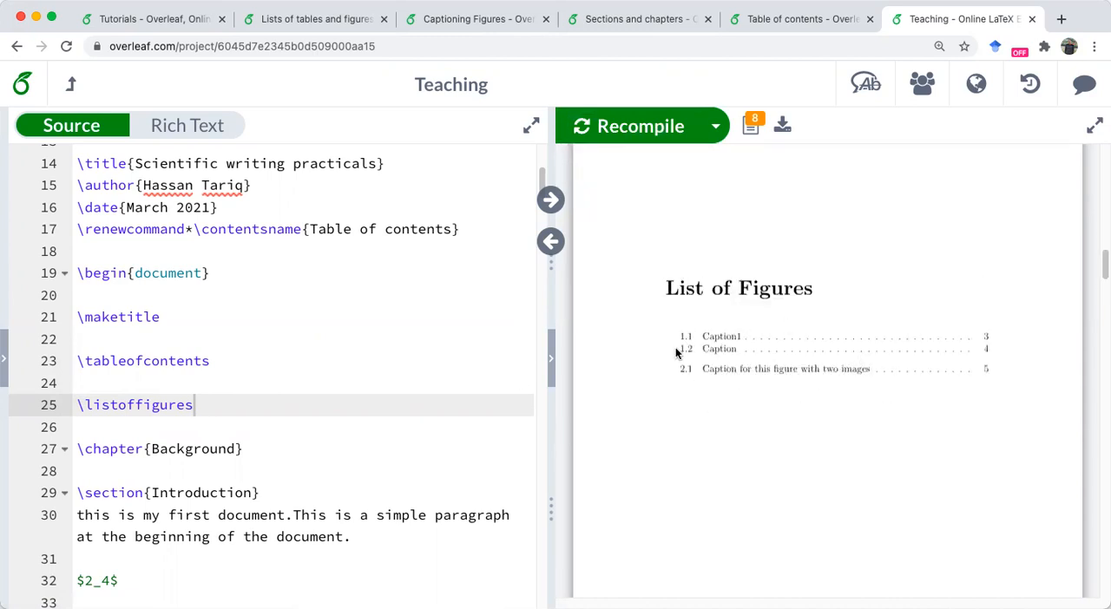
pyautogui.scroll(-3)
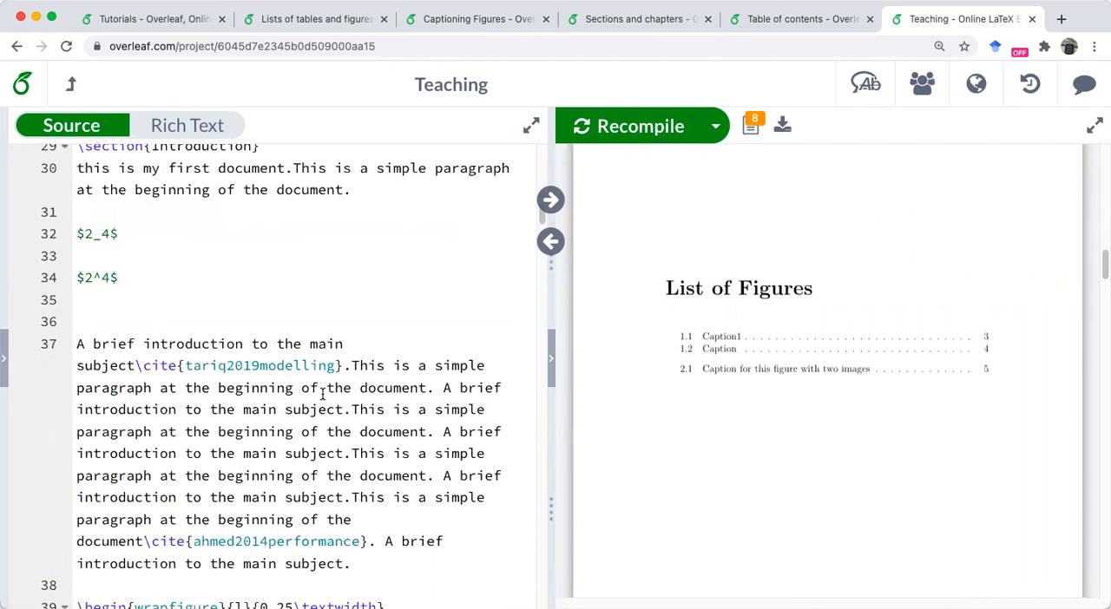
# - Replace the wrapfigure's placeholder caption with 'figure showing the latex document logo'
pyautogui.scroll(-3)
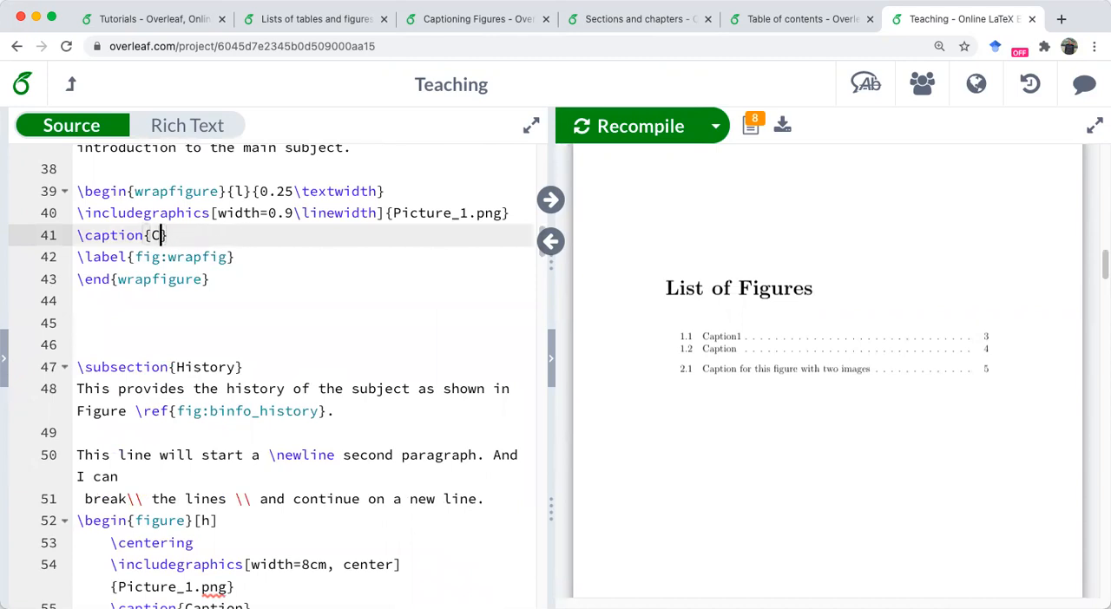
pyautogui.press('Backspace')
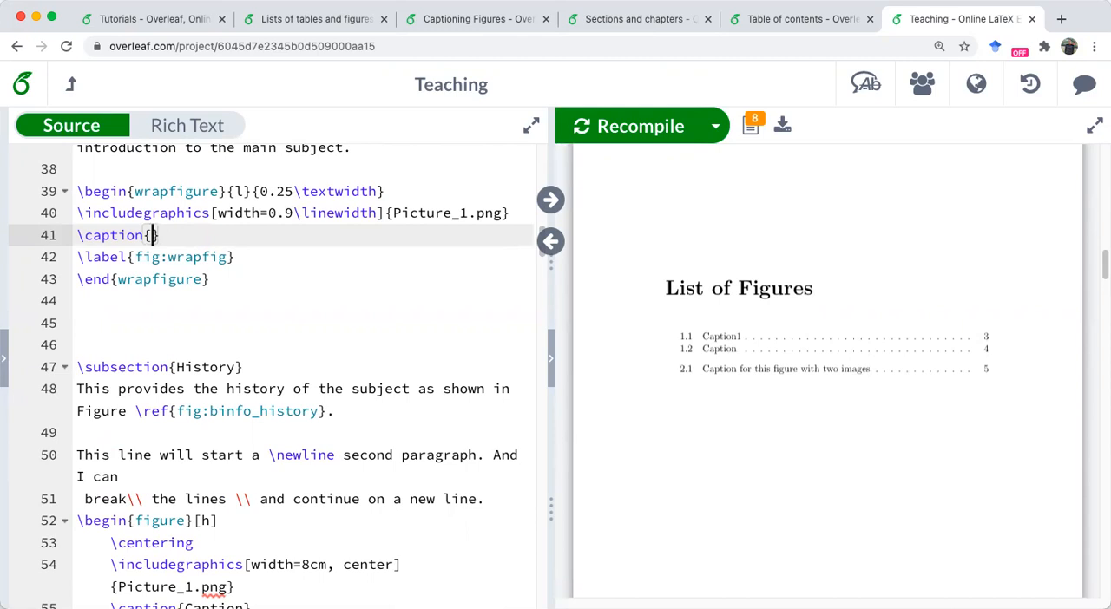
pyautogui.write('figure showing')
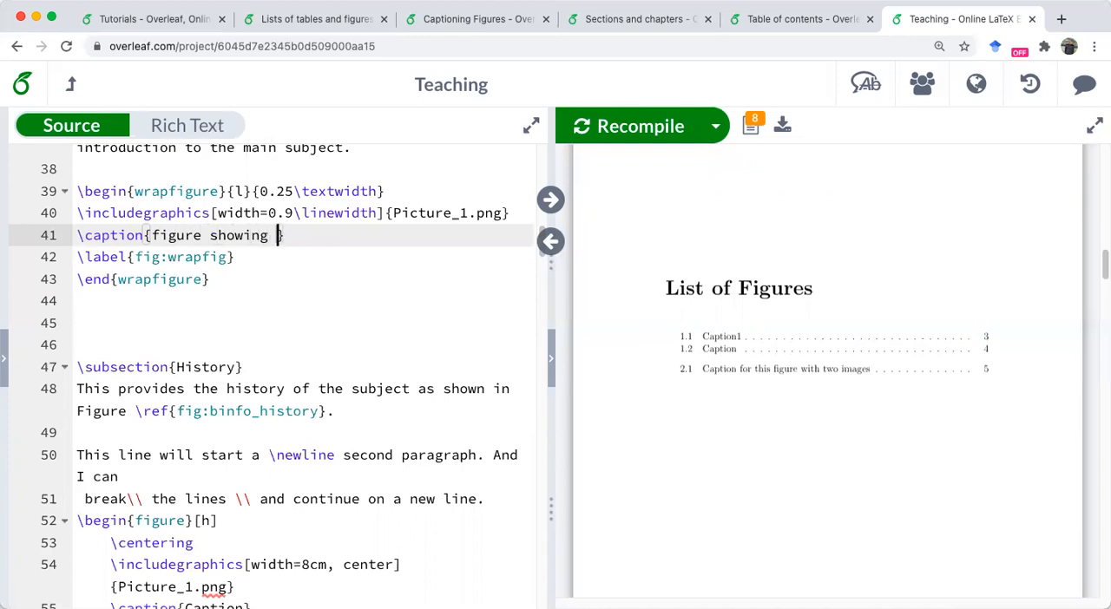
pyautogui.write('h')
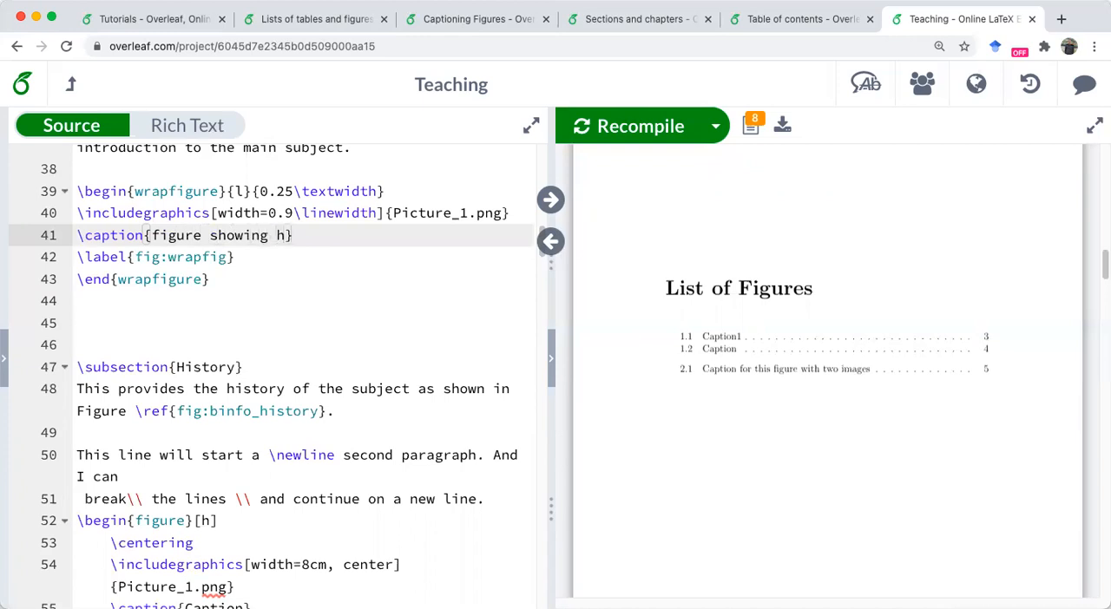
pyautogui.write('the latex')
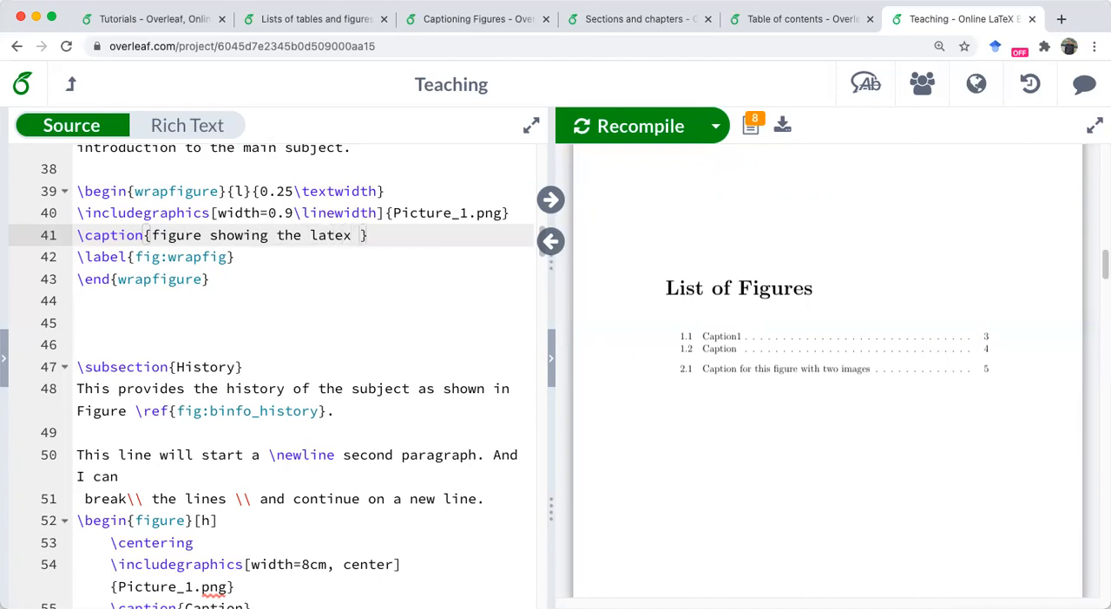
pyautogui.write('documnet log')
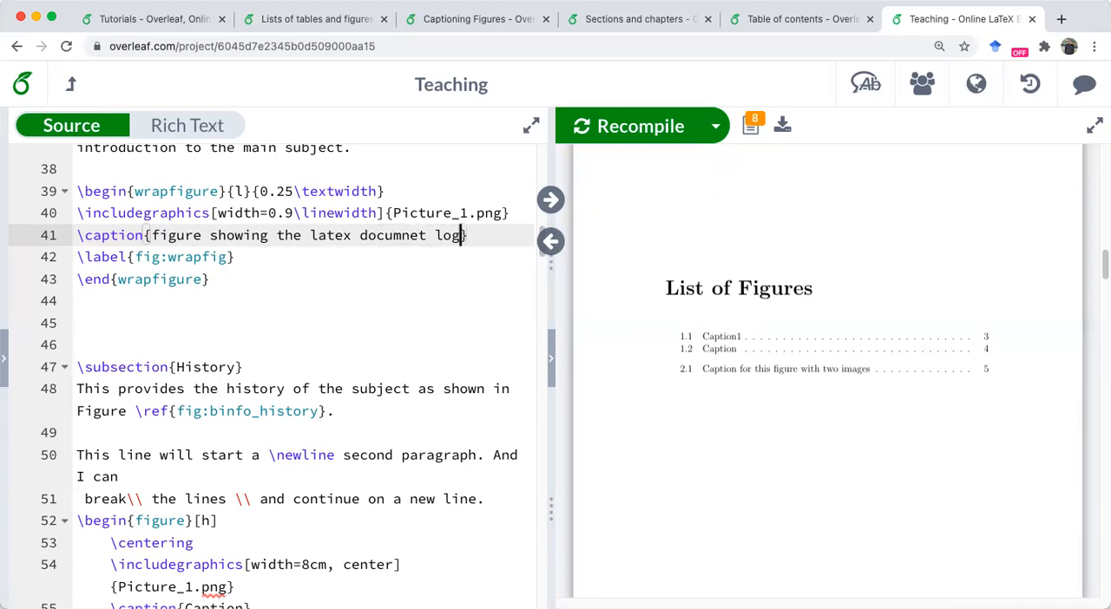
pyautogui.write('o')
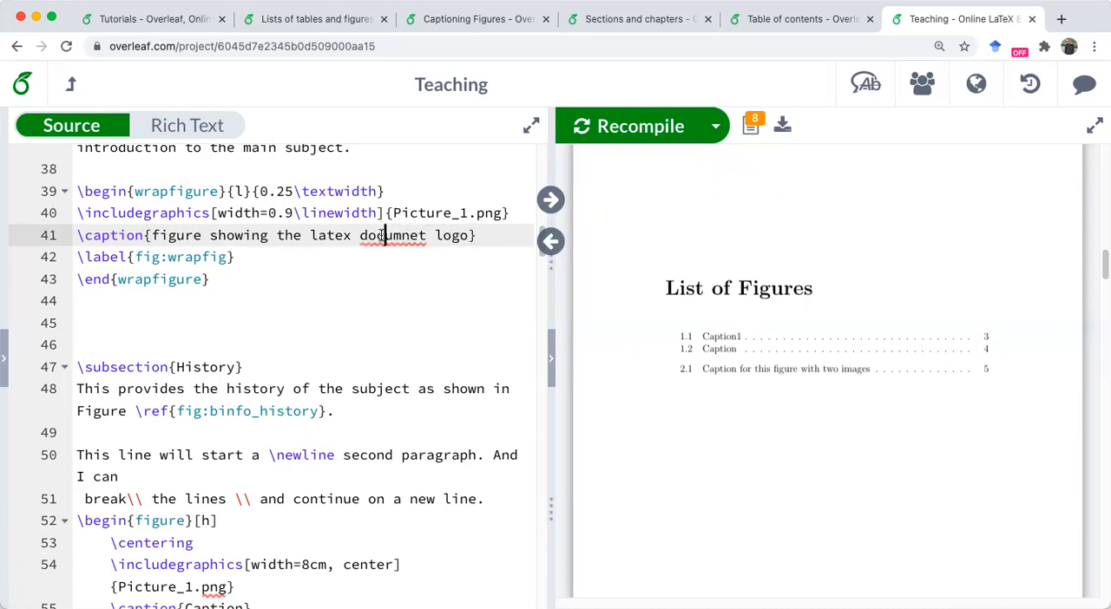
pyautogui.write('document')
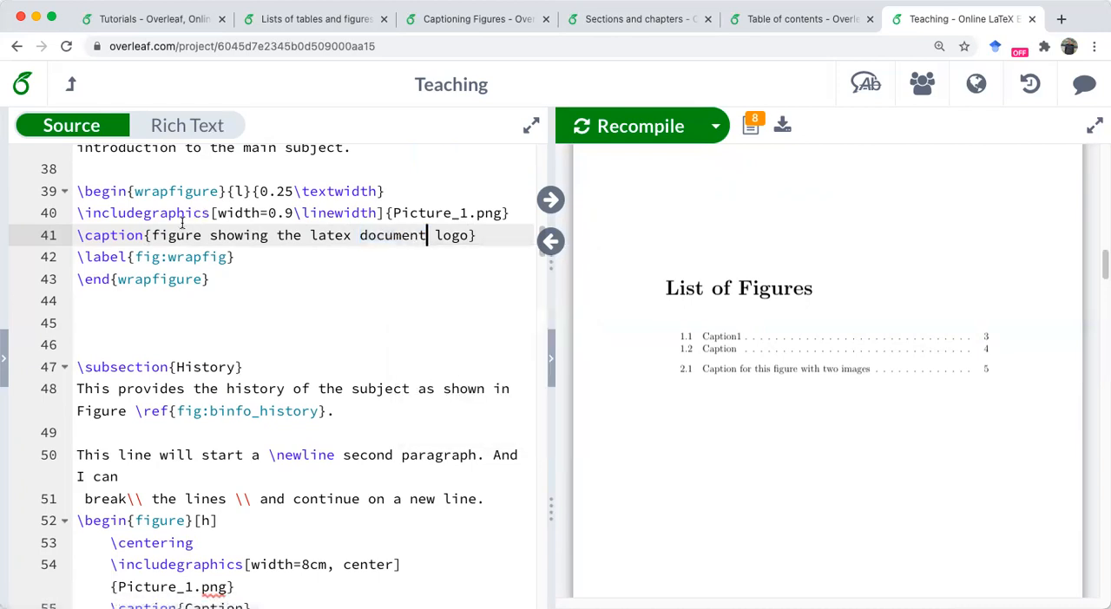
pyautogui.click(152, 236)
pyautogui.write('F')
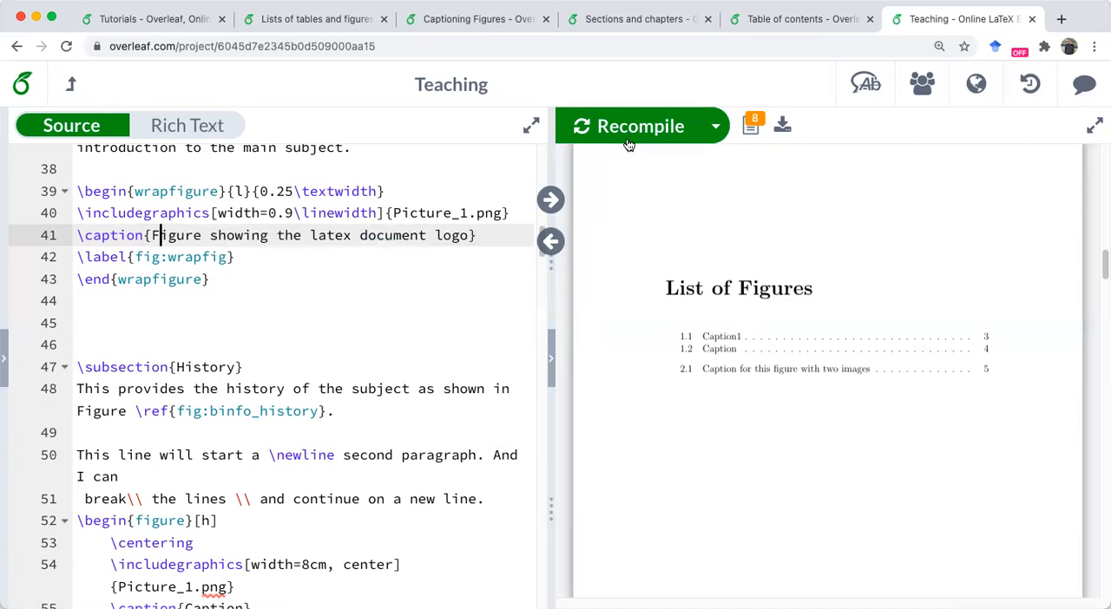
pyautogui.moveTo(633, 139)
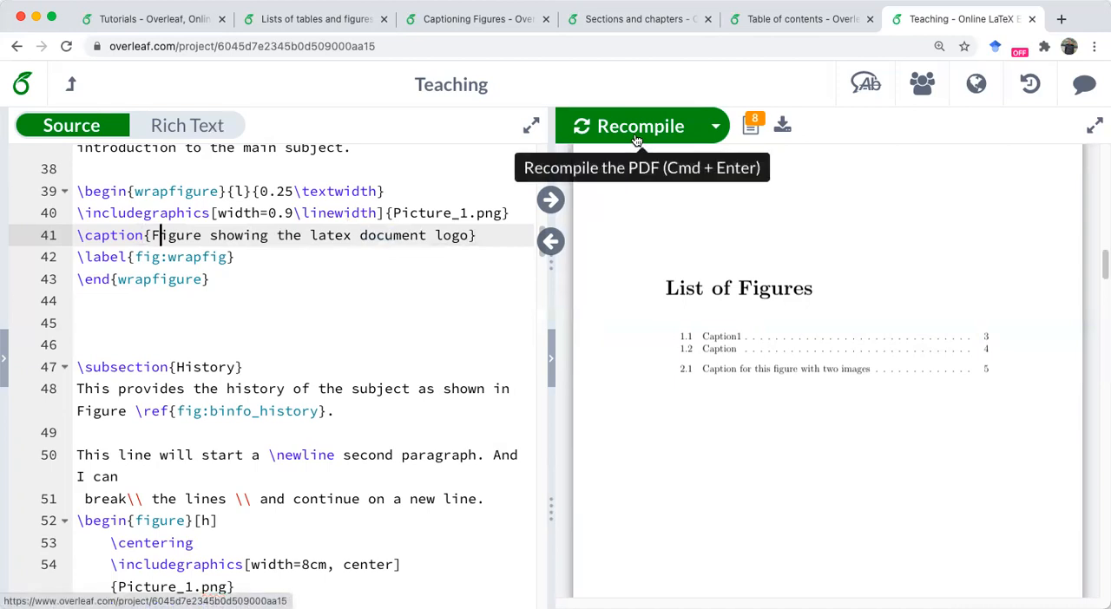
# - Recompile so the List of Figures shows 'Figure showing the latex document logo' as 1.1
pyautogui.click(640, 125)
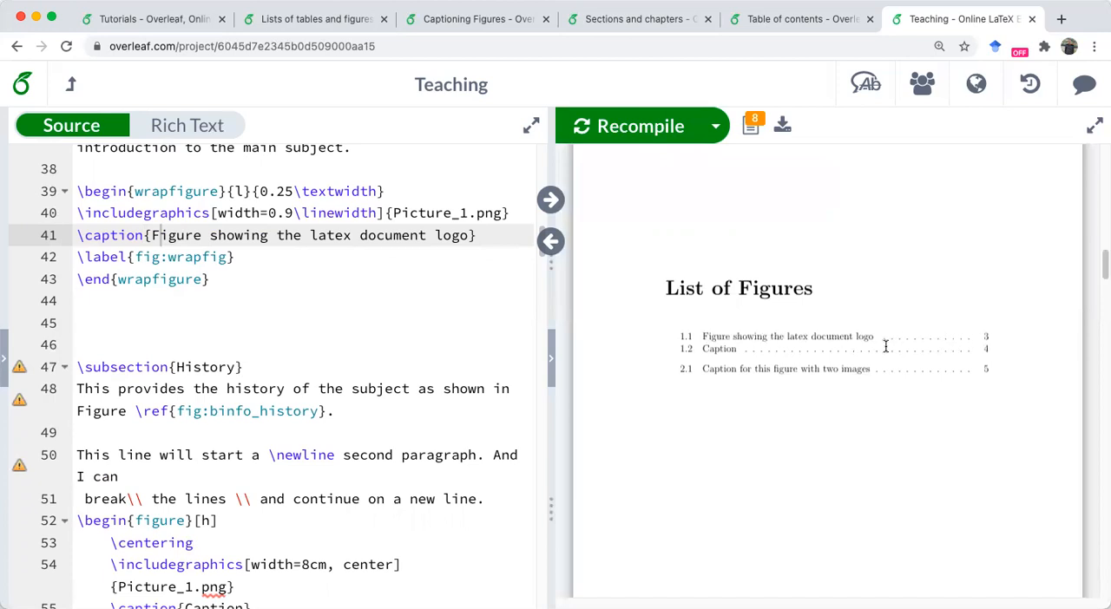
pyautogui.moveTo(989, 344)
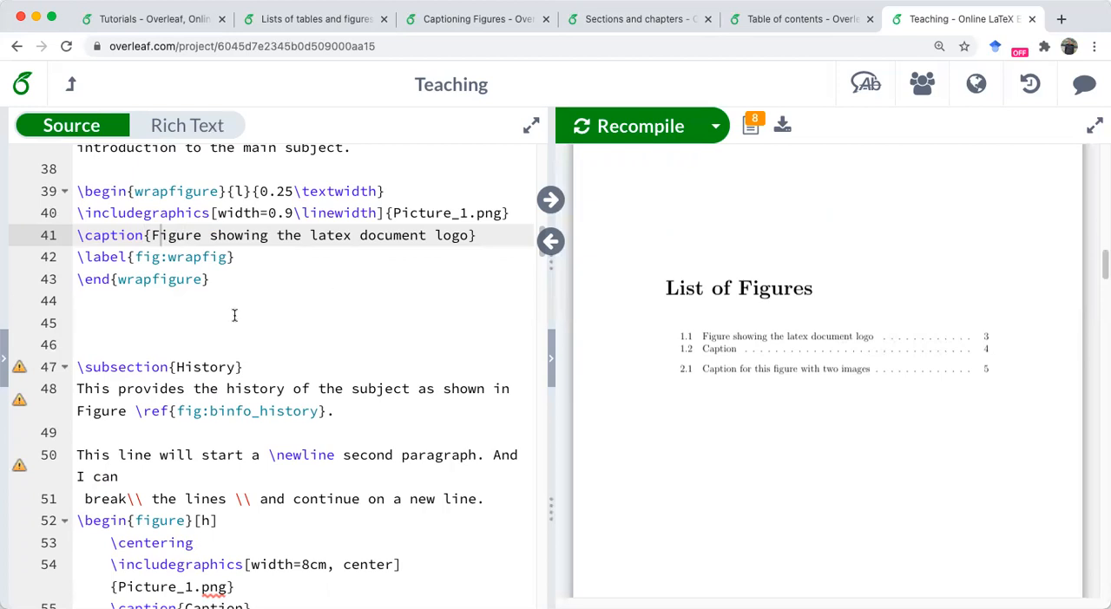
pyautogui.moveTo(233, 296)
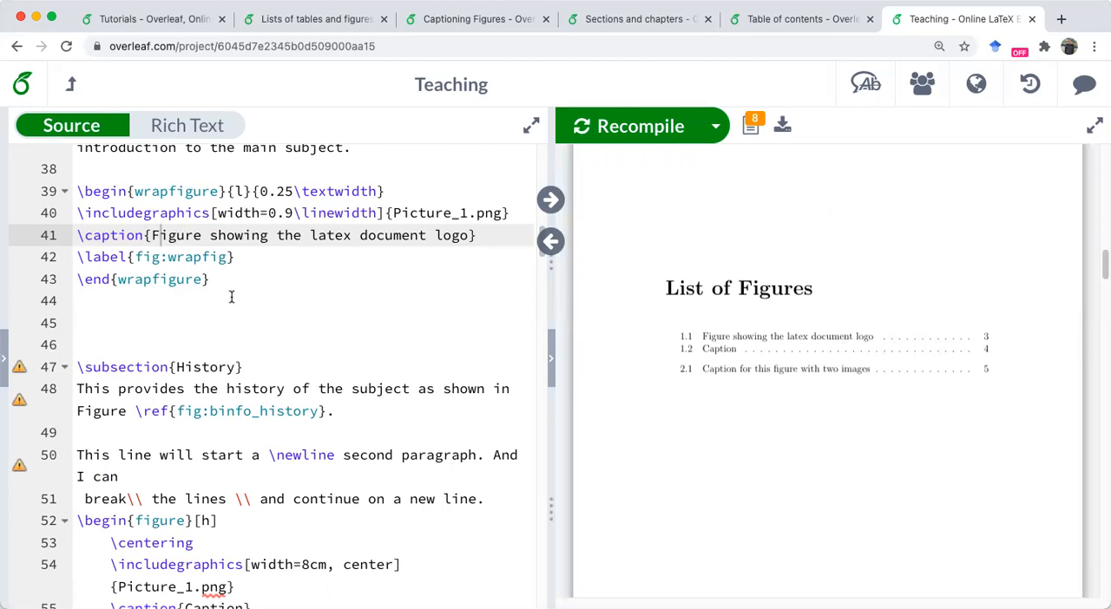
pyautogui.scroll(-3)
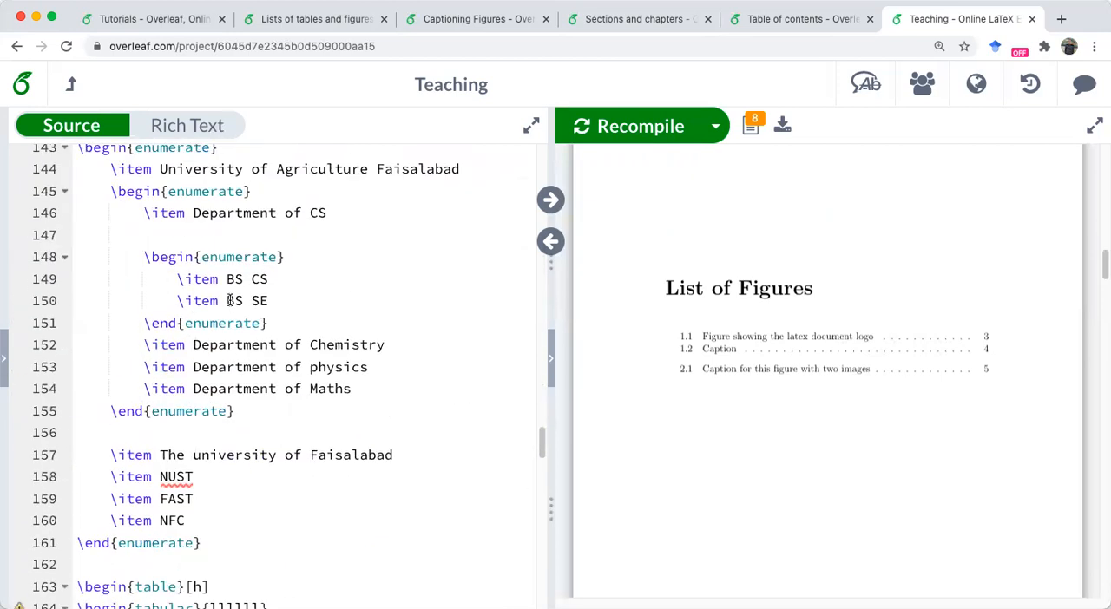
# - Browse down to the tbl:my_table label line, collapse the PDF pane, and return to \listoffigures
pyautogui.scroll(-3)
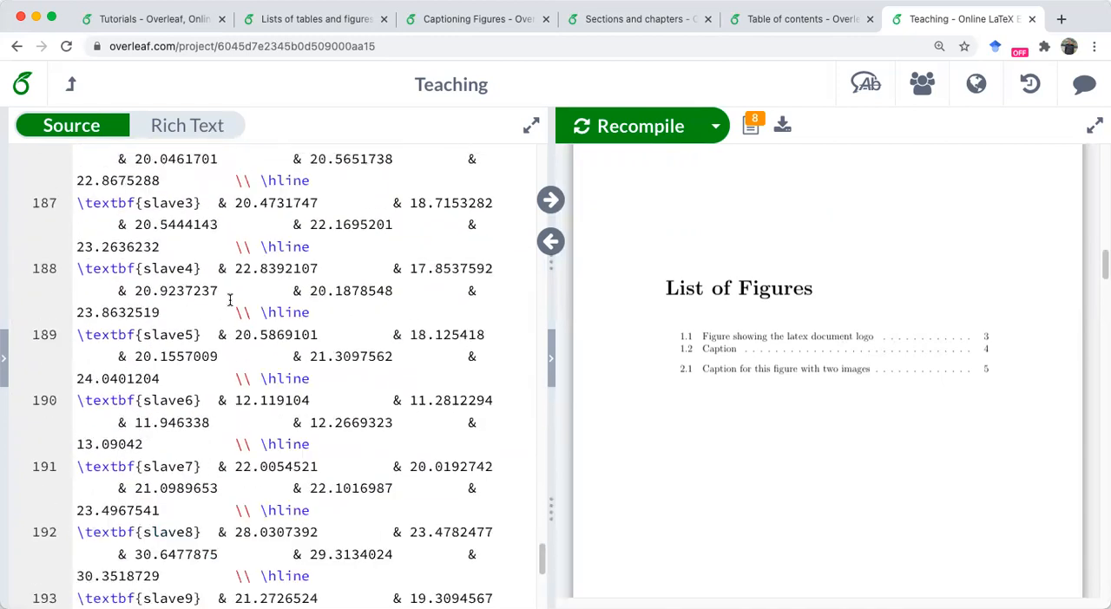
pyautogui.scroll(-3)
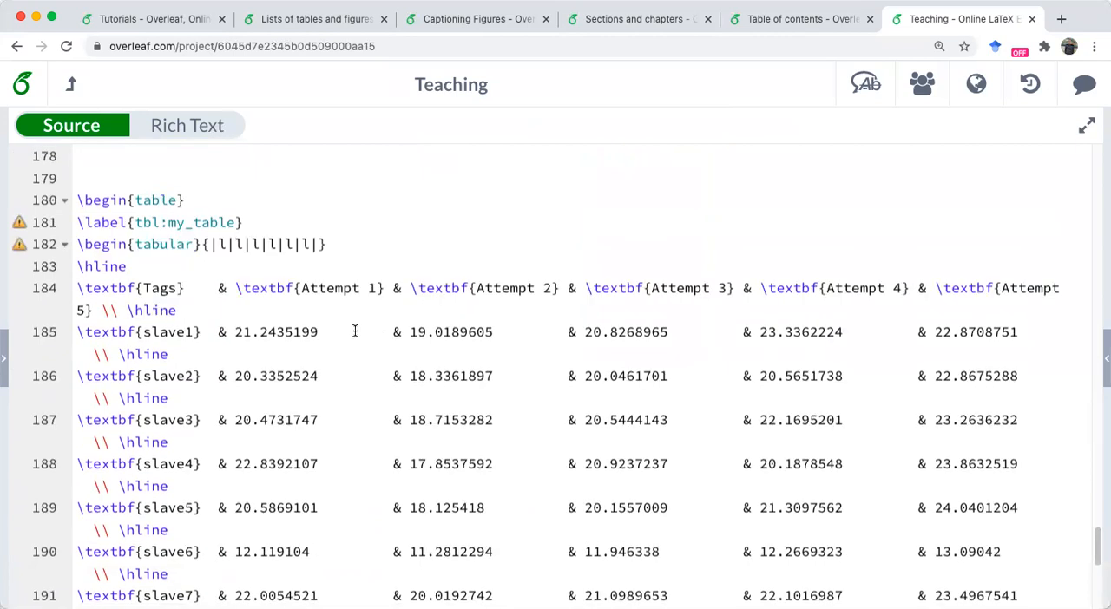
pyautogui.scroll(3)
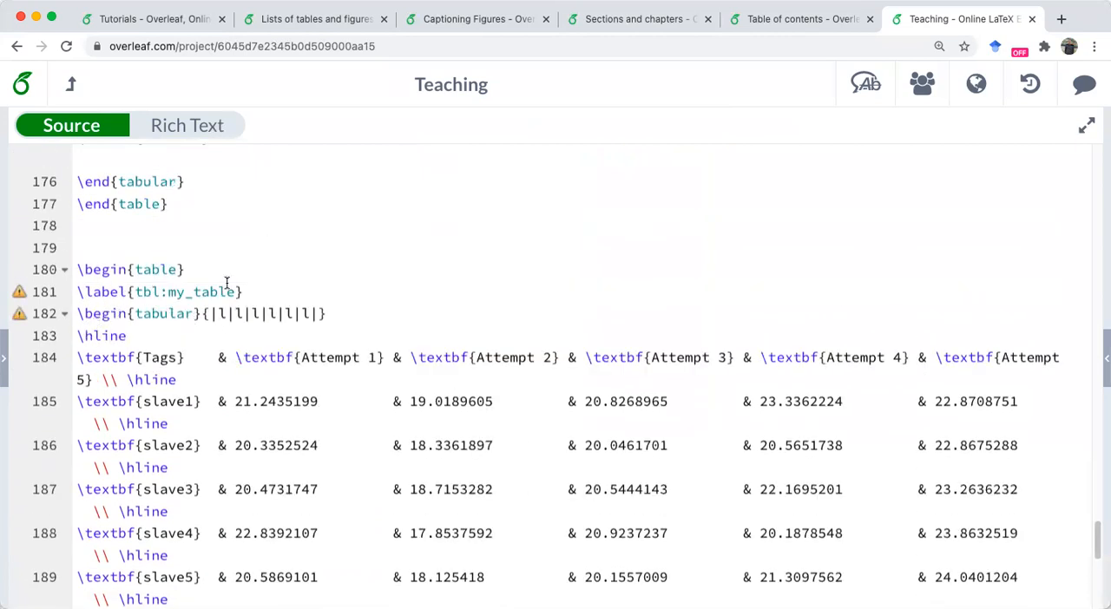
pyautogui.click(246, 292)
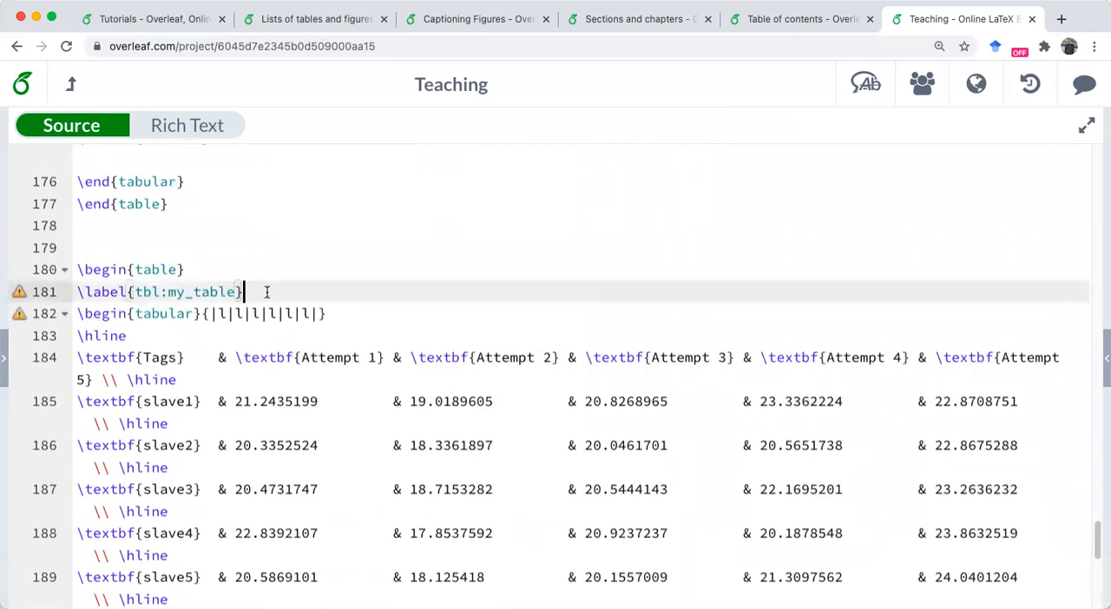
pyautogui.moveTo(1101, 358)
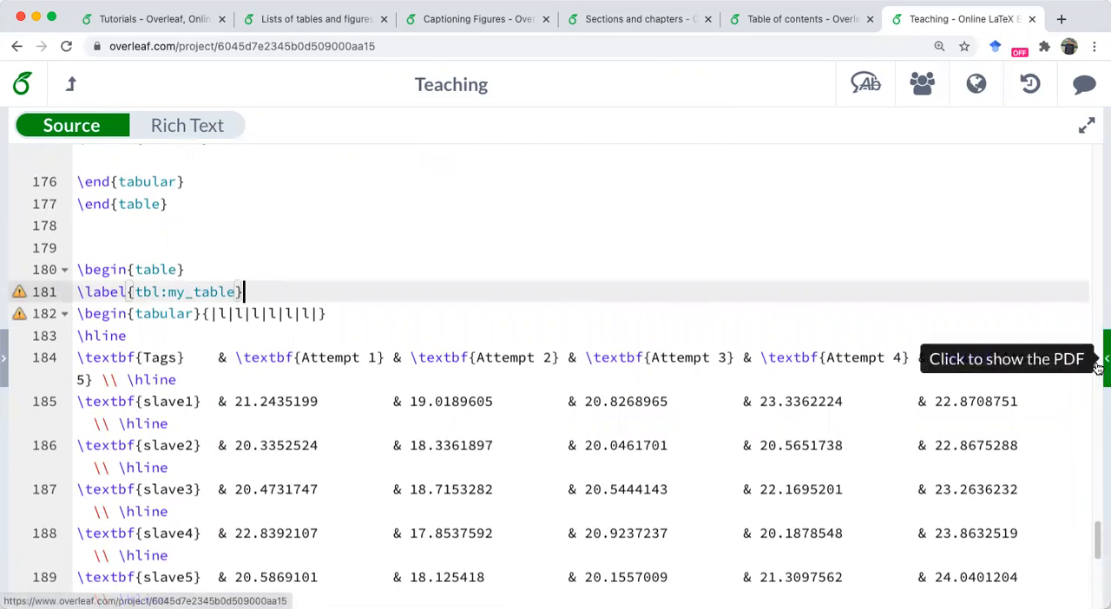
pyautogui.scroll(3)
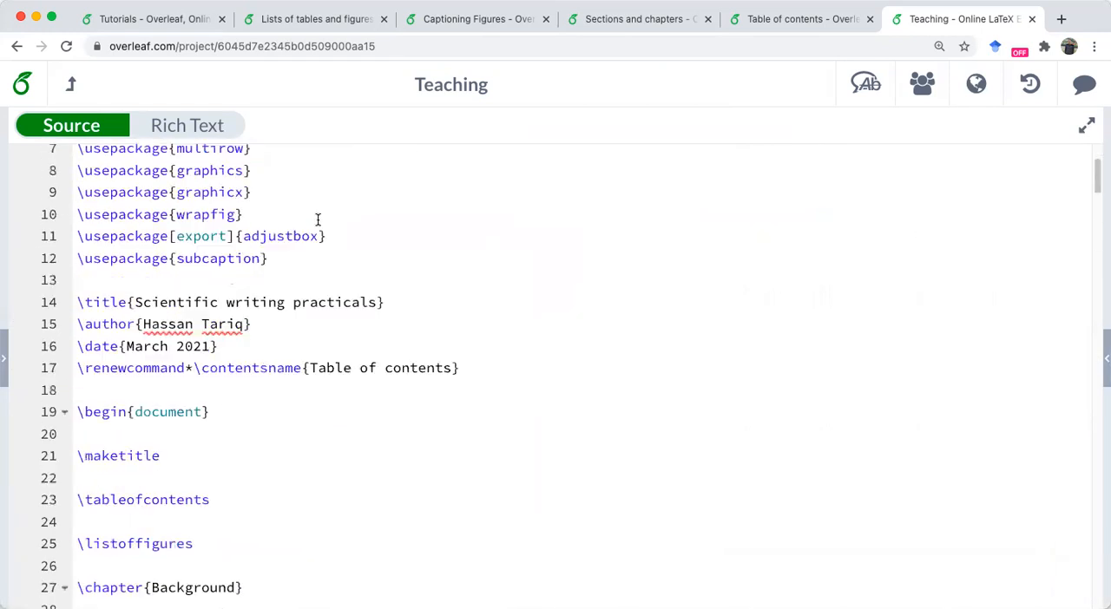
# - Insert \listoftables after \listoffigures and recompile to get a List of Tables page
pyautogui.scroll(-3)
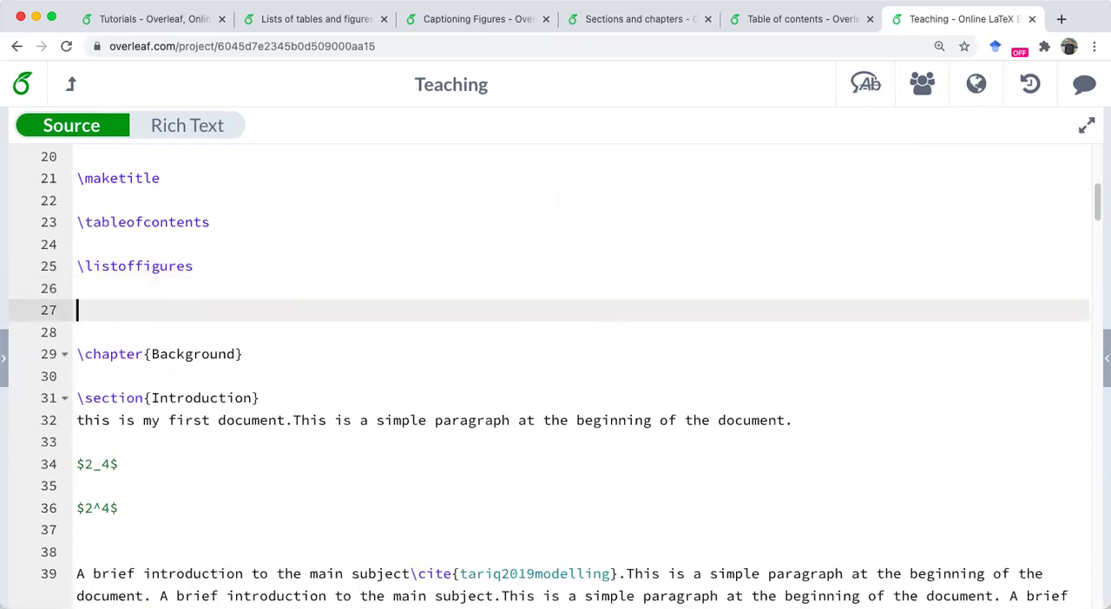
pyautogui.write('\\listoftab')
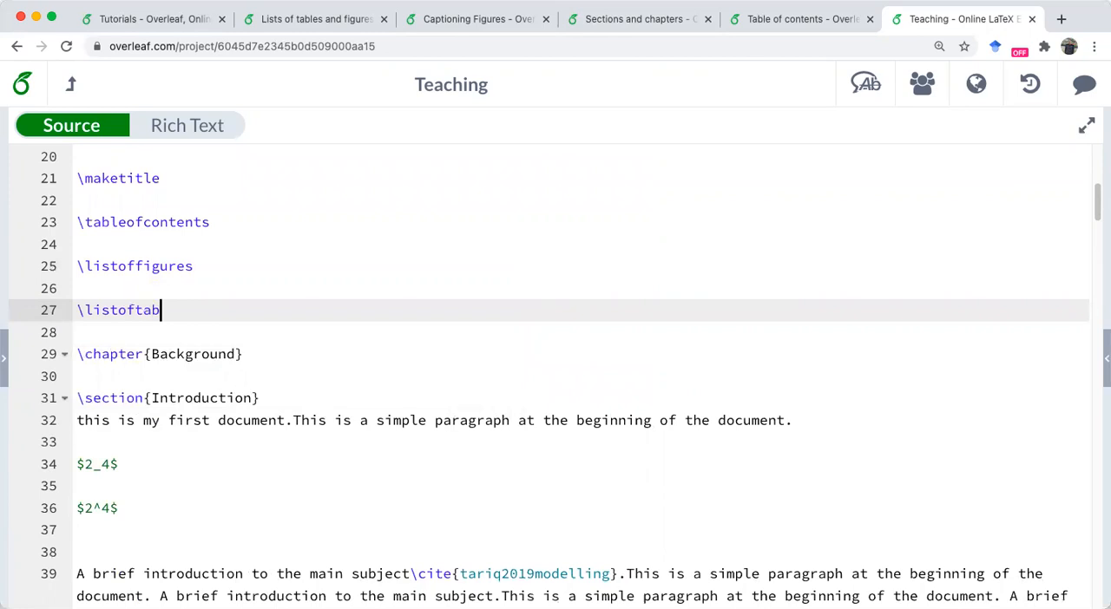
pyautogui.write('les')
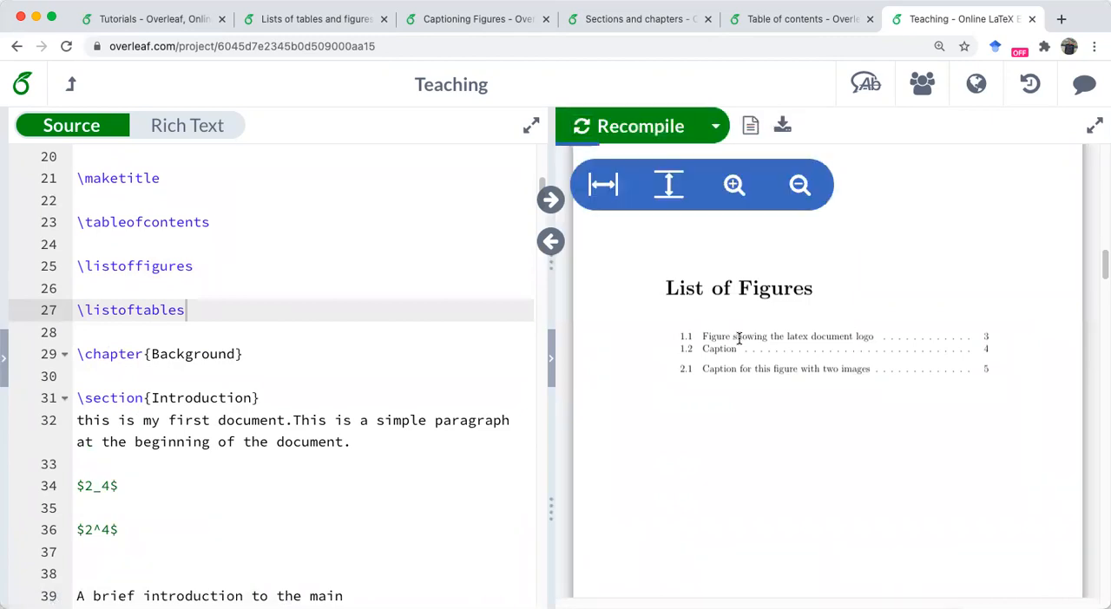
pyautogui.scroll(-3)
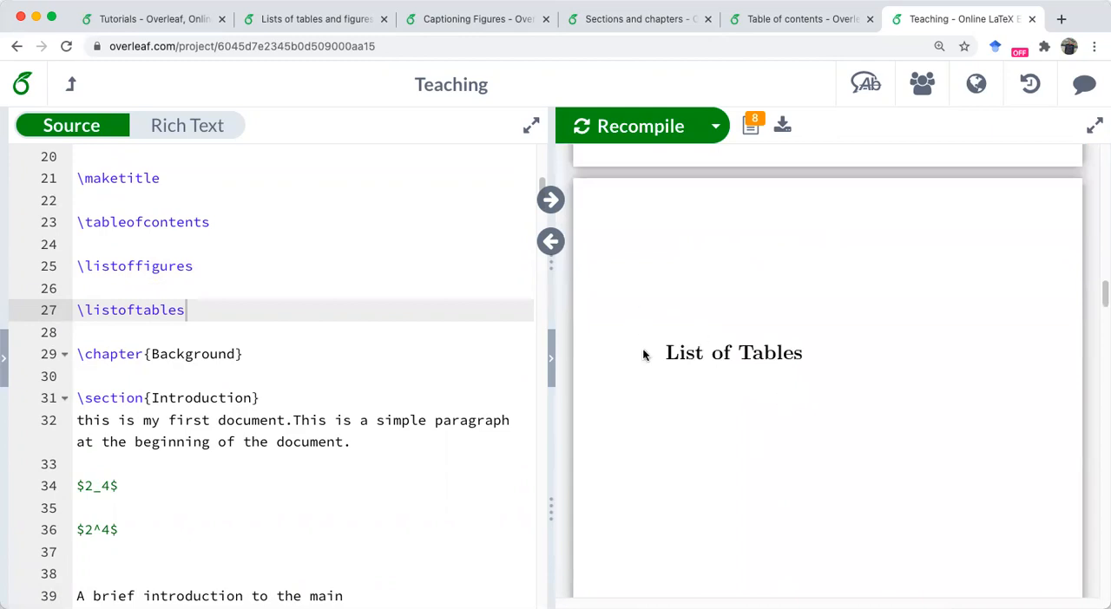
pyautogui.scroll(-3)
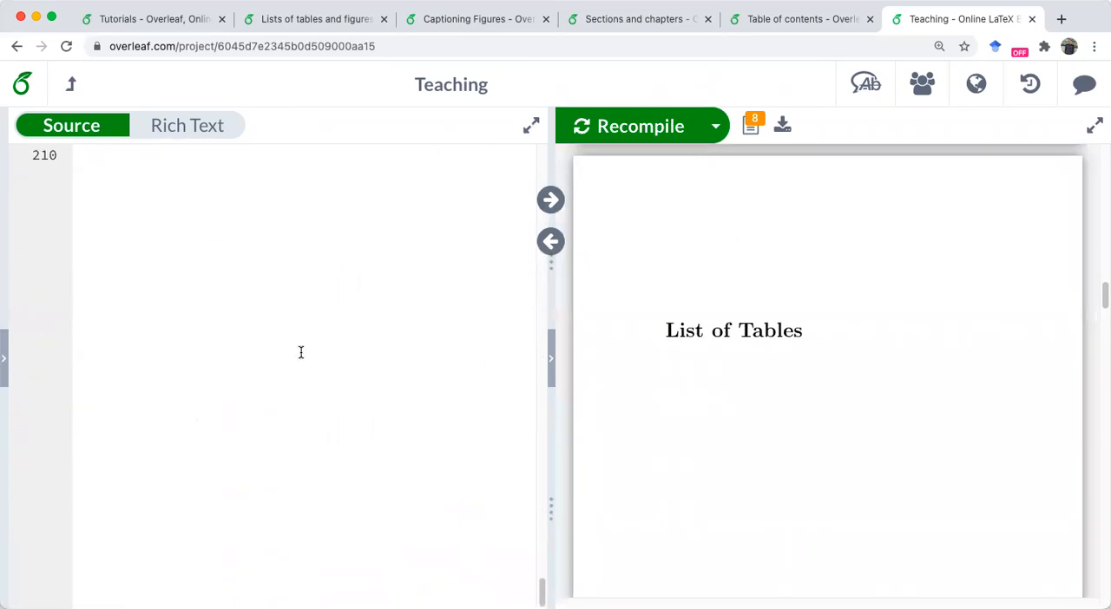
pyautogui.scroll(3)
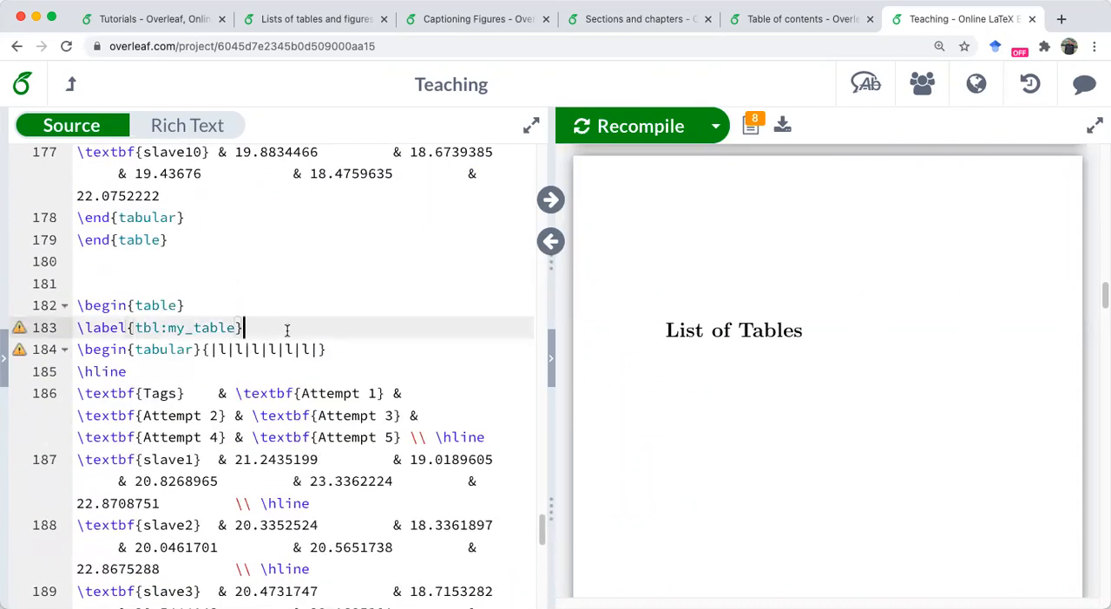
# - Caption tbl:my_table 'table showing the resource allocation', correcting the 'tabkle' typo
pyautogui.write('\\caption{')
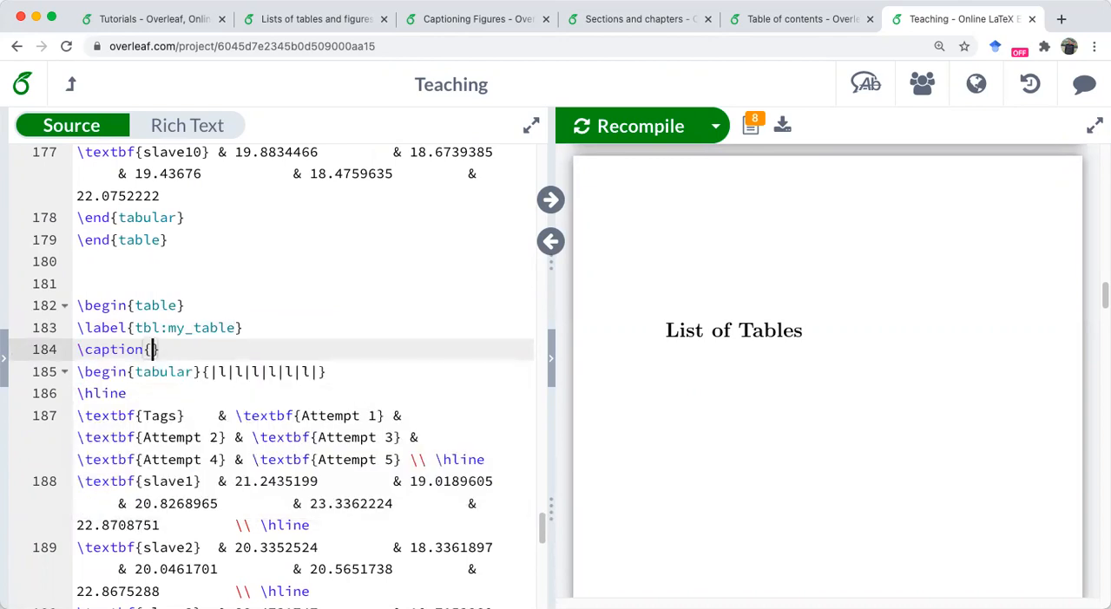
pyautogui.write('tabkl')
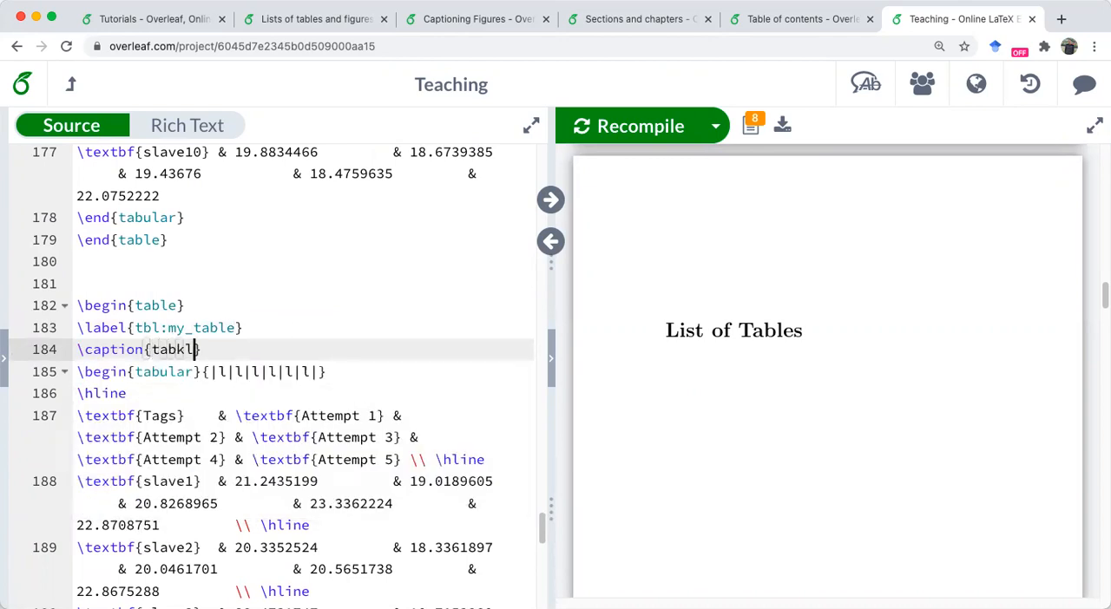
pyautogui.write('showing')
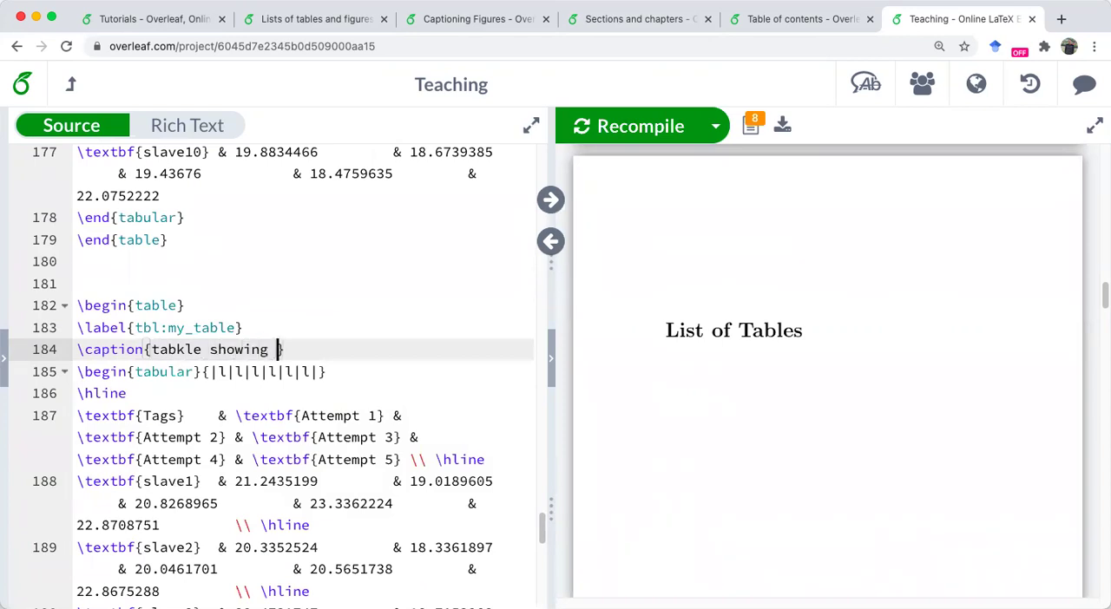
pyautogui.write('the resource all')
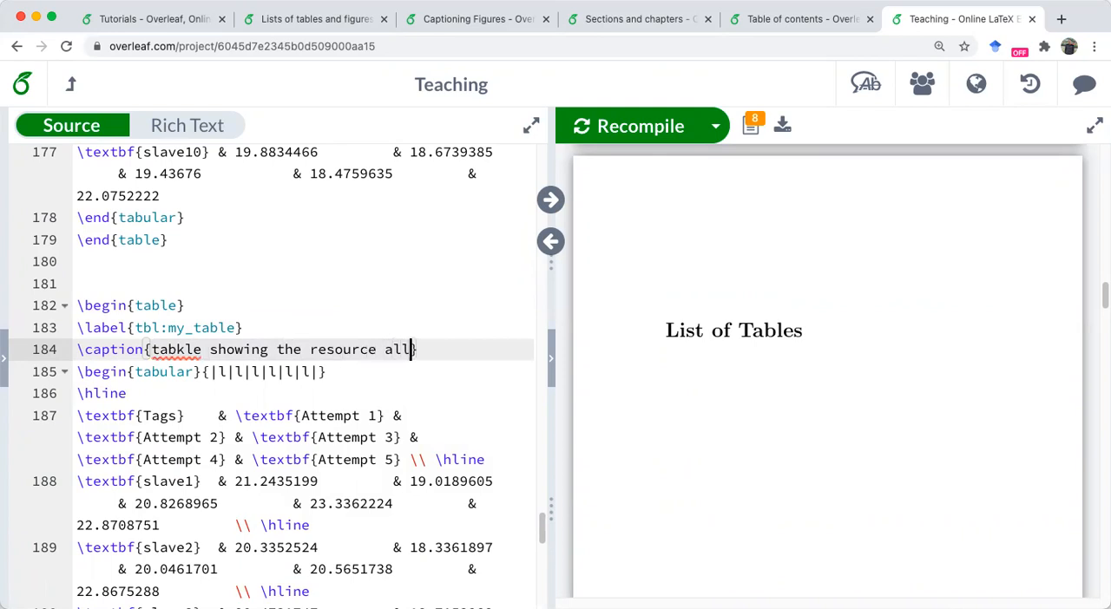
pyautogui.write('ocation')
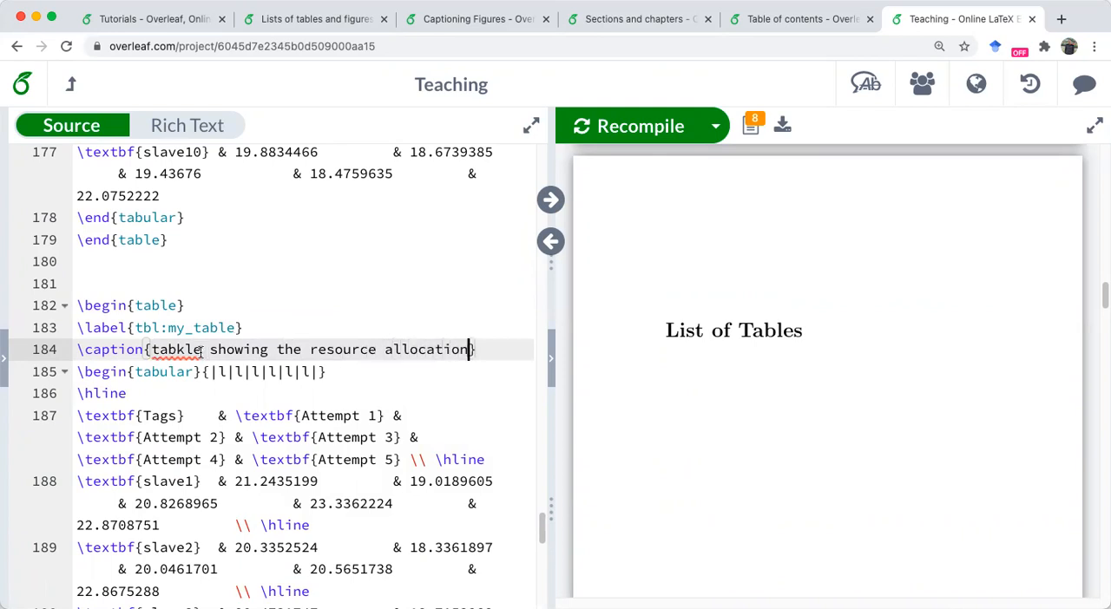
pyautogui.click(177, 349)
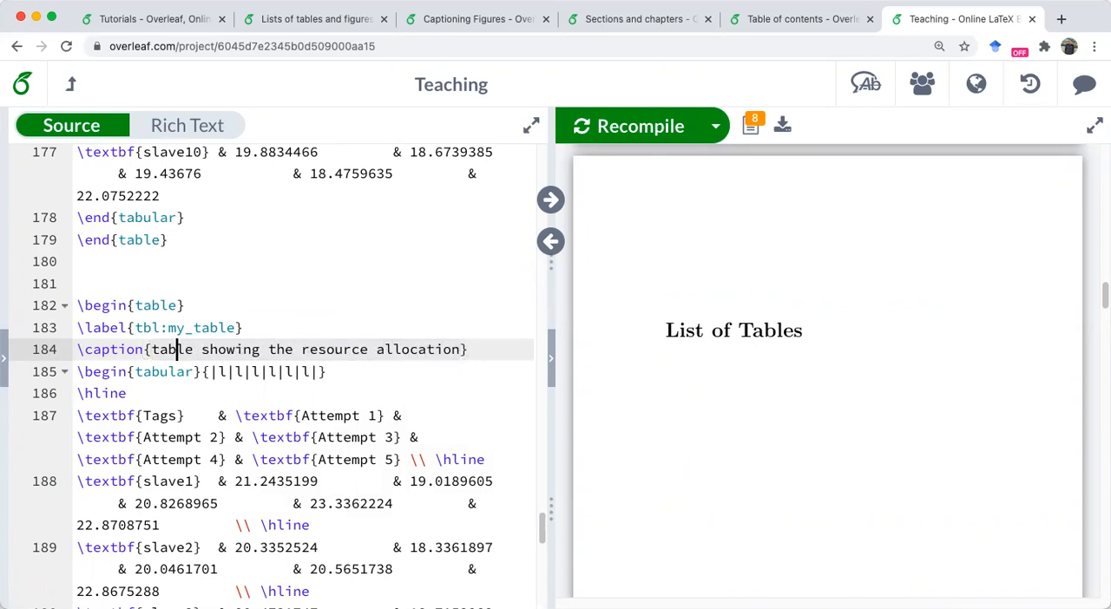
# - Recompile so the List of Tables shows the resource allocation table as entry 2.1
pyautogui.click(640, 125)
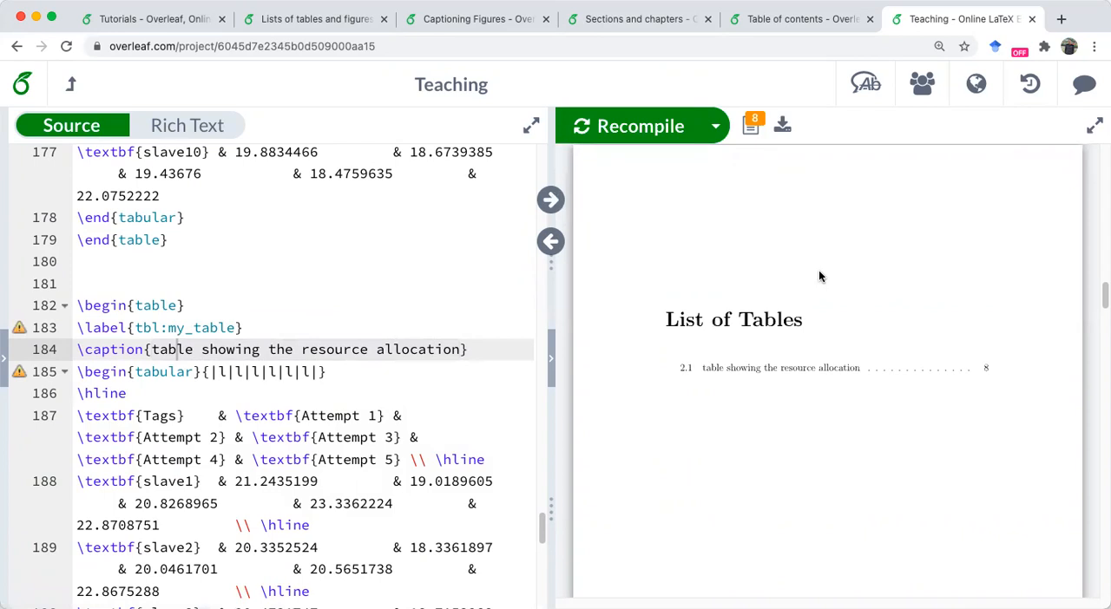
pyautogui.moveTo(916, 380)
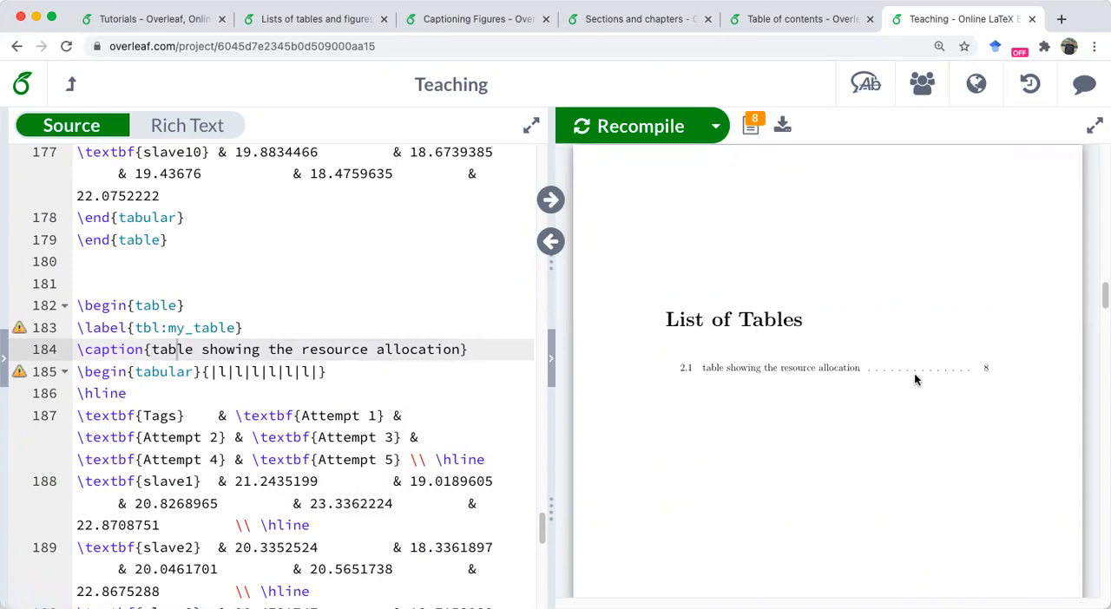
pyautogui.moveTo(807, 382)
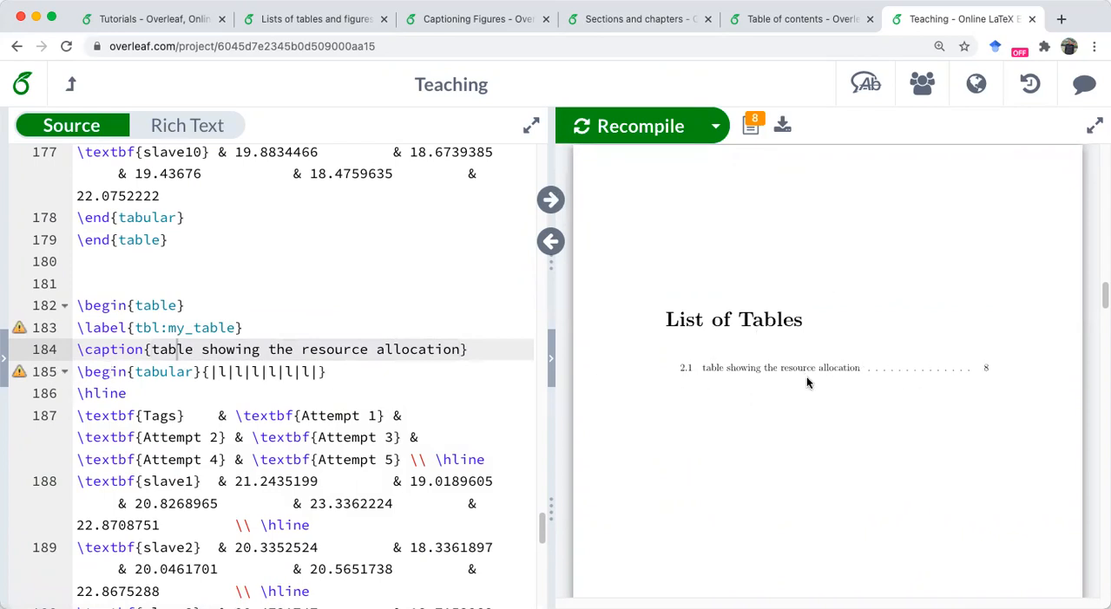
pyautogui.scroll(-3)
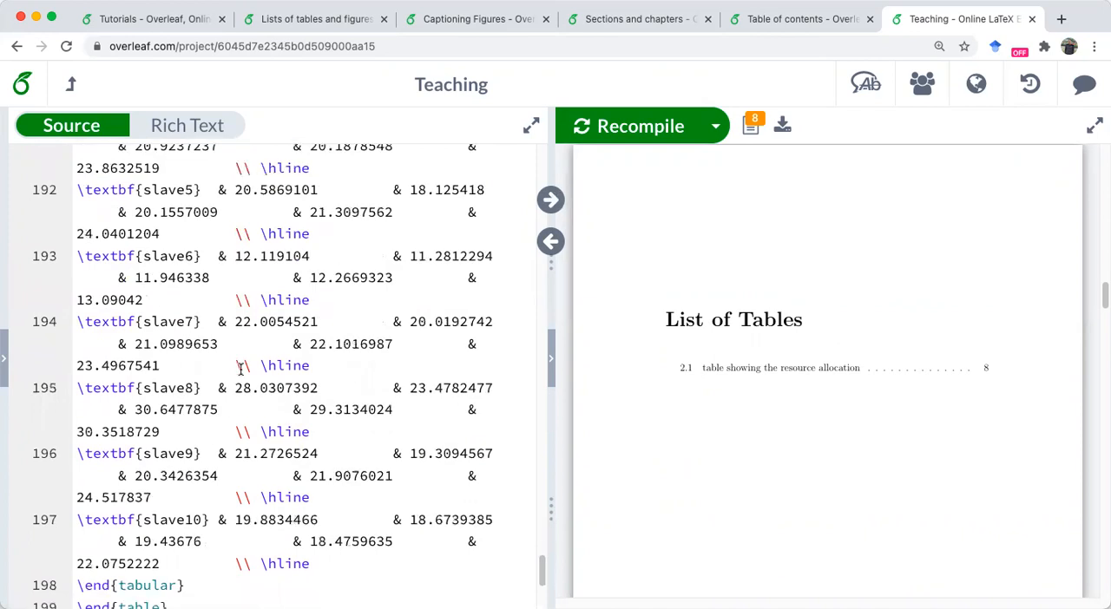
pyautogui.scroll(3)
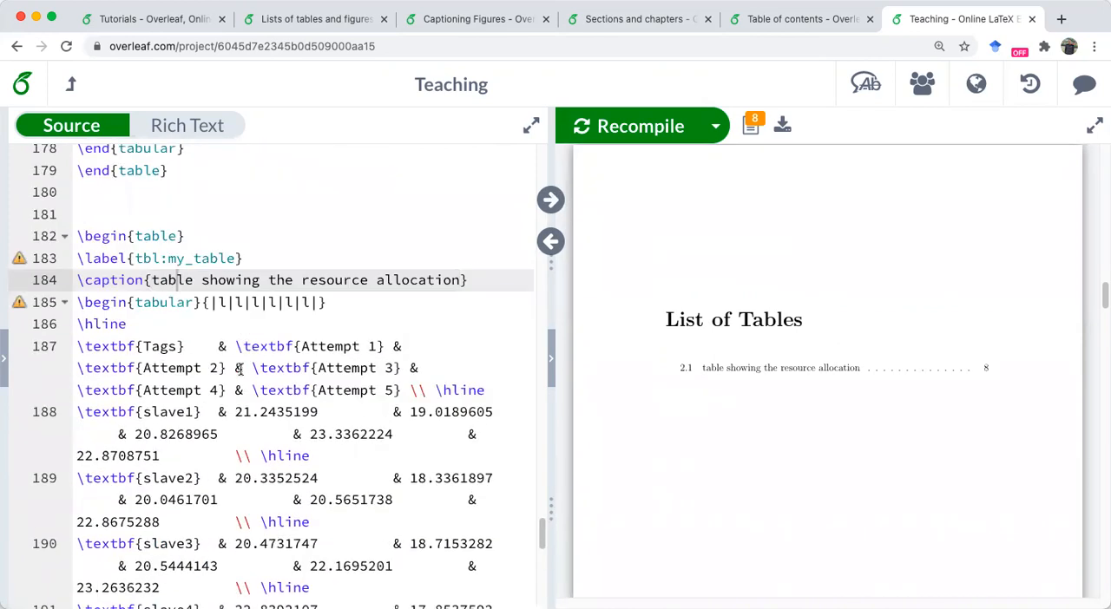
pyautogui.scroll(3)
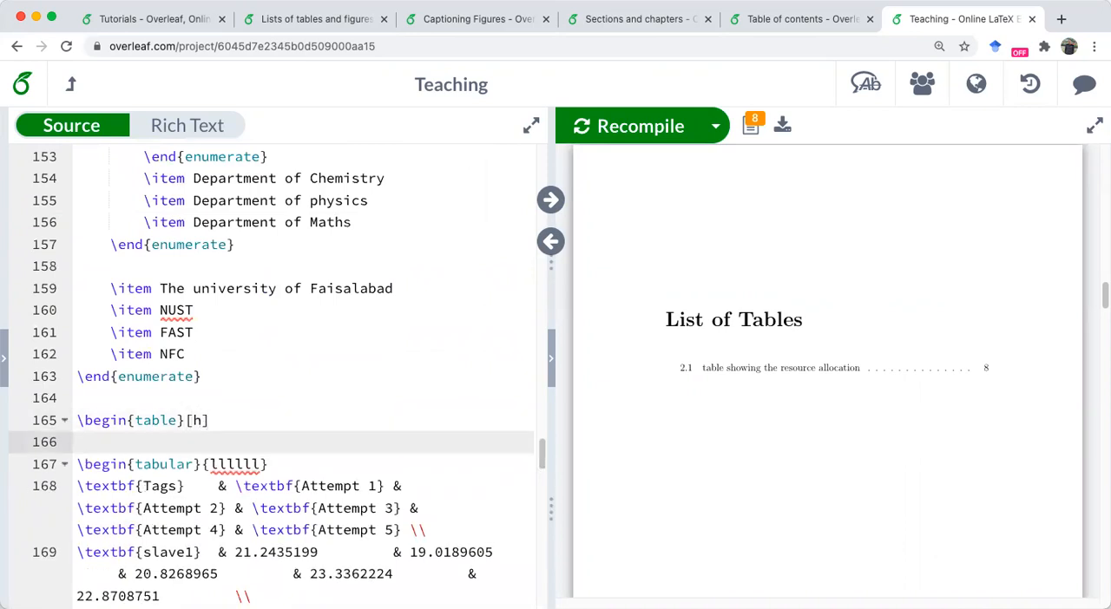
# - Caption the second table 'this is caption' and recompile so the List of Tables has two entries
pyautogui.write('\\ca')
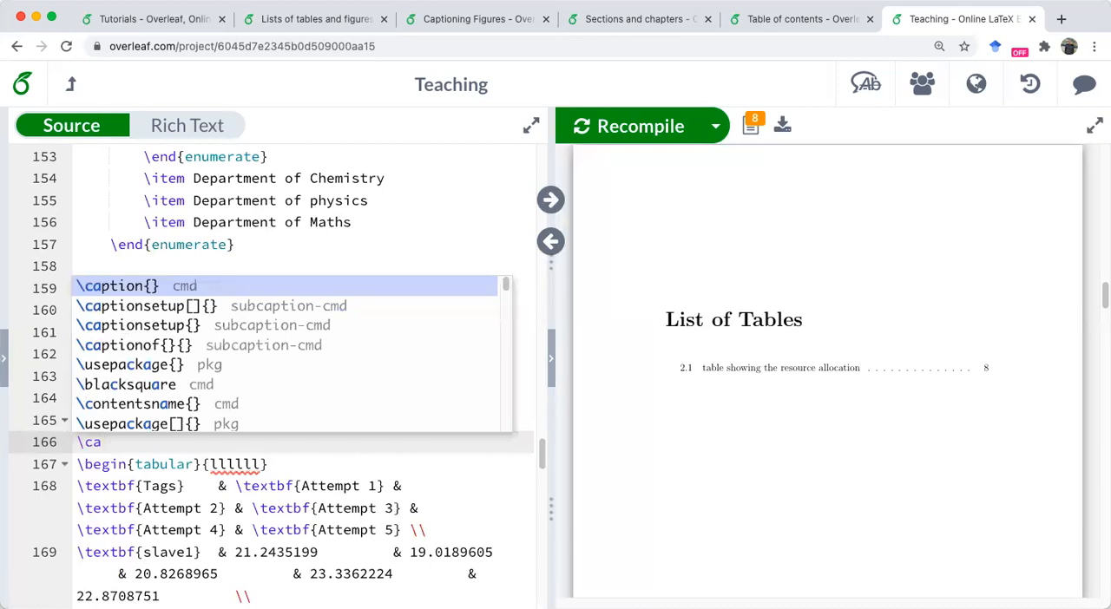
pyautogui.click(115, 285)
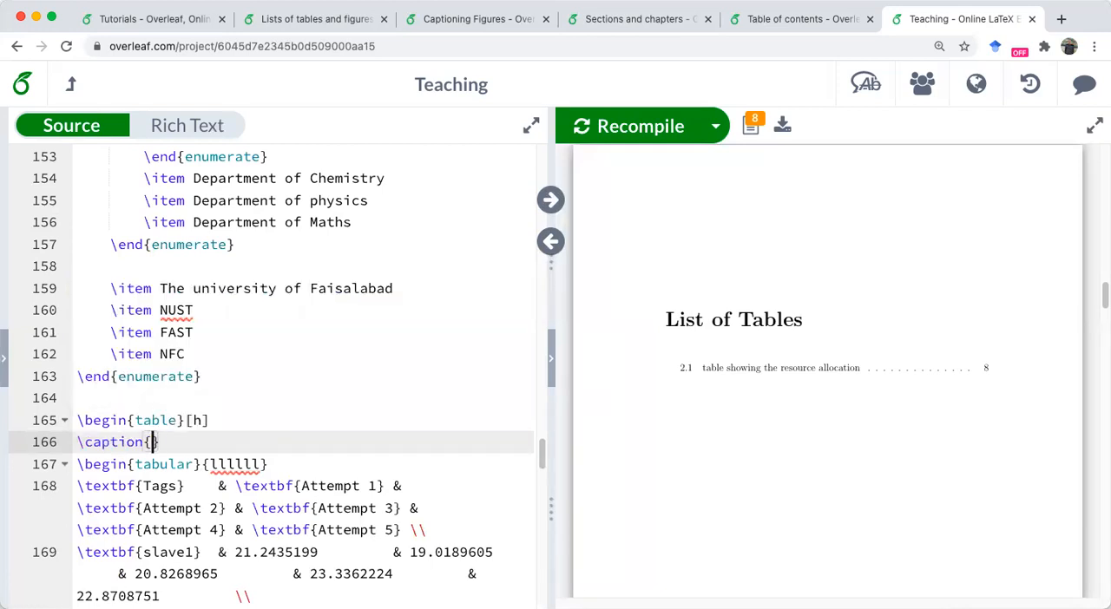
pyautogui.write('this is cap')
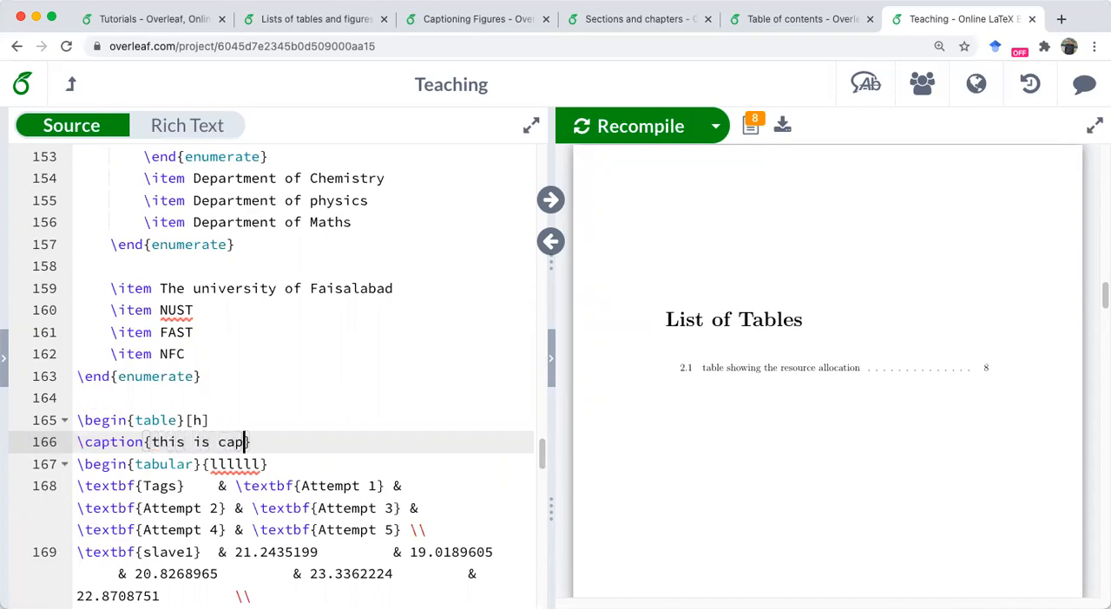
pyautogui.write('tion')
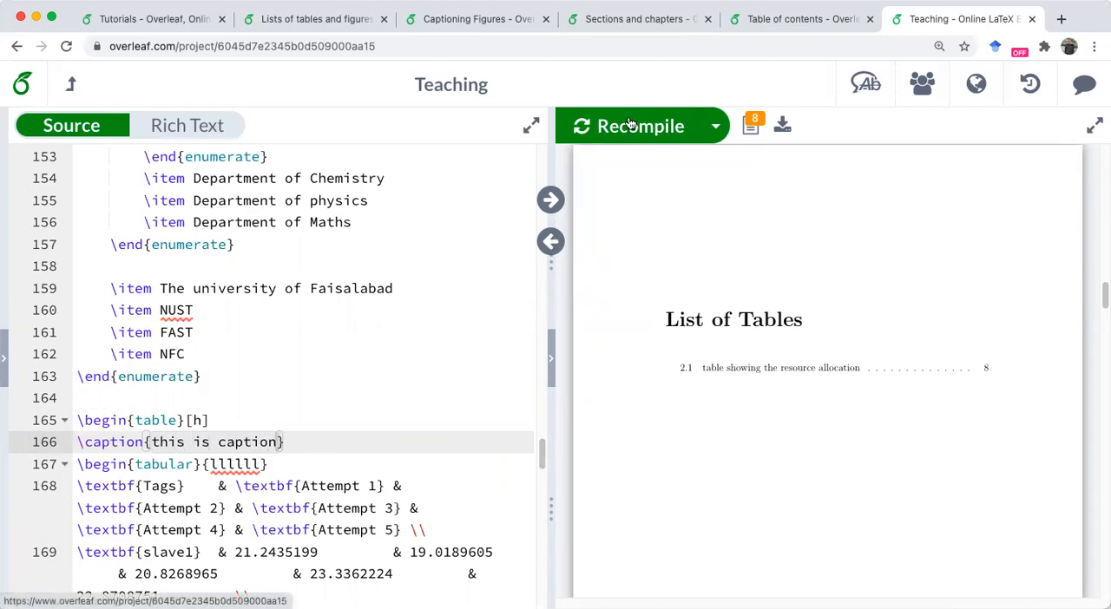
pyautogui.click(641, 125)
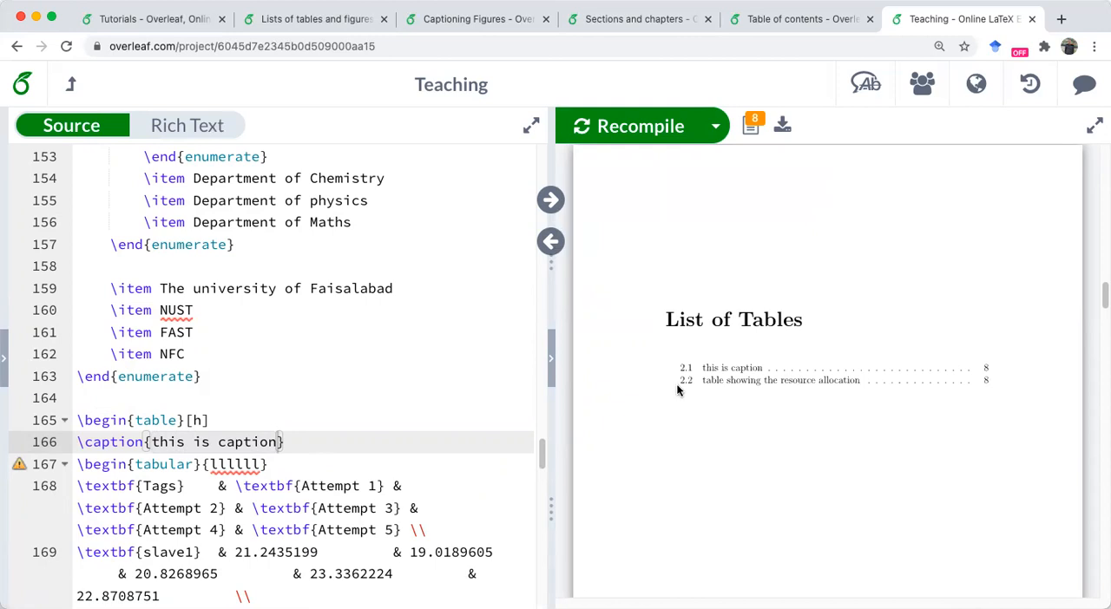
pyautogui.moveTo(680, 386)
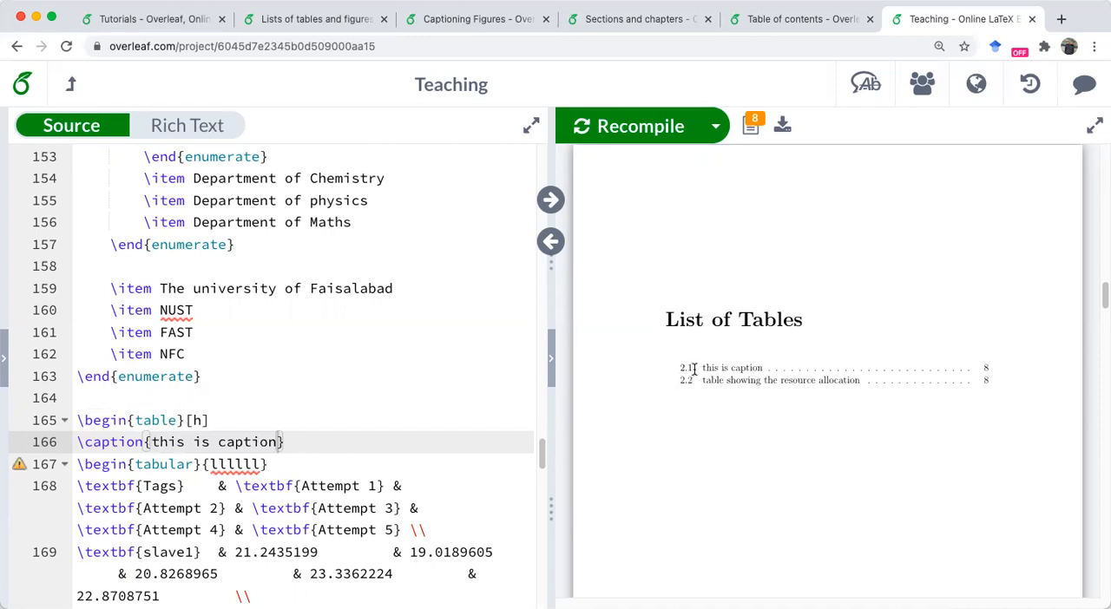
pyautogui.moveTo(690, 371)
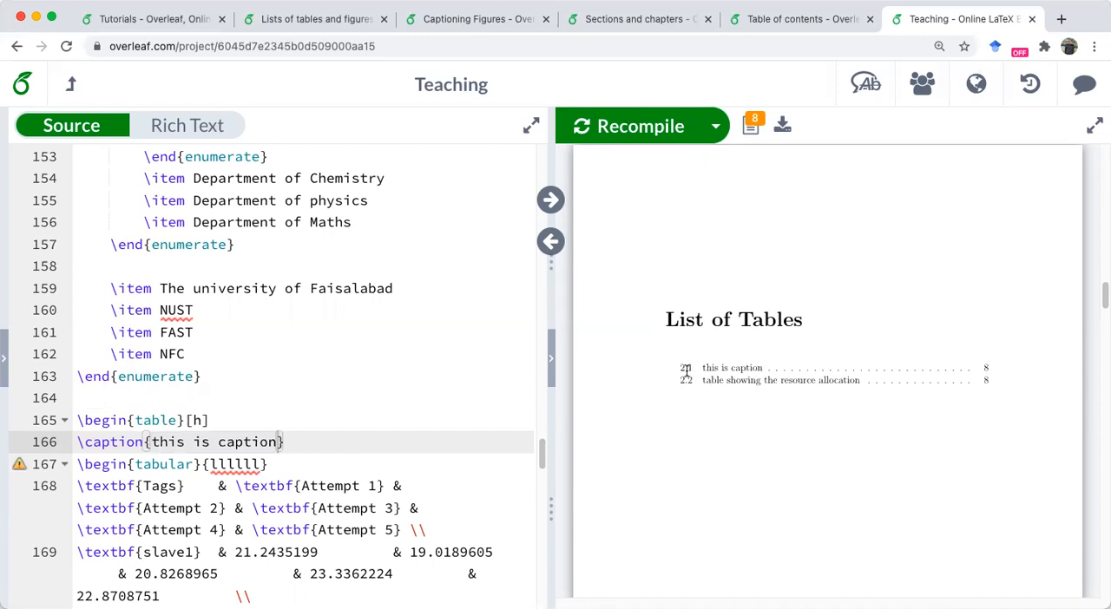
pyautogui.scroll(3)
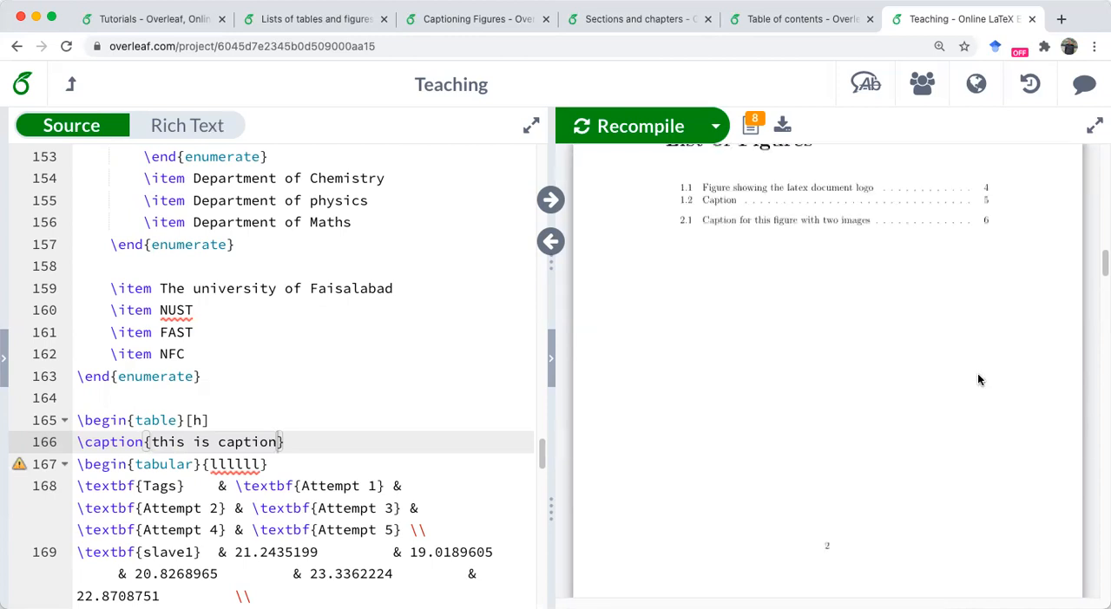
pyautogui.scroll(3)
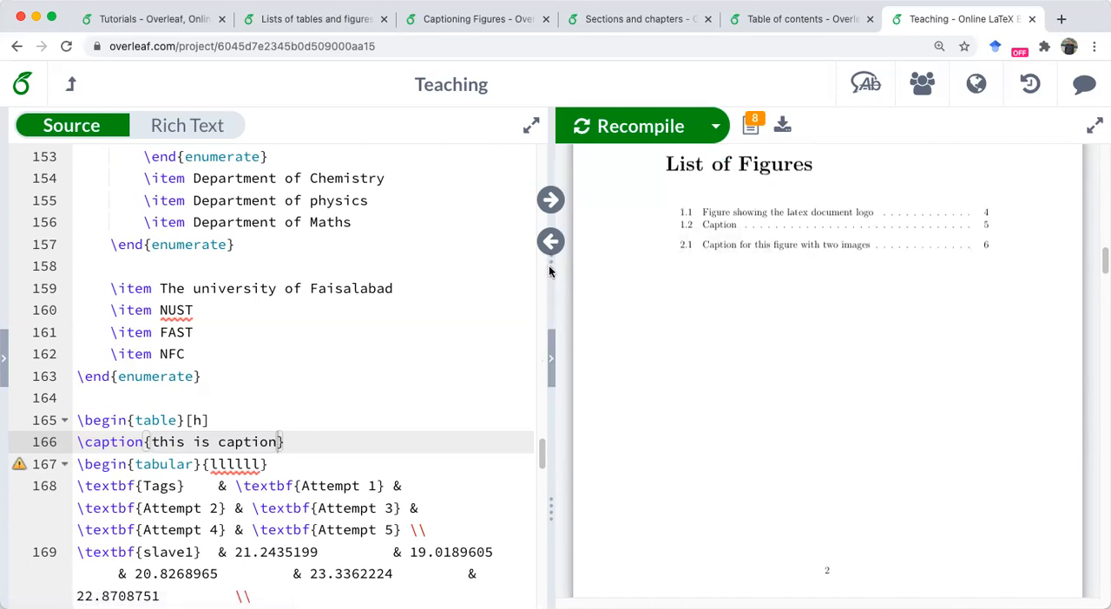
pyautogui.moveTo(533, 268)
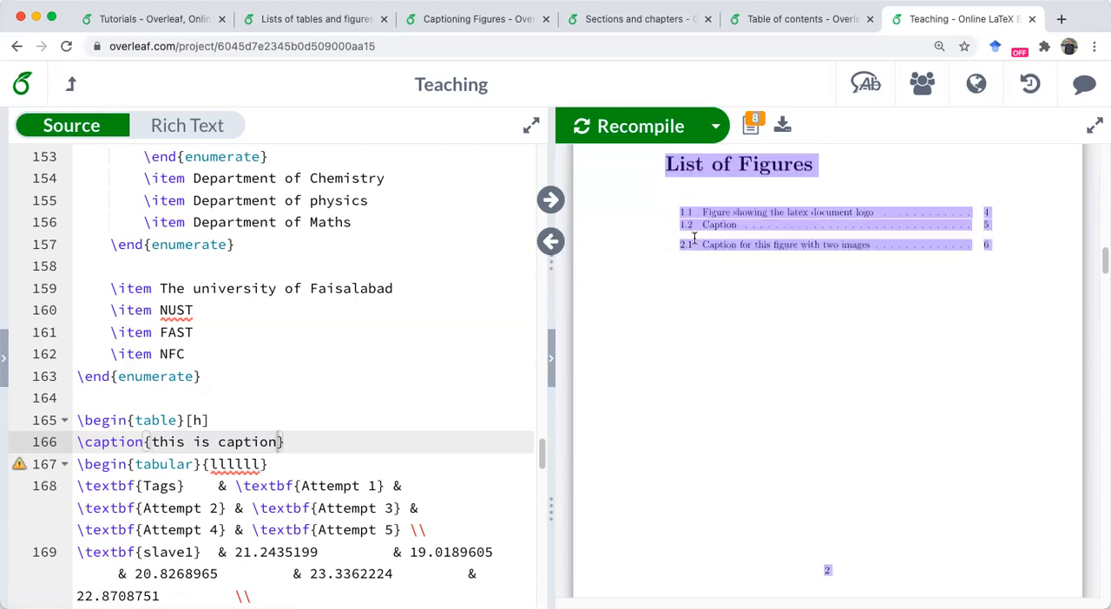
pyautogui.moveTo(733, 184)
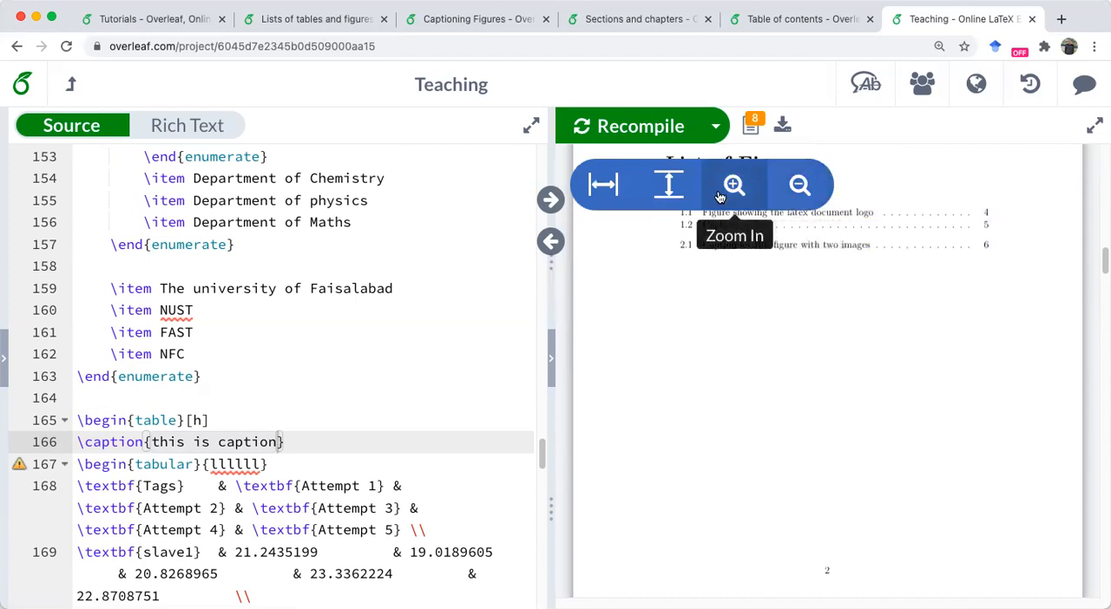
pyautogui.click(733, 184)
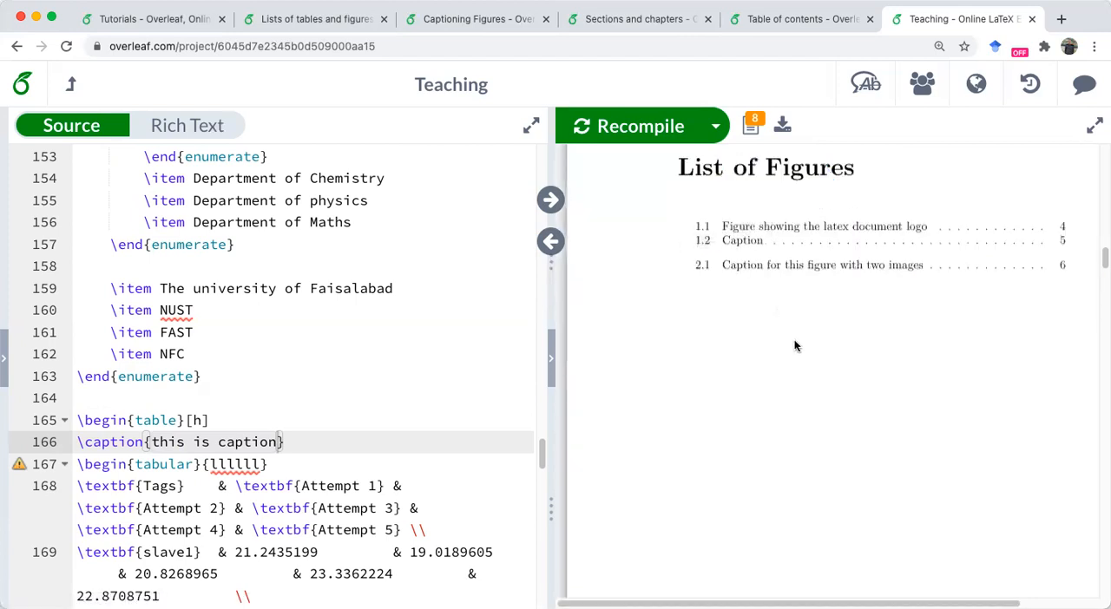
pyautogui.moveTo(703, 233)
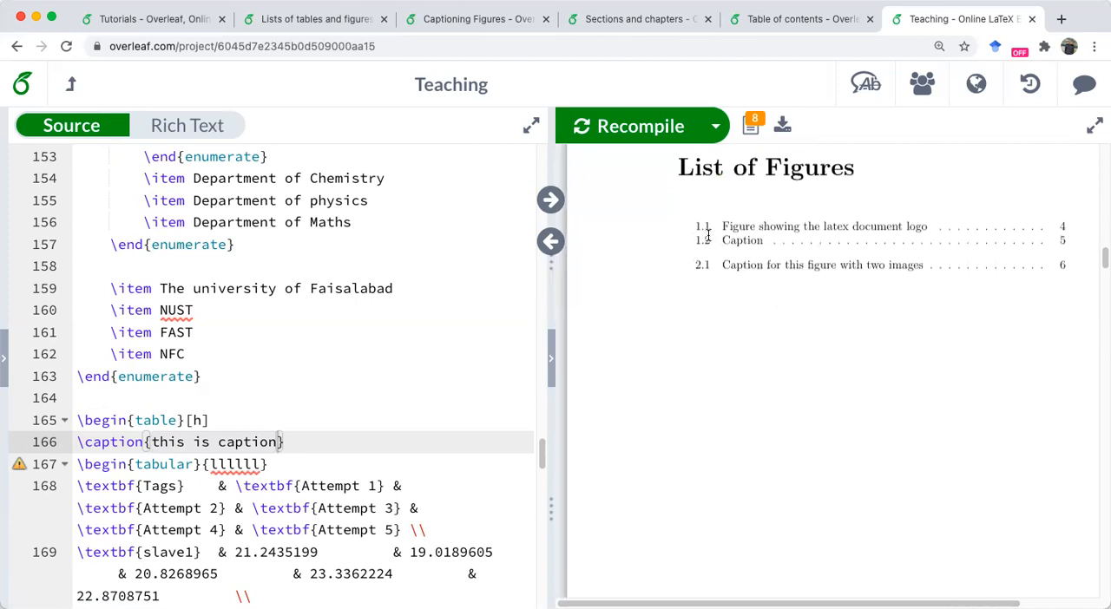
pyautogui.moveTo(726, 280)
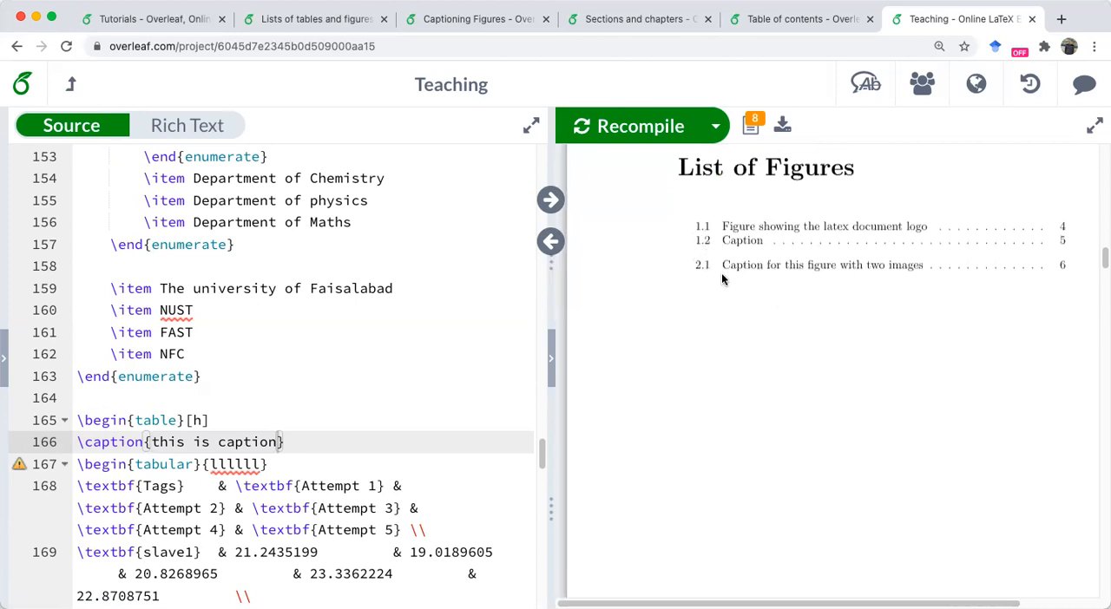
pyautogui.moveTo(696, 267)
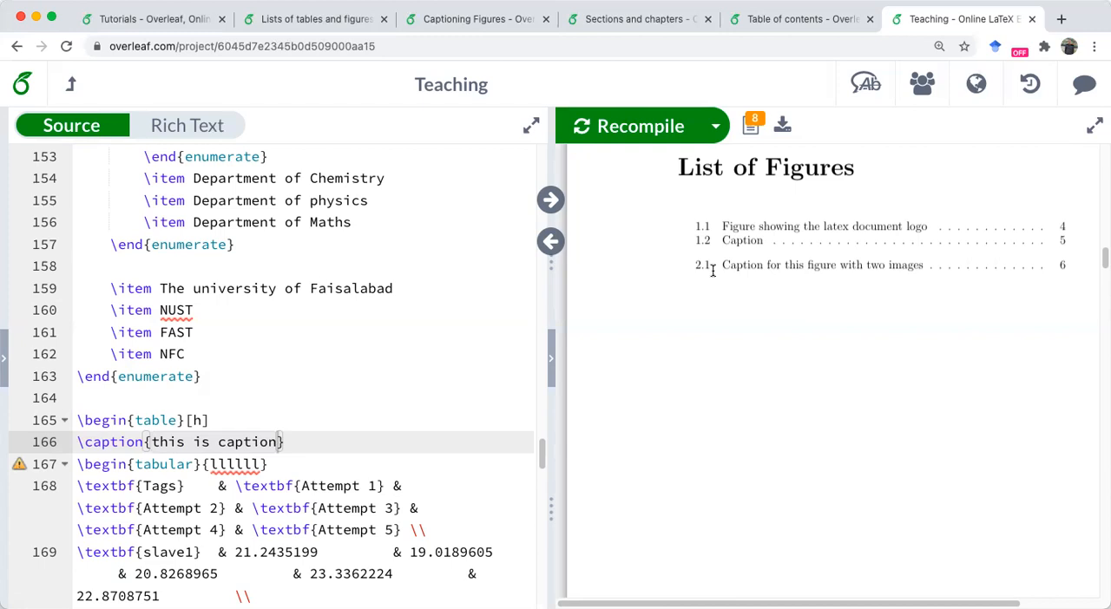
pyautogui.moveTo(792, 225)
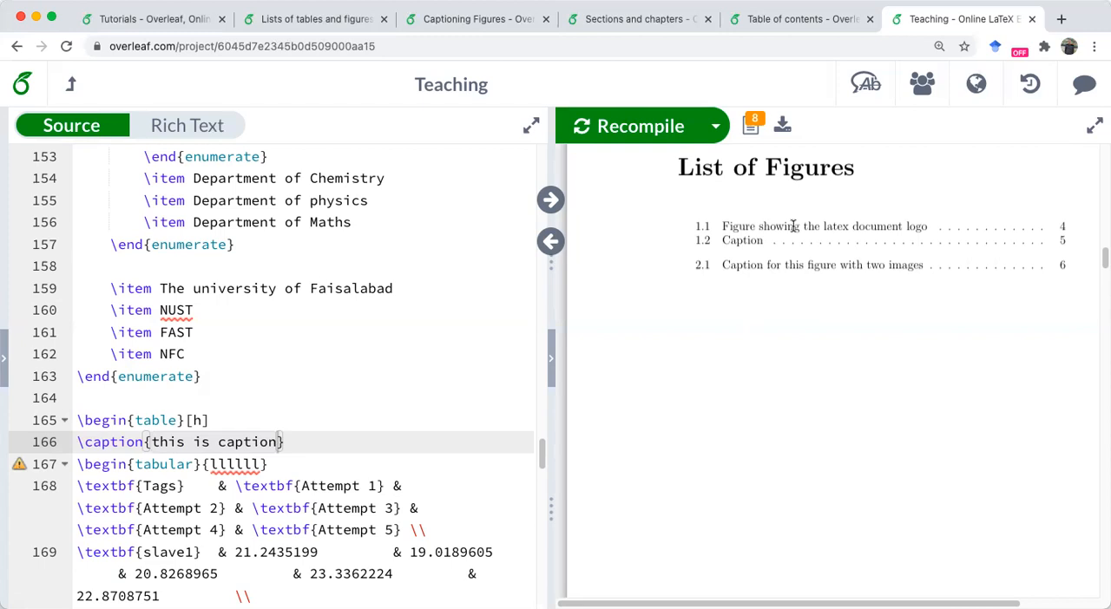
pyautogui.scroll(-3)
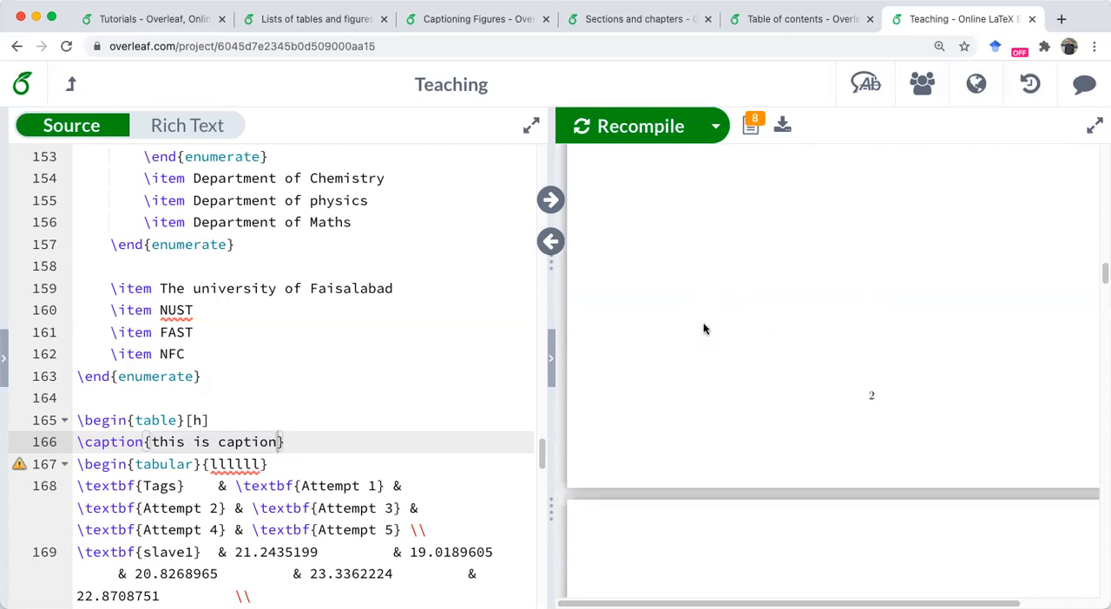
pyautogui.scroll(-3)
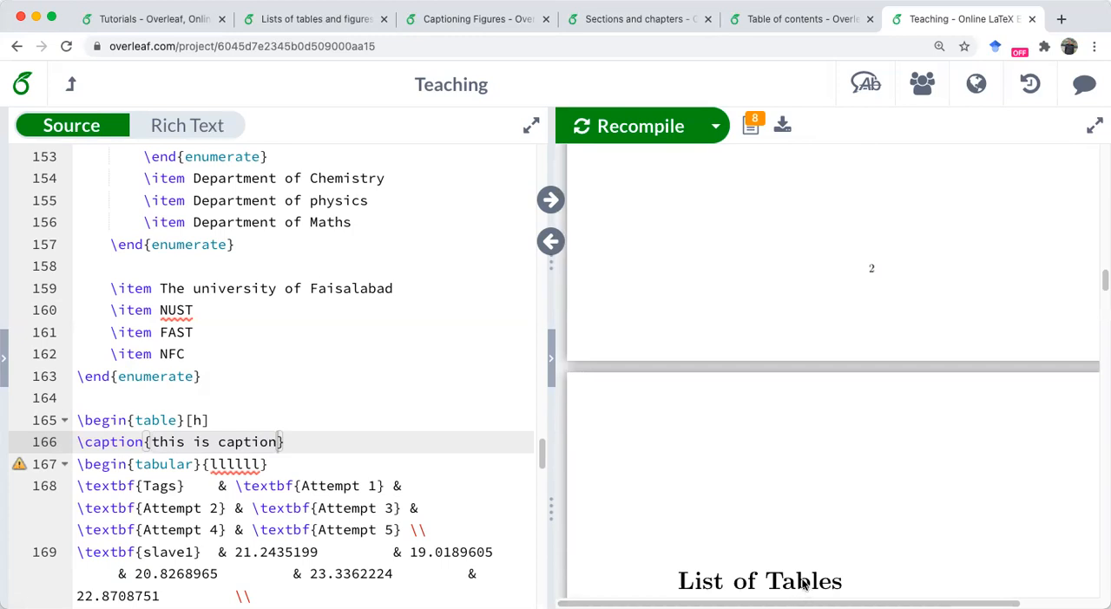
pyautogui.moveTo(733, 497)
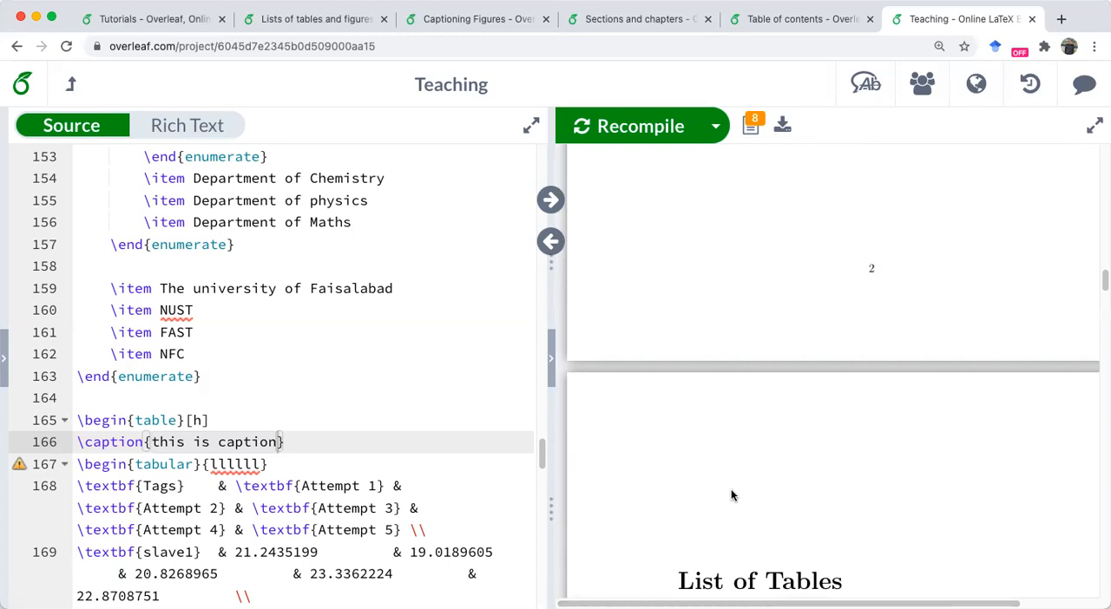
pyautogui.moveTo(784, 475)
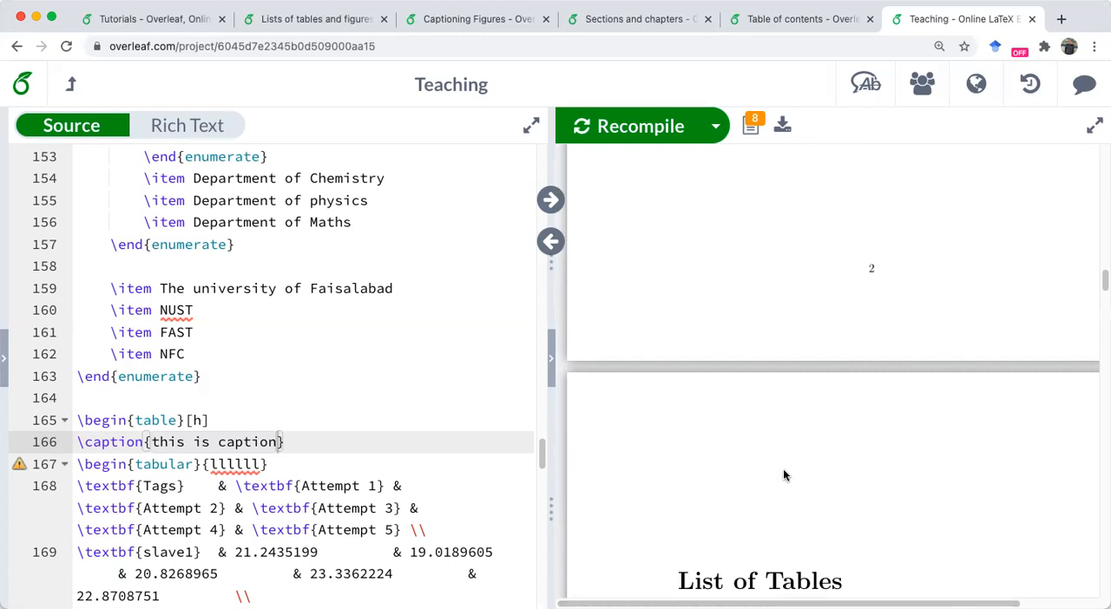
pyautogui.moveTo(828, 496)
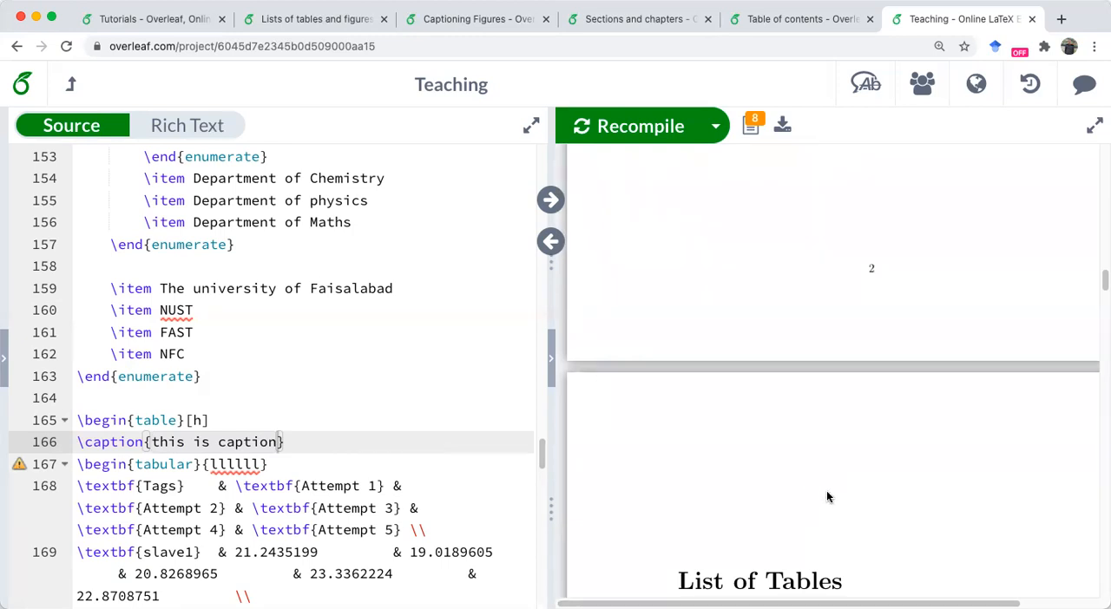